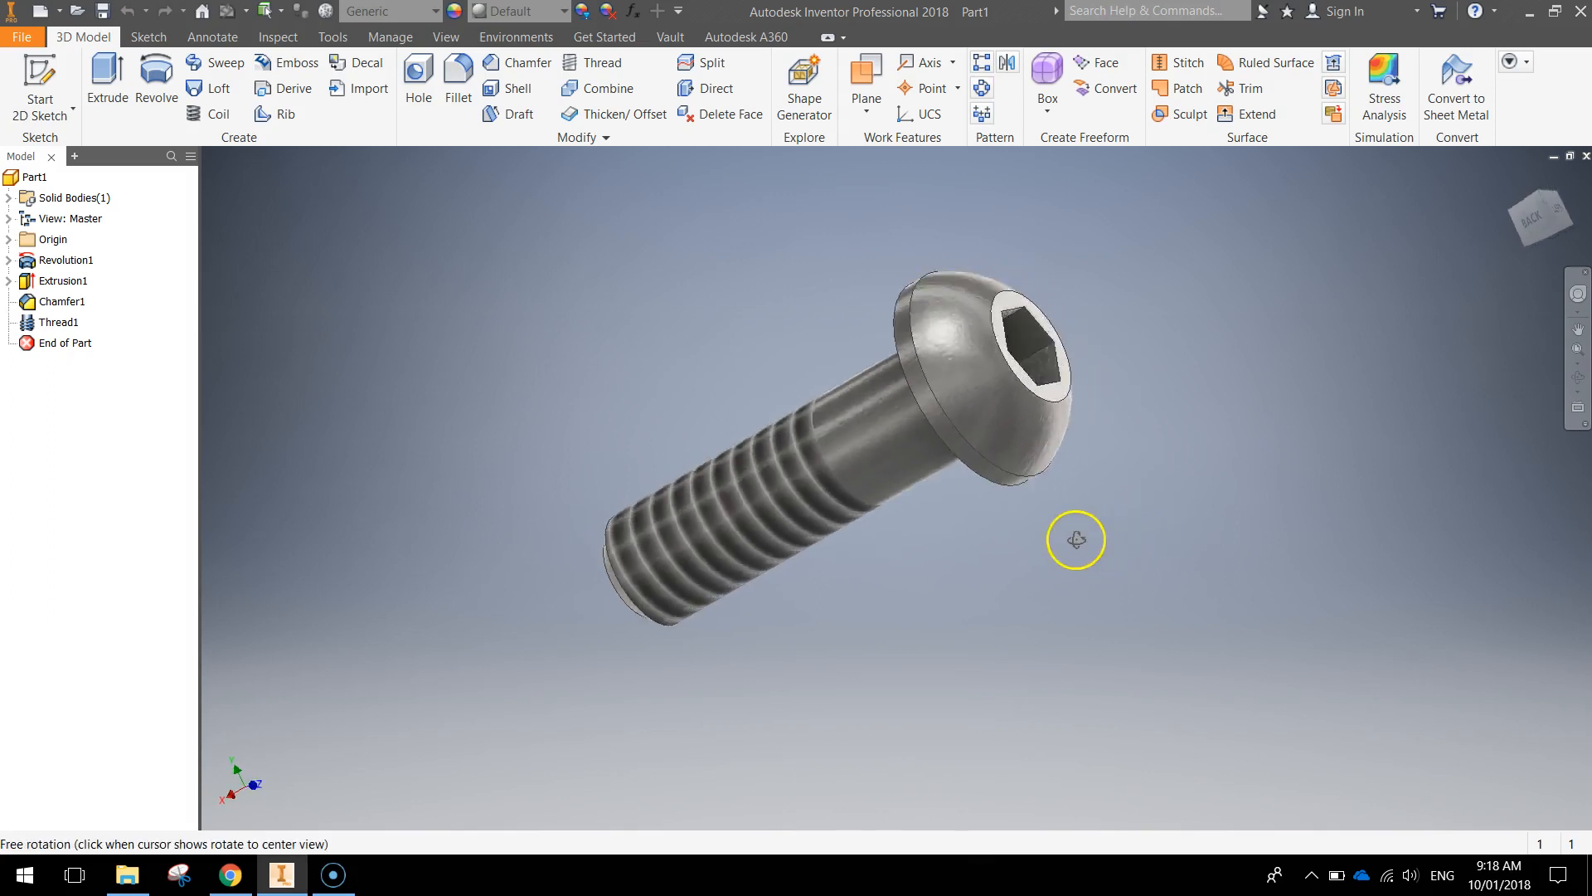
# Step: Orbit the finished screw to inspect its head, end view and threaded tip
pyautogui.moveTo(1075, 539); pyautogui.dragTo(952, 523)
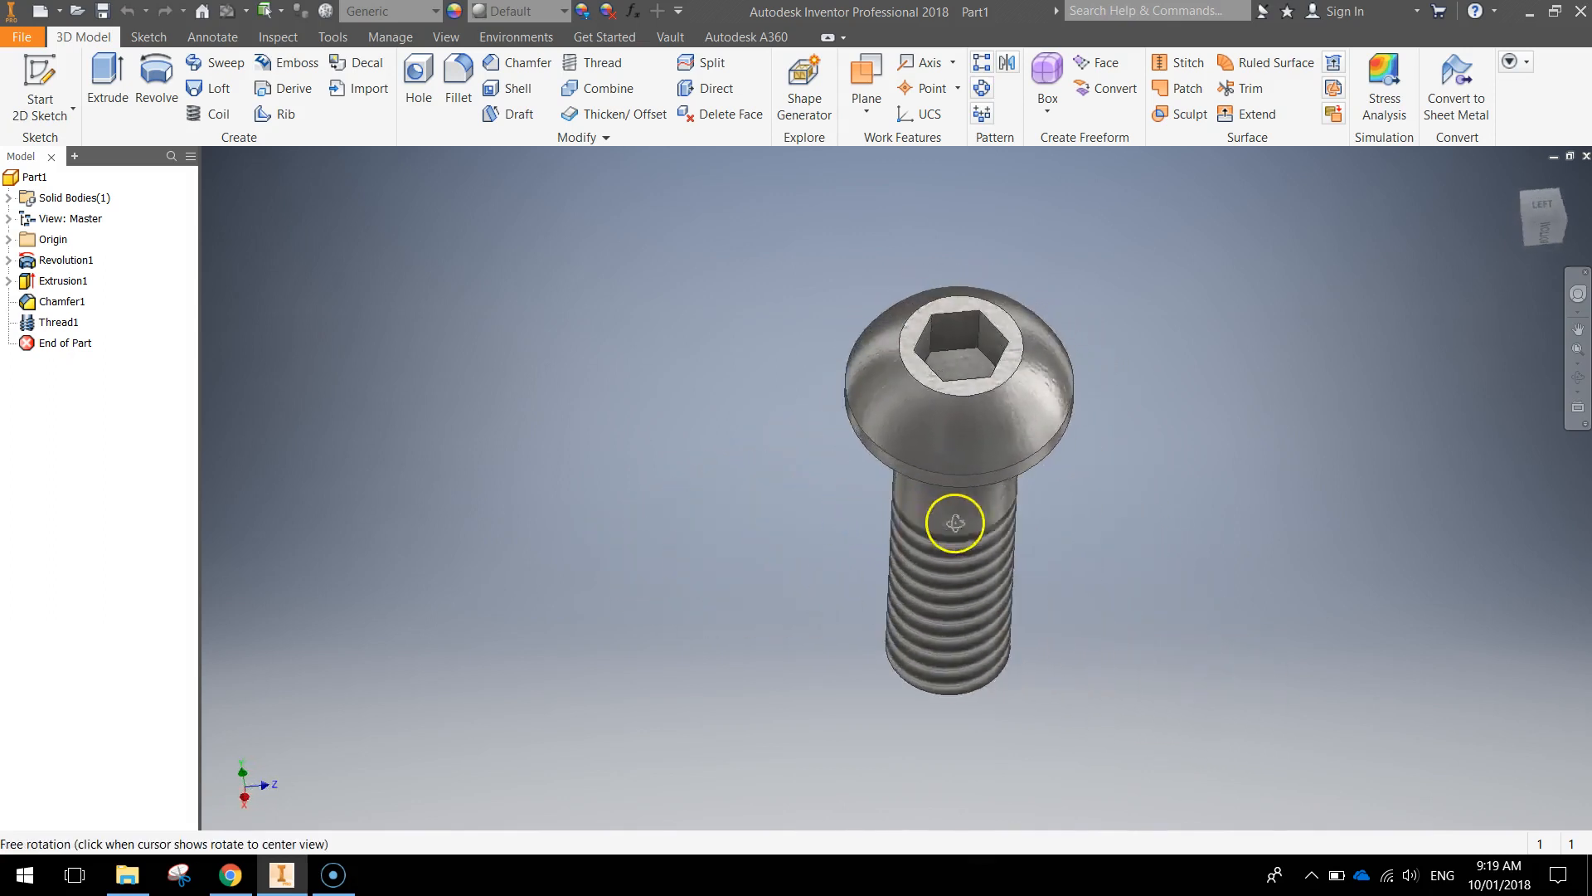
pyautogui.moveTo(952, 523); pyautogui.dragTo(982, 577)
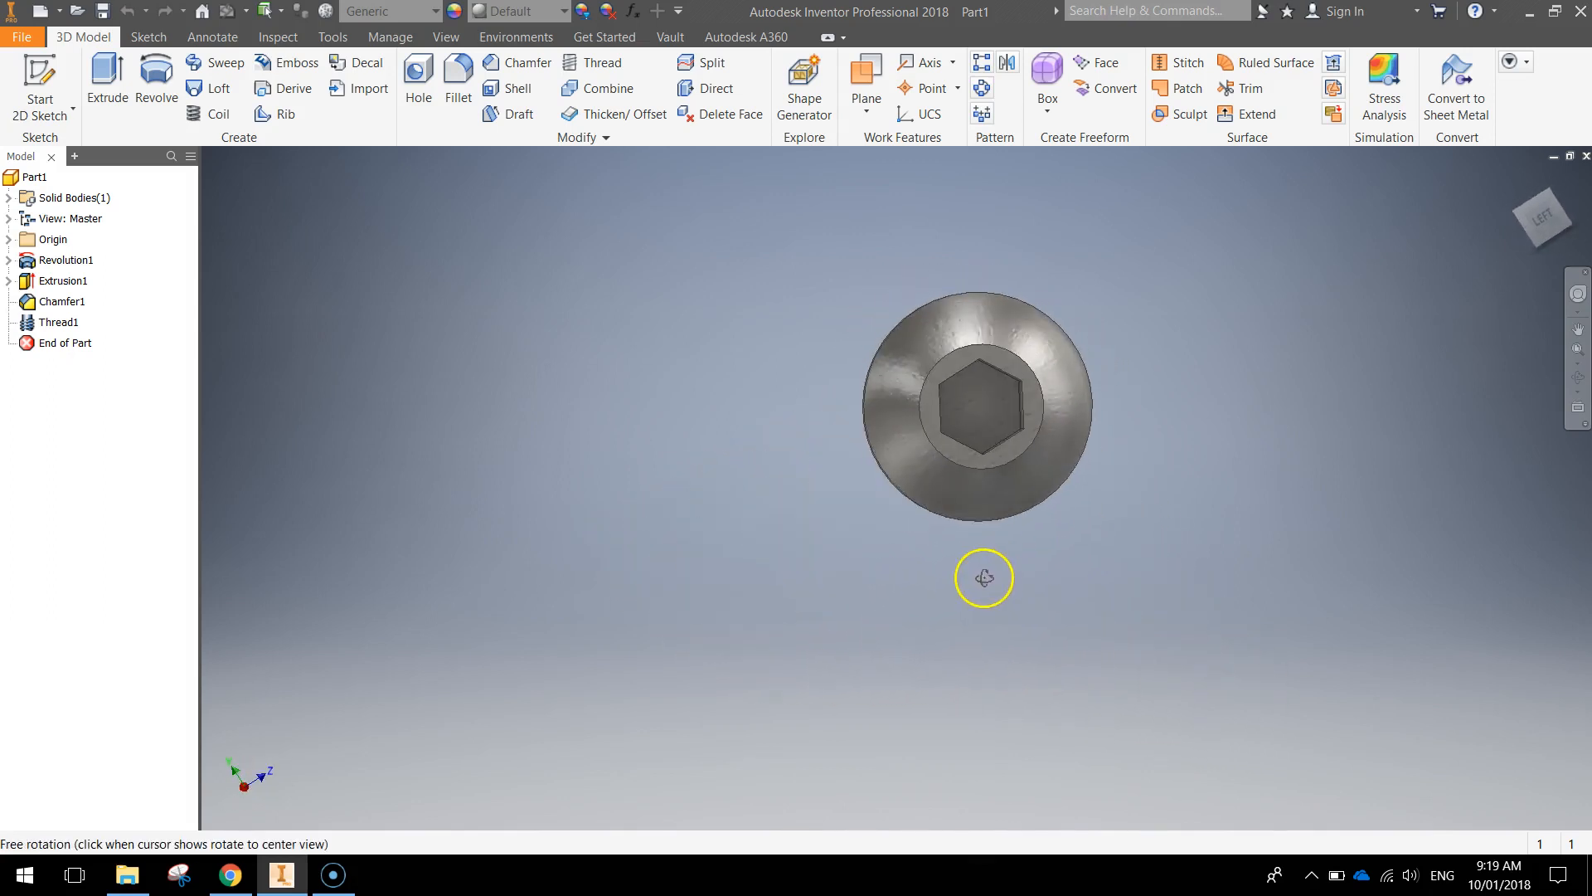
pyautogui.moveTo(983, 577); pyautogui.dragTo(1307, 492)
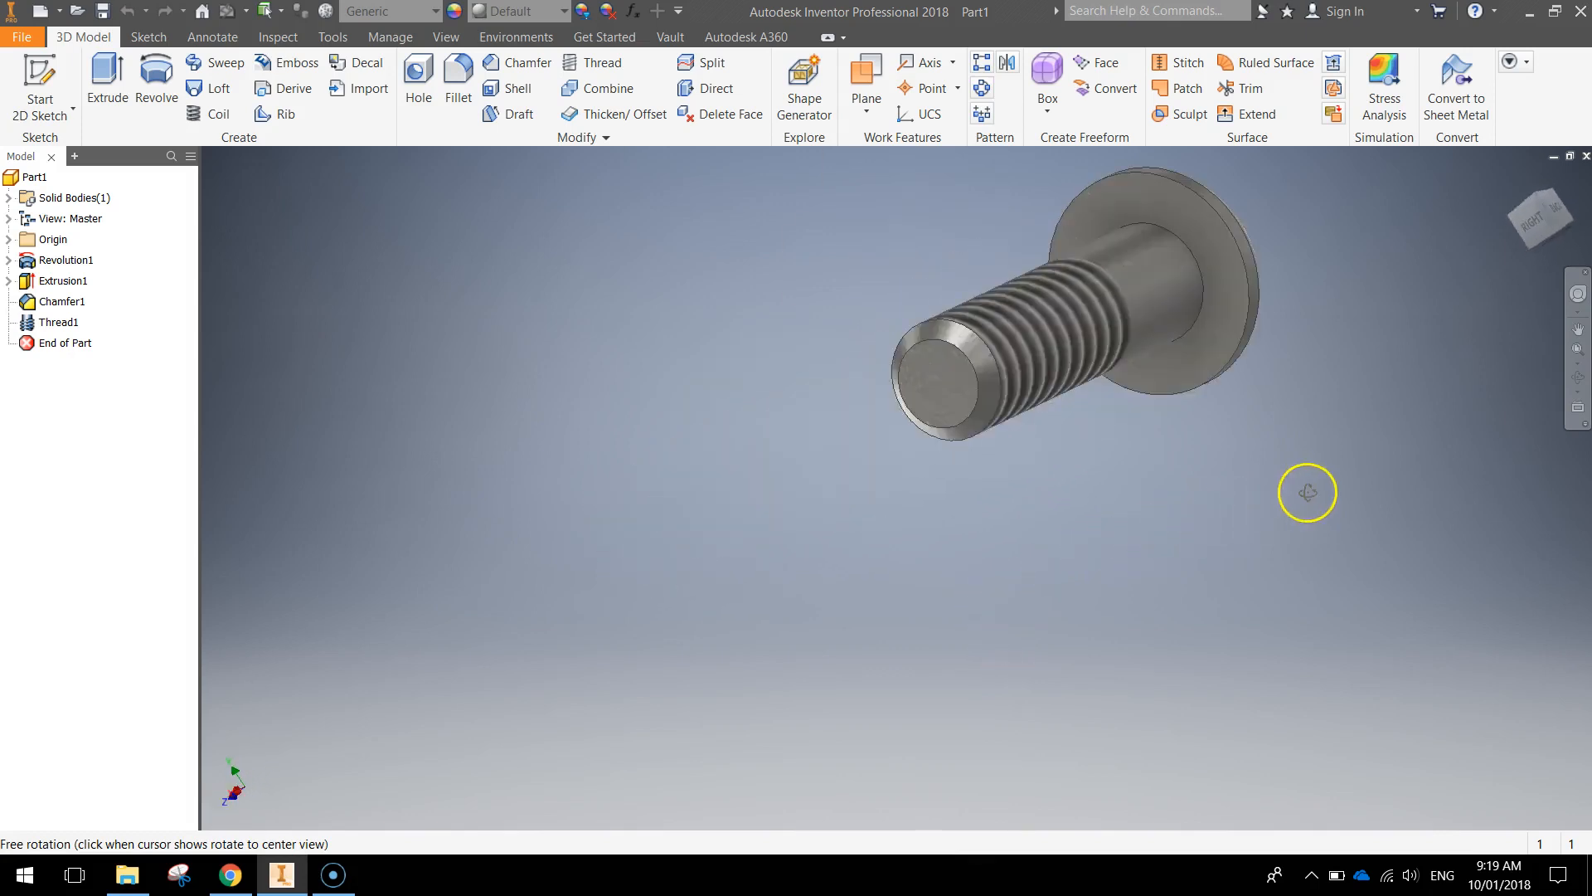
pyautogui.moveTo(1307, 493); pyautogui.dragTo(1105, 507)
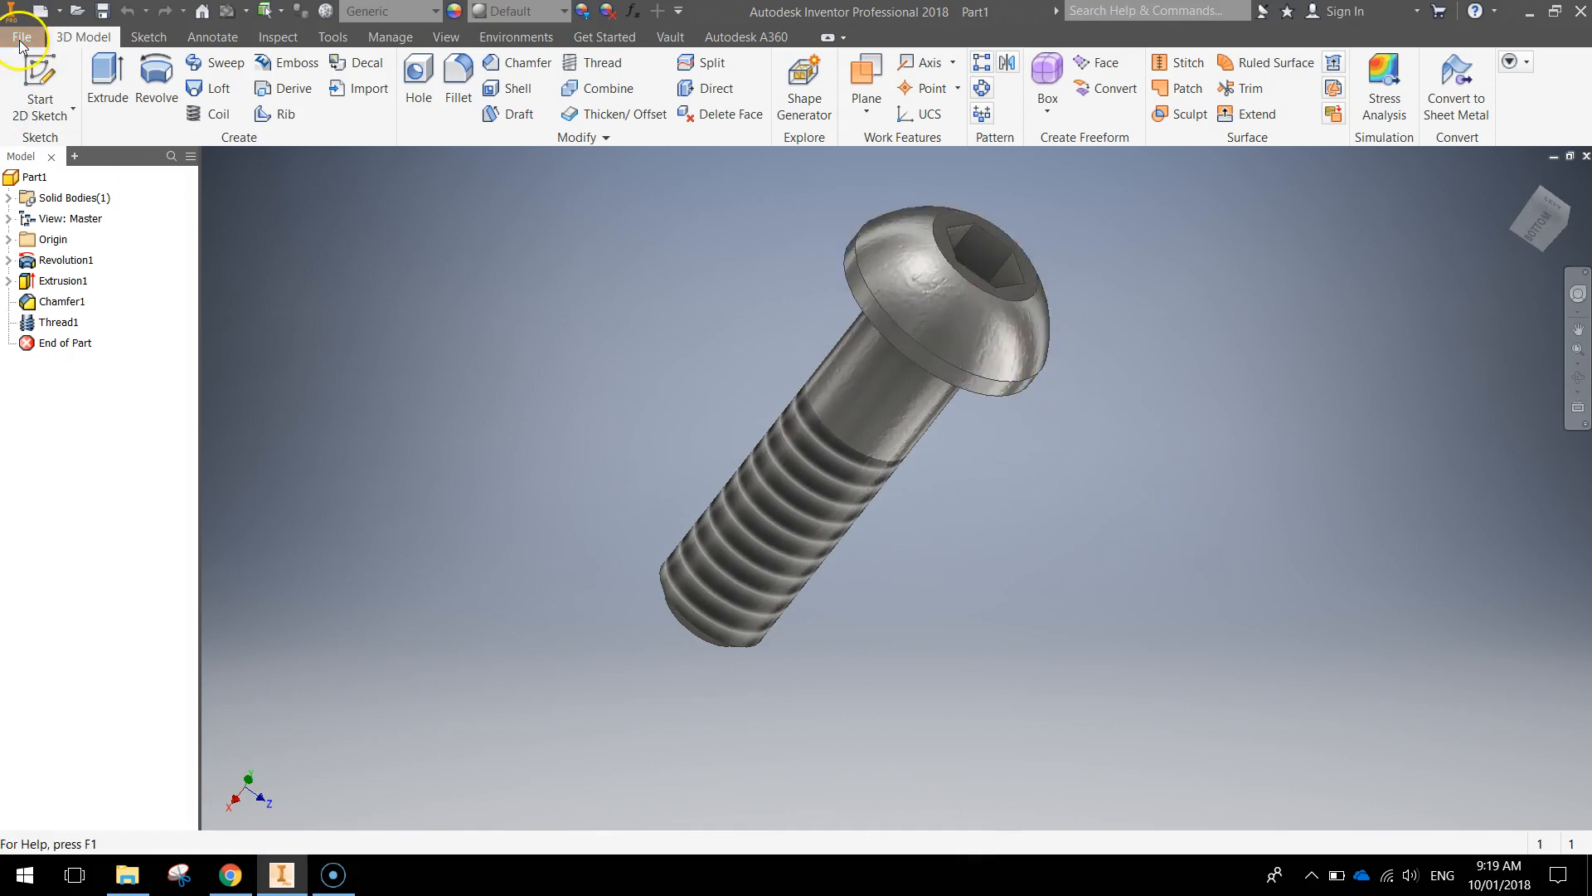
# Step: Create a new part from the Metric Standard (mm).ipt template
pyautogui.click(22, 36)
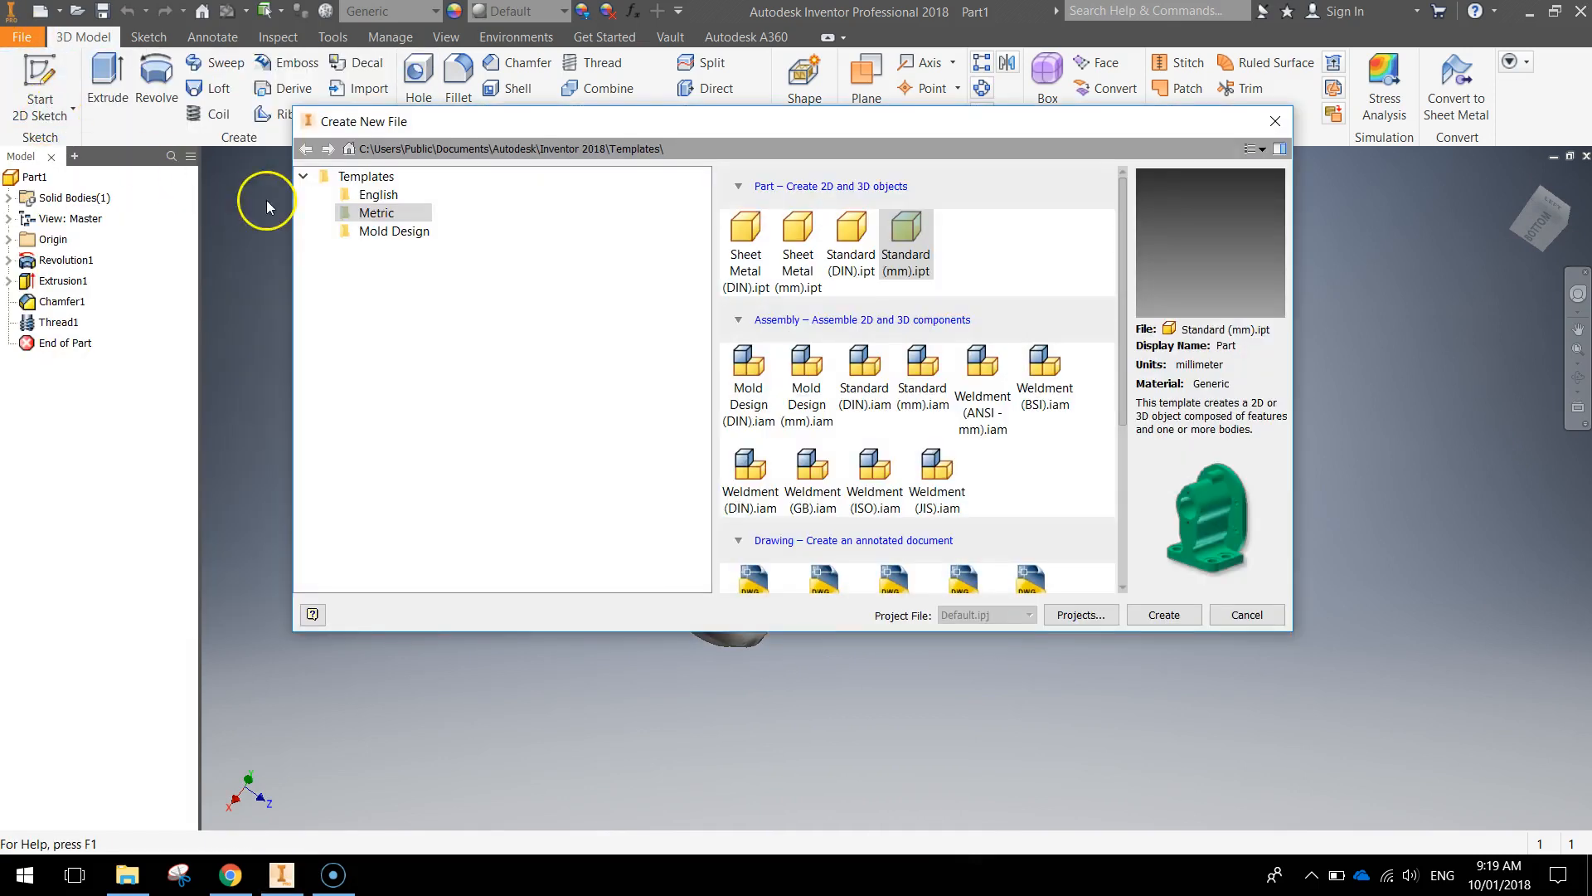
pyautogui.click(902, 226)
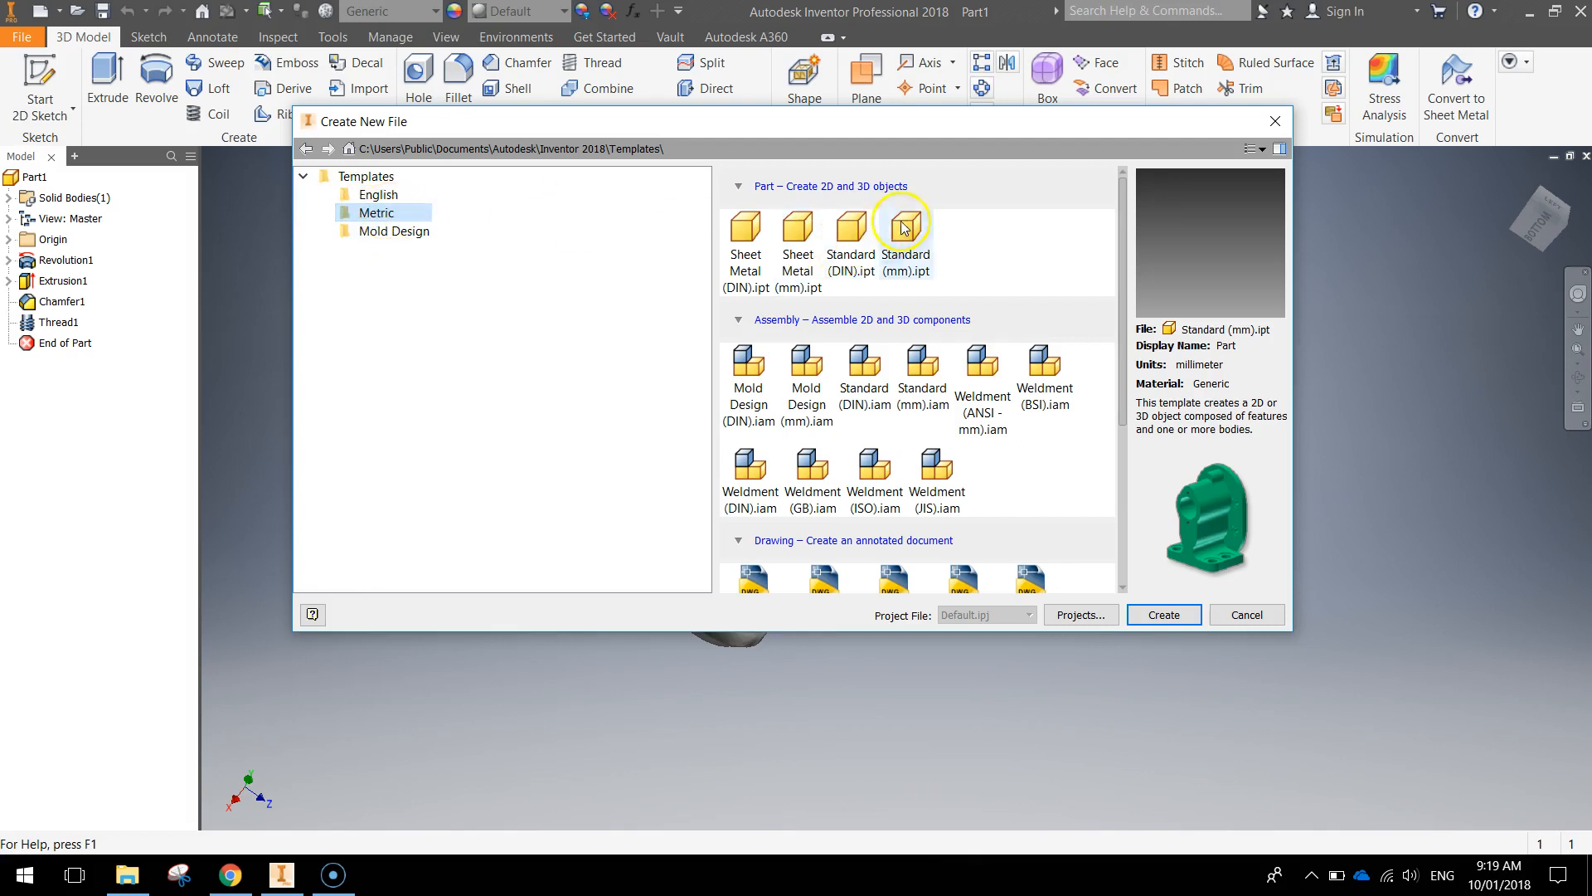
pyautogui.click(1161, 614)
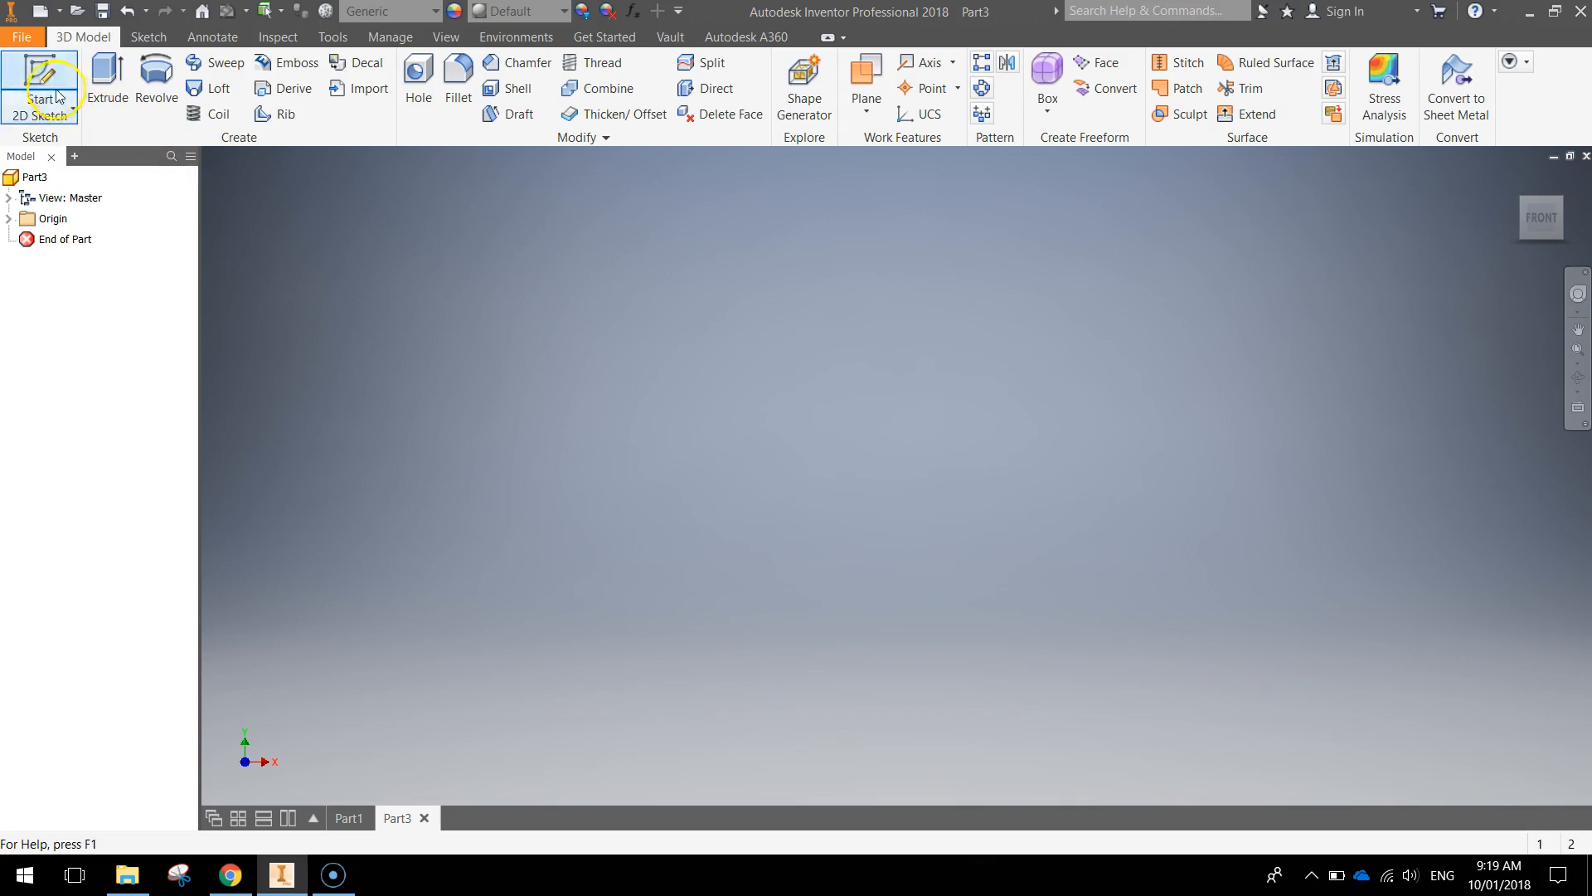
# Step: Start a 2D sketch and draw a 25 mm vertical line up from the origin
pyautogui.click(40, 82)
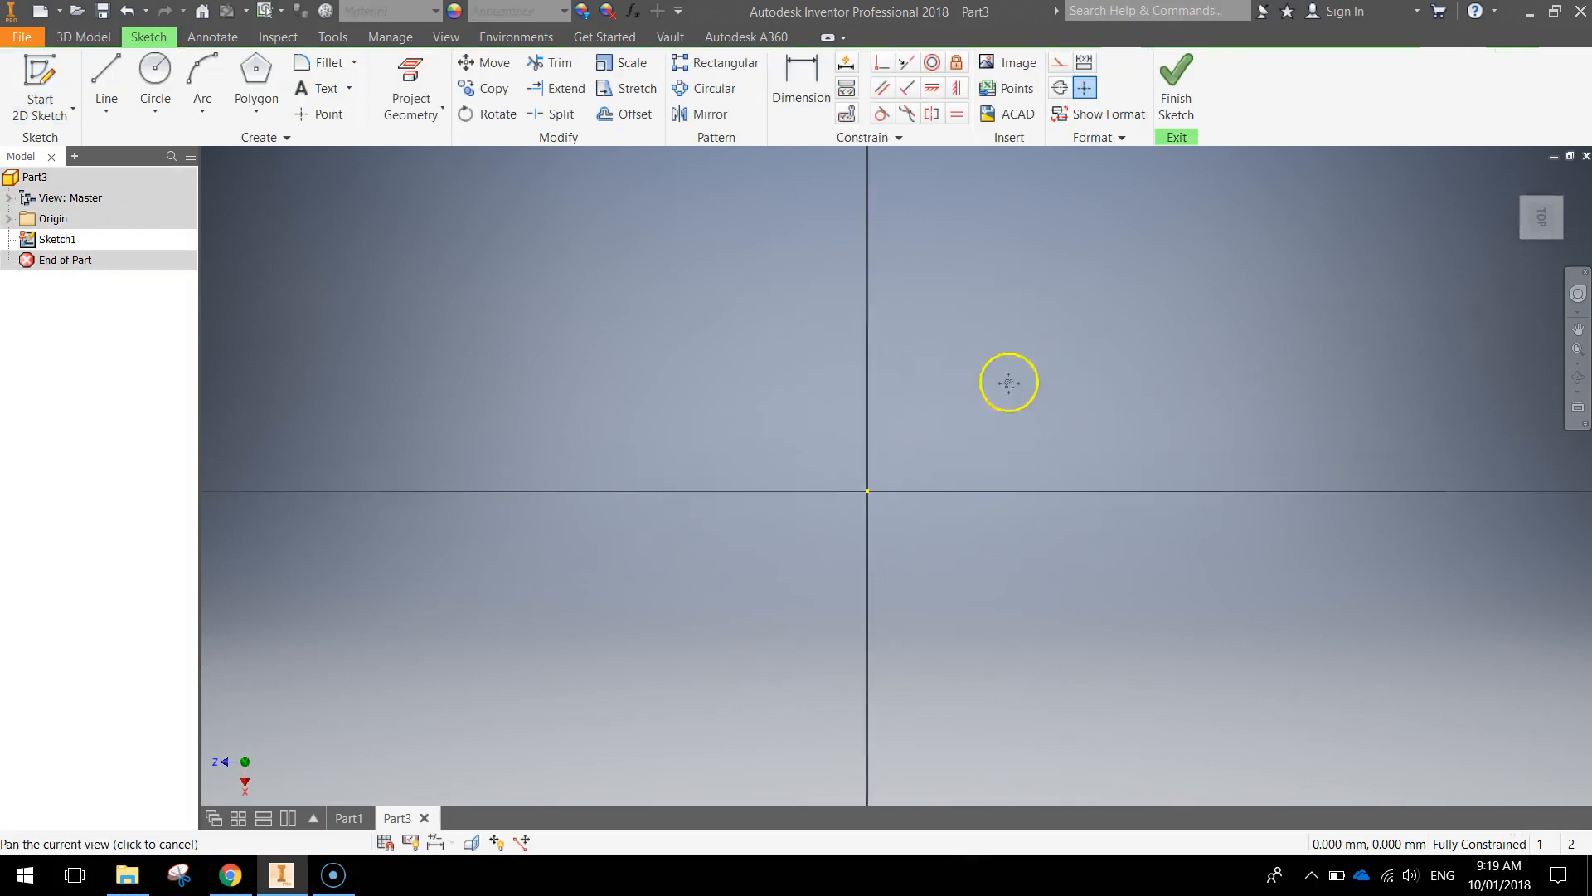
pyautogui.moveTo(1009, 383); pyautogui.dragTo(481, 619)
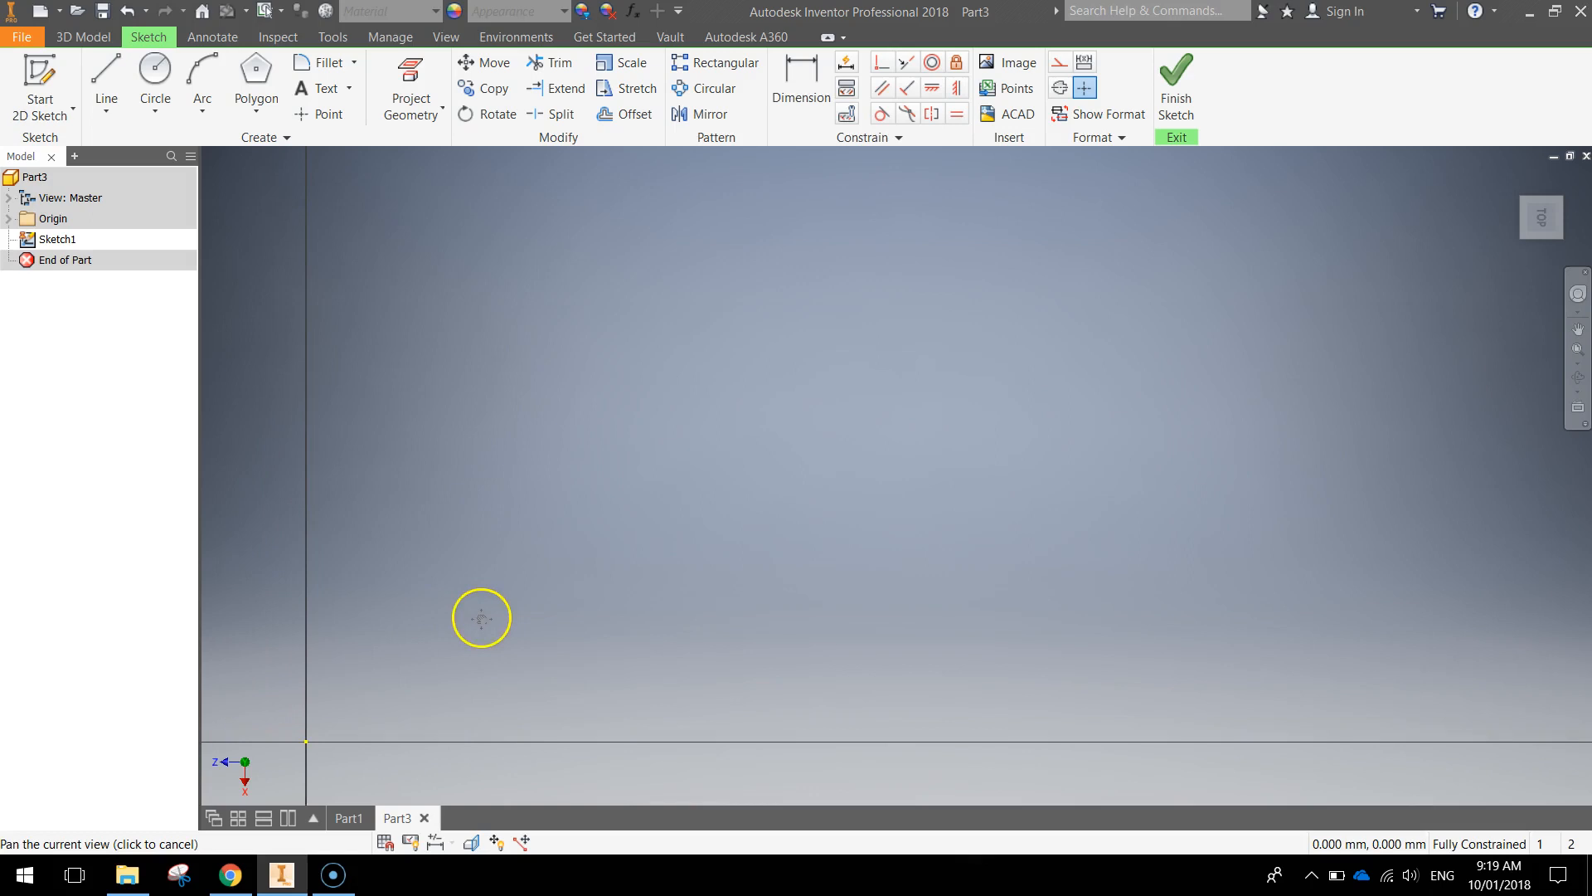
pyautogui.click(105, 81)
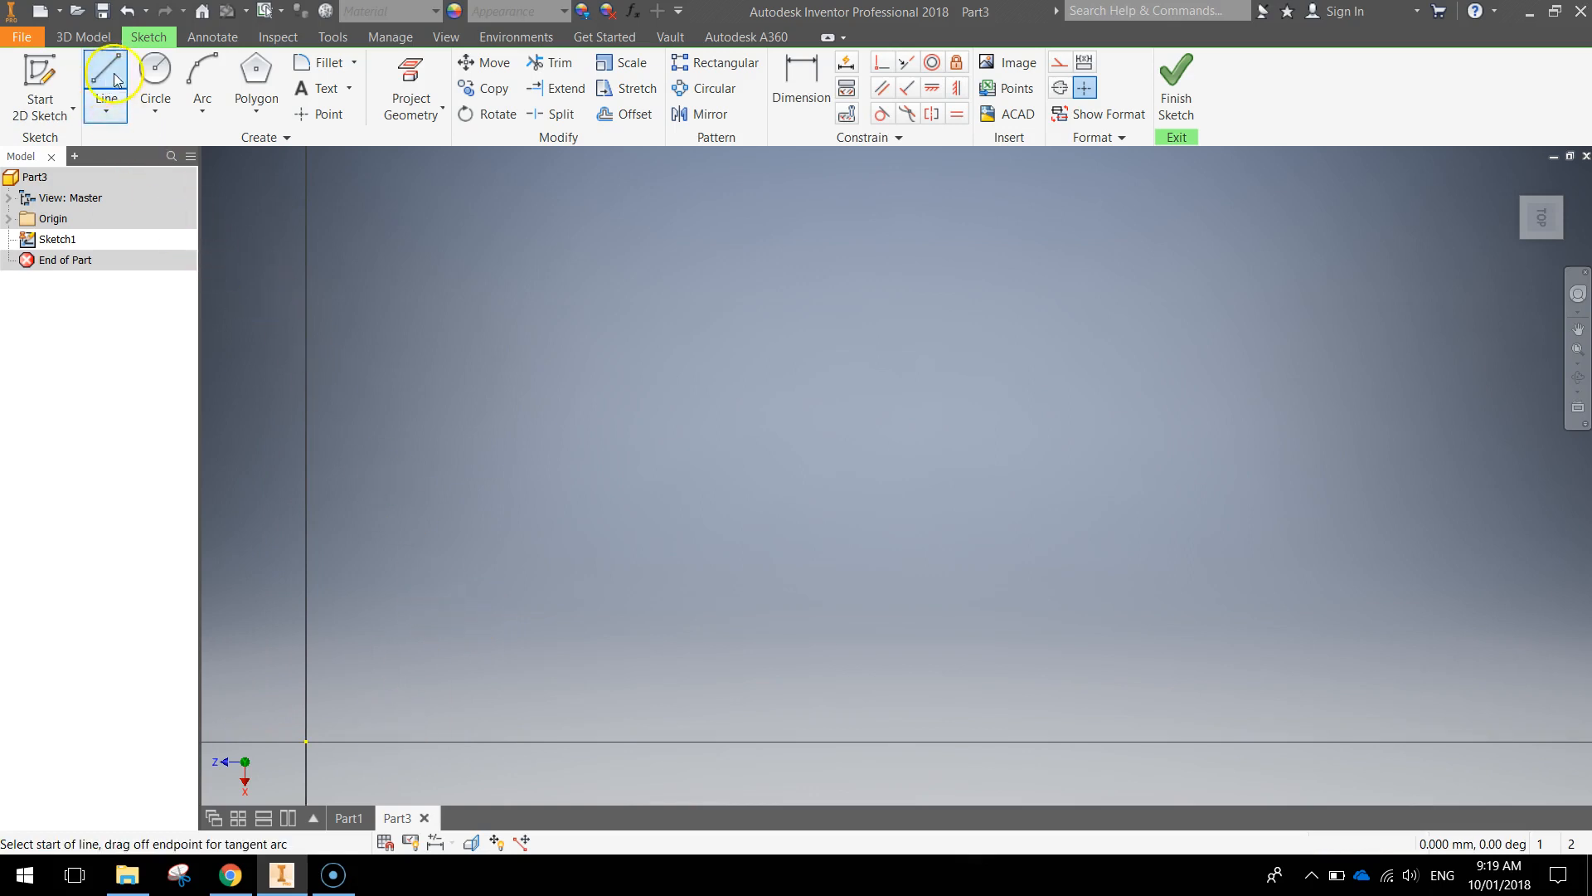
pyautogui.moveTo(426, 182)
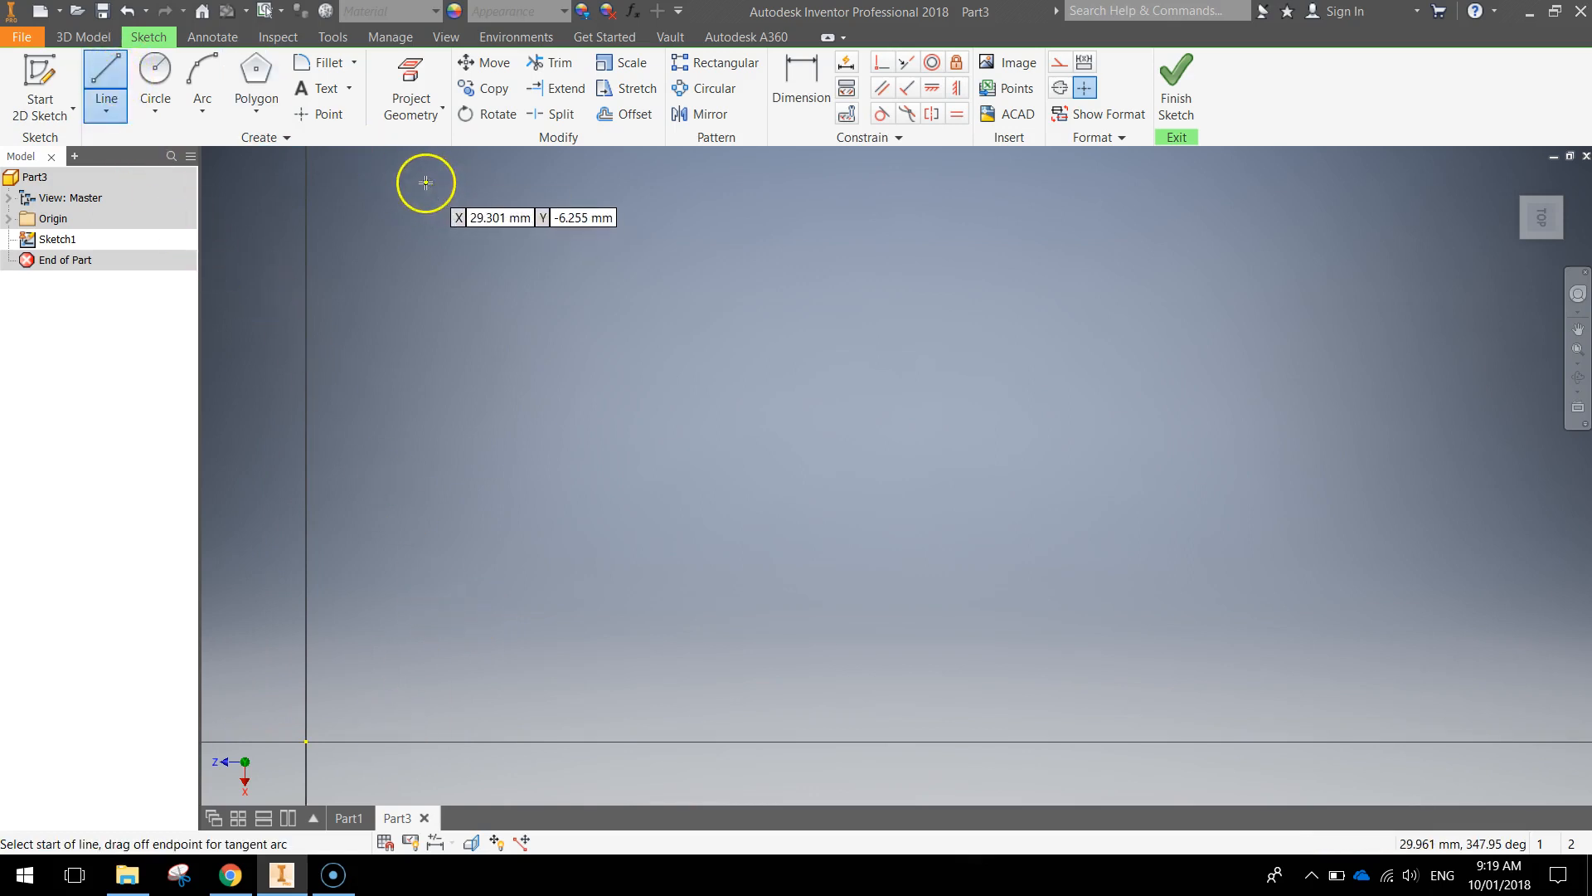
pyautogui.click(426, 184)
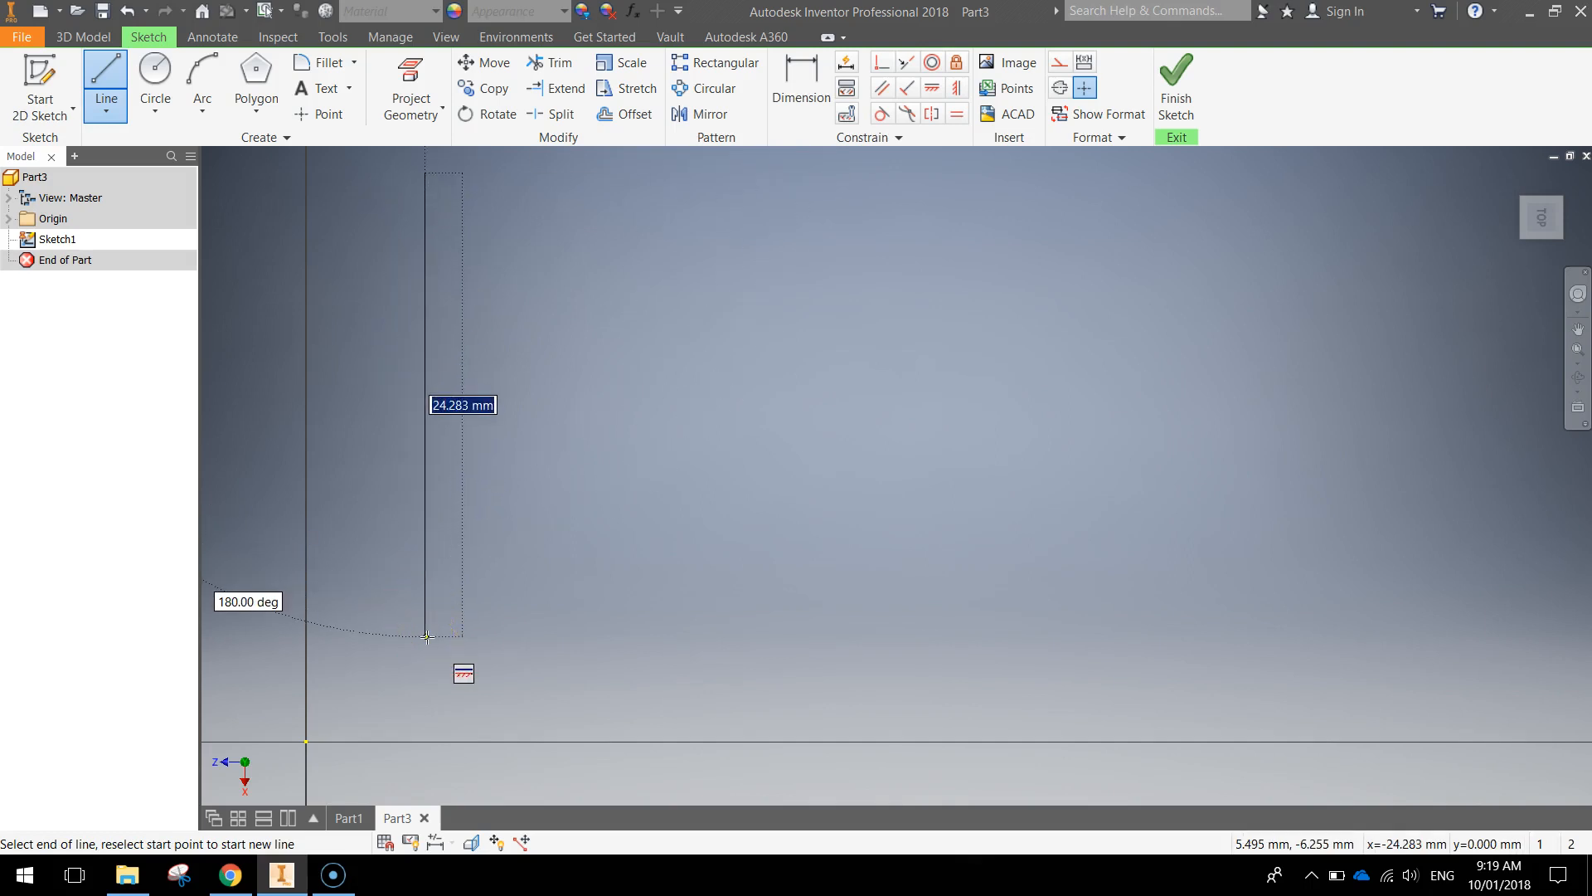
pyautogui.write('25')
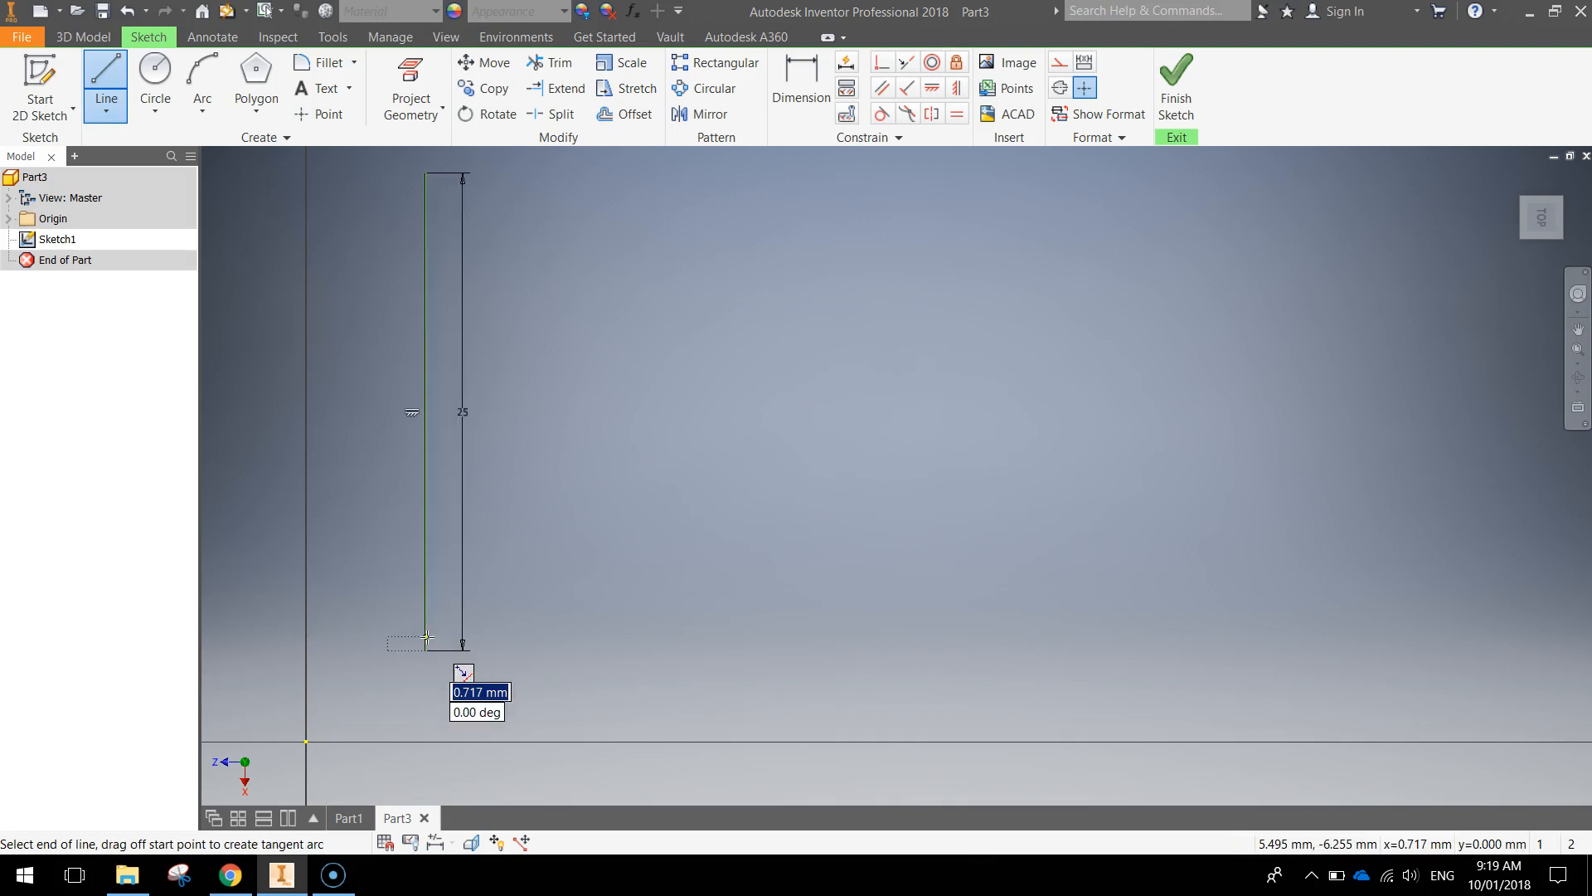
# Step: Draw the 3 mm base line and the 21 mm vertical line completing the stepped outline
pyautogui.moveTo(425, 640); pyautogui.dragTo(619, 650)
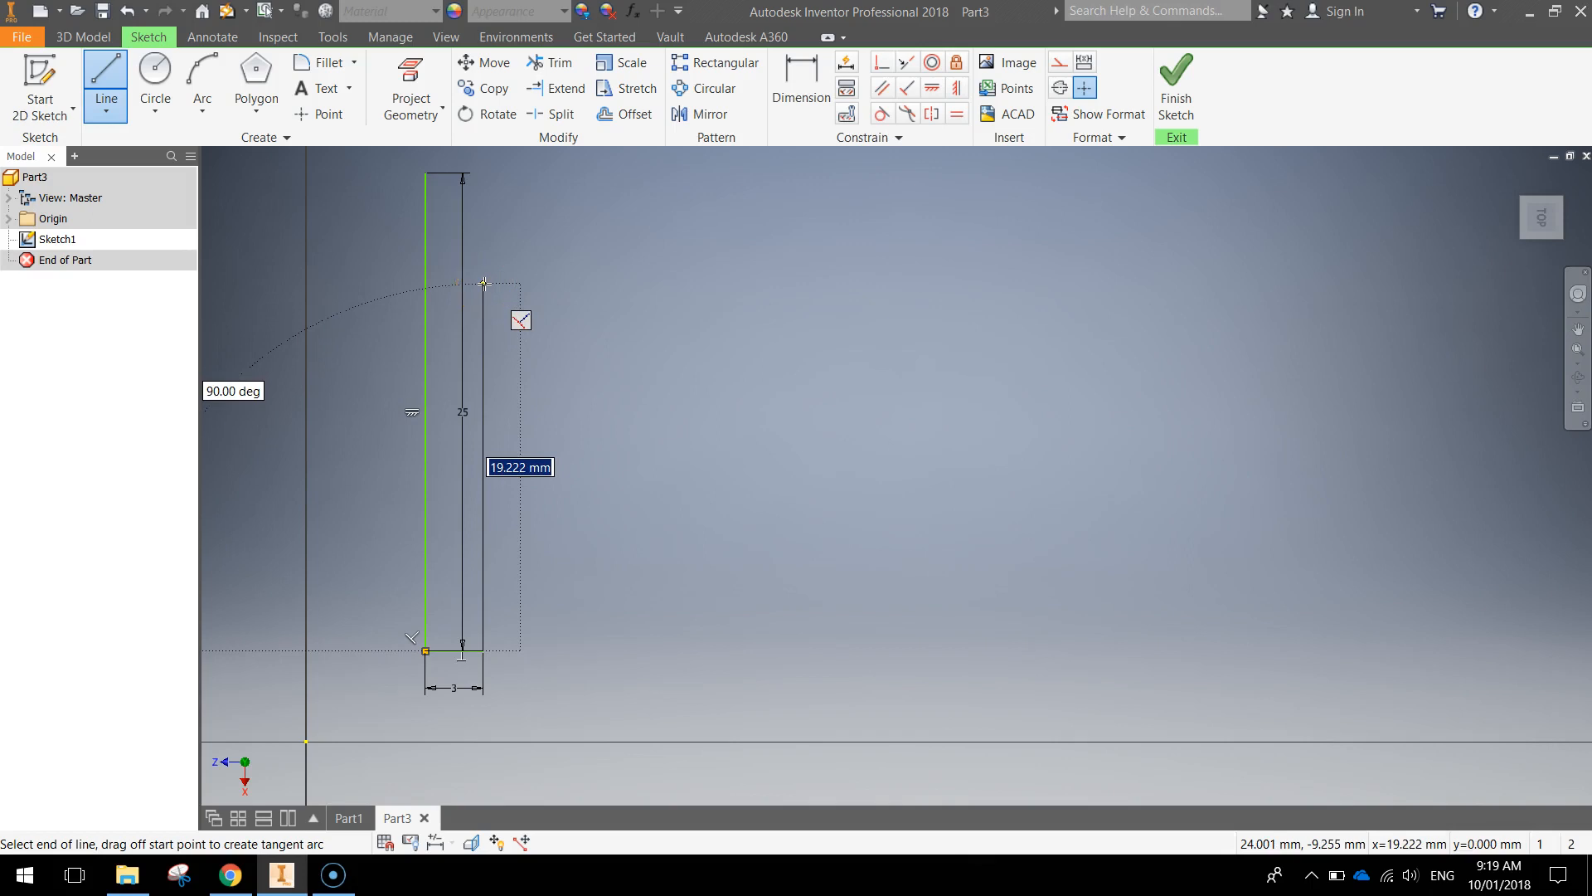
pyautogui.write('21')
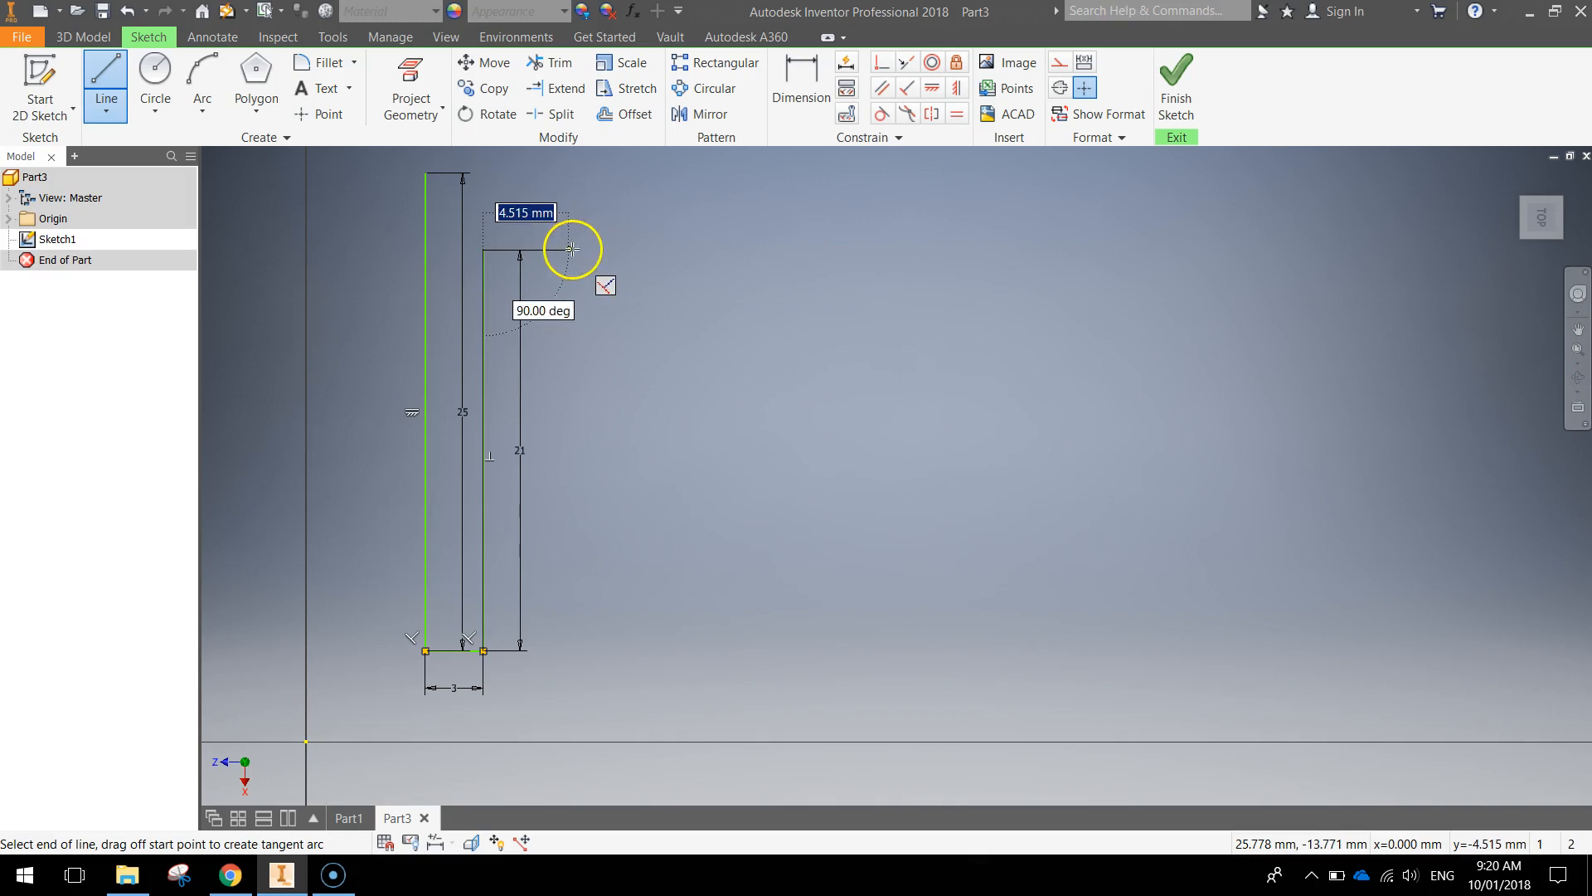
pyautogui.click(572, 250)
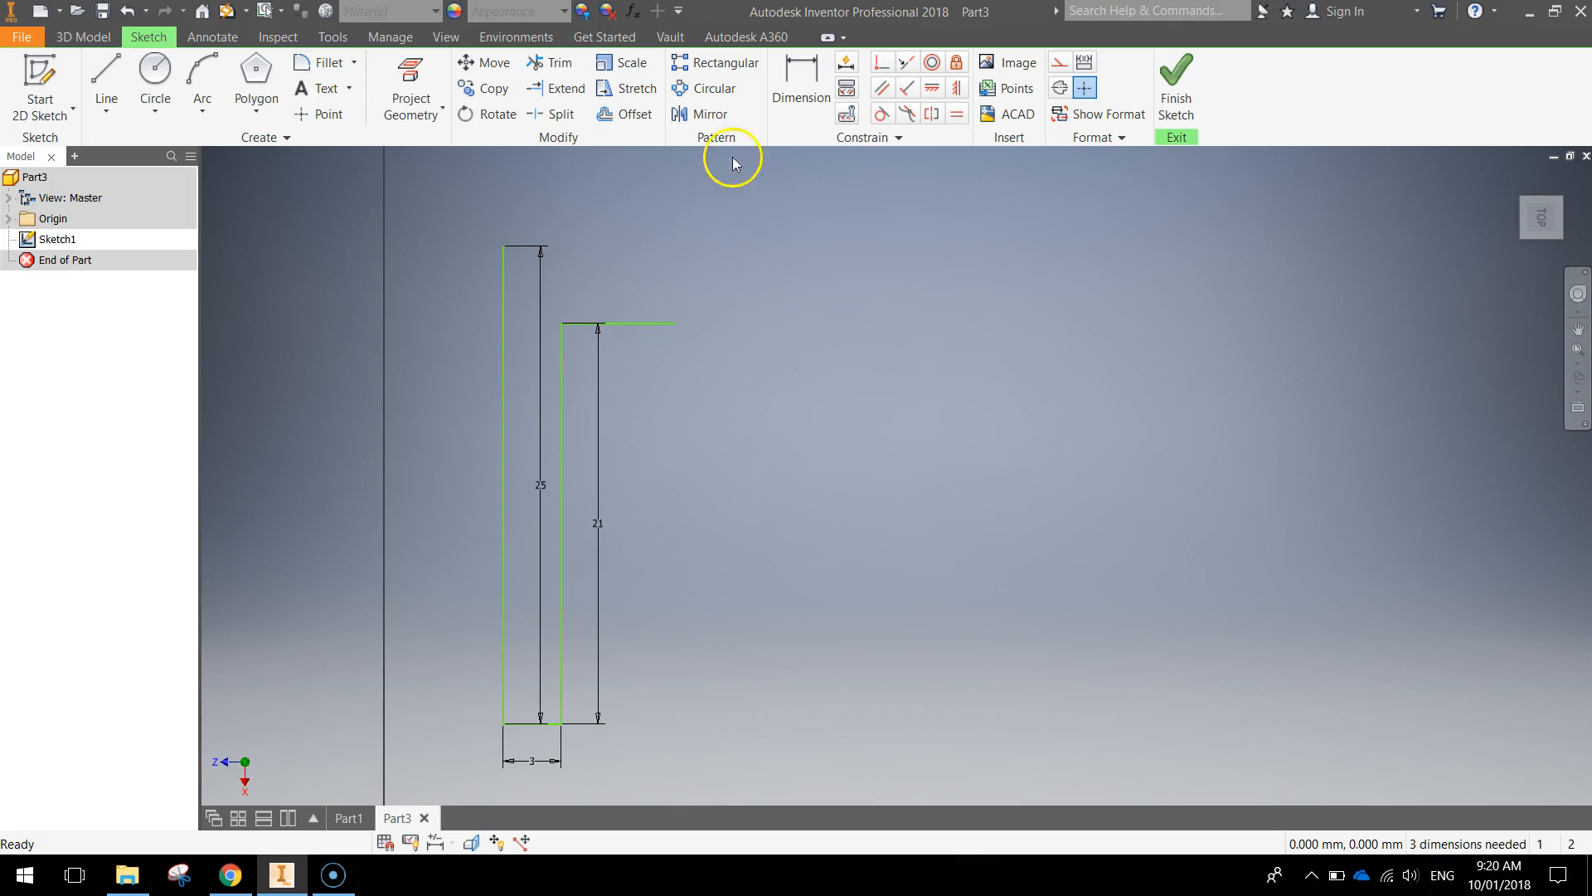
pyautogui.moveTo(800, 75)
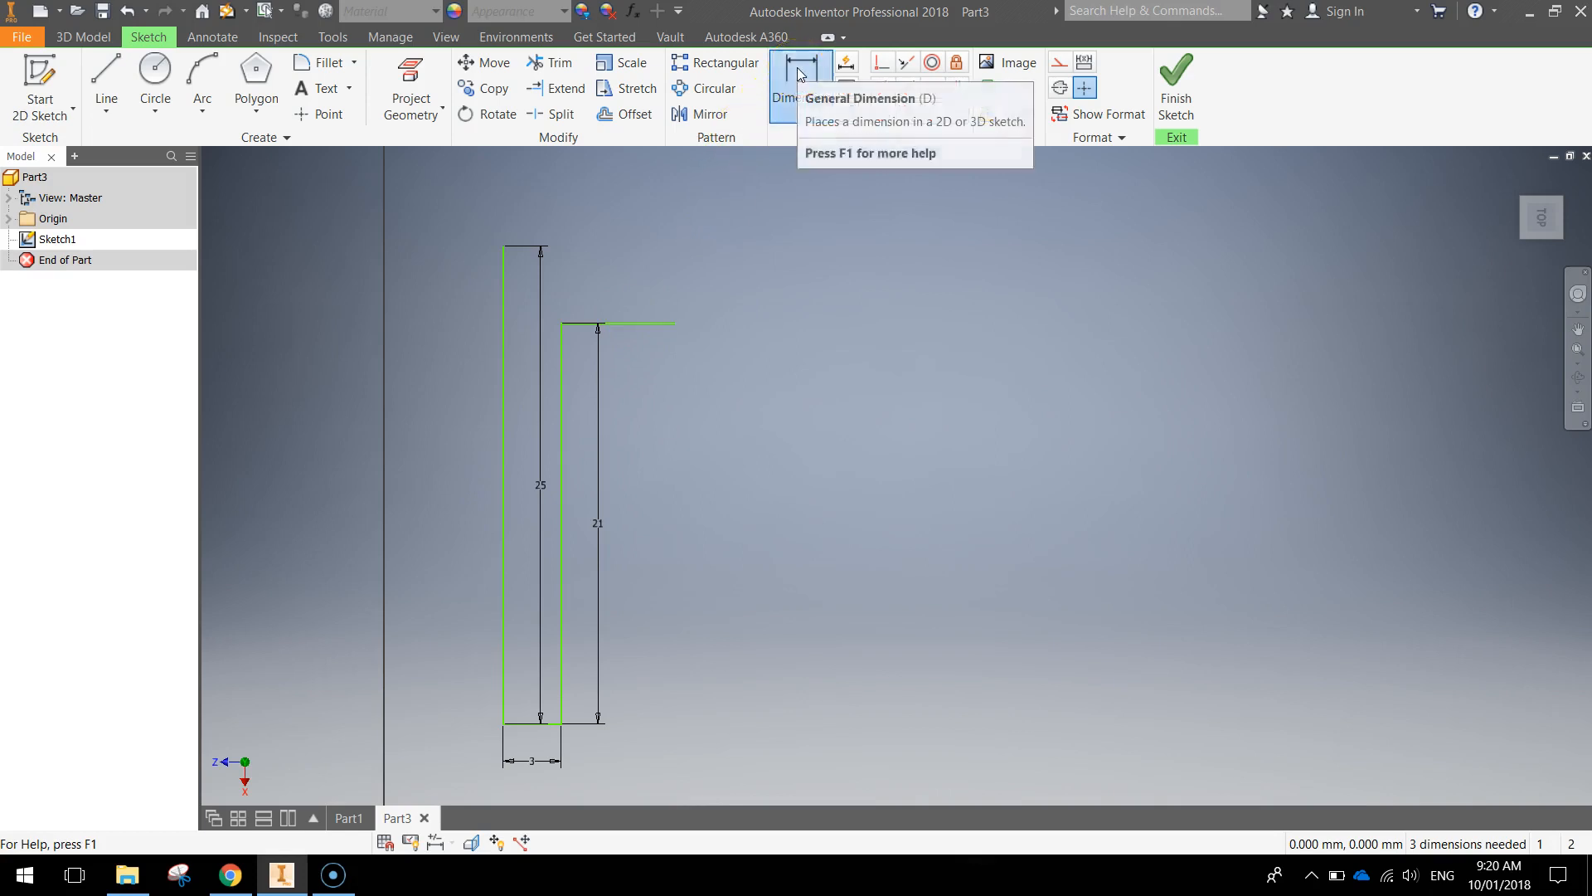
# Step: Dimension the width across the top of the profile to 5.5 mm
pyautogui.click(799, 88)
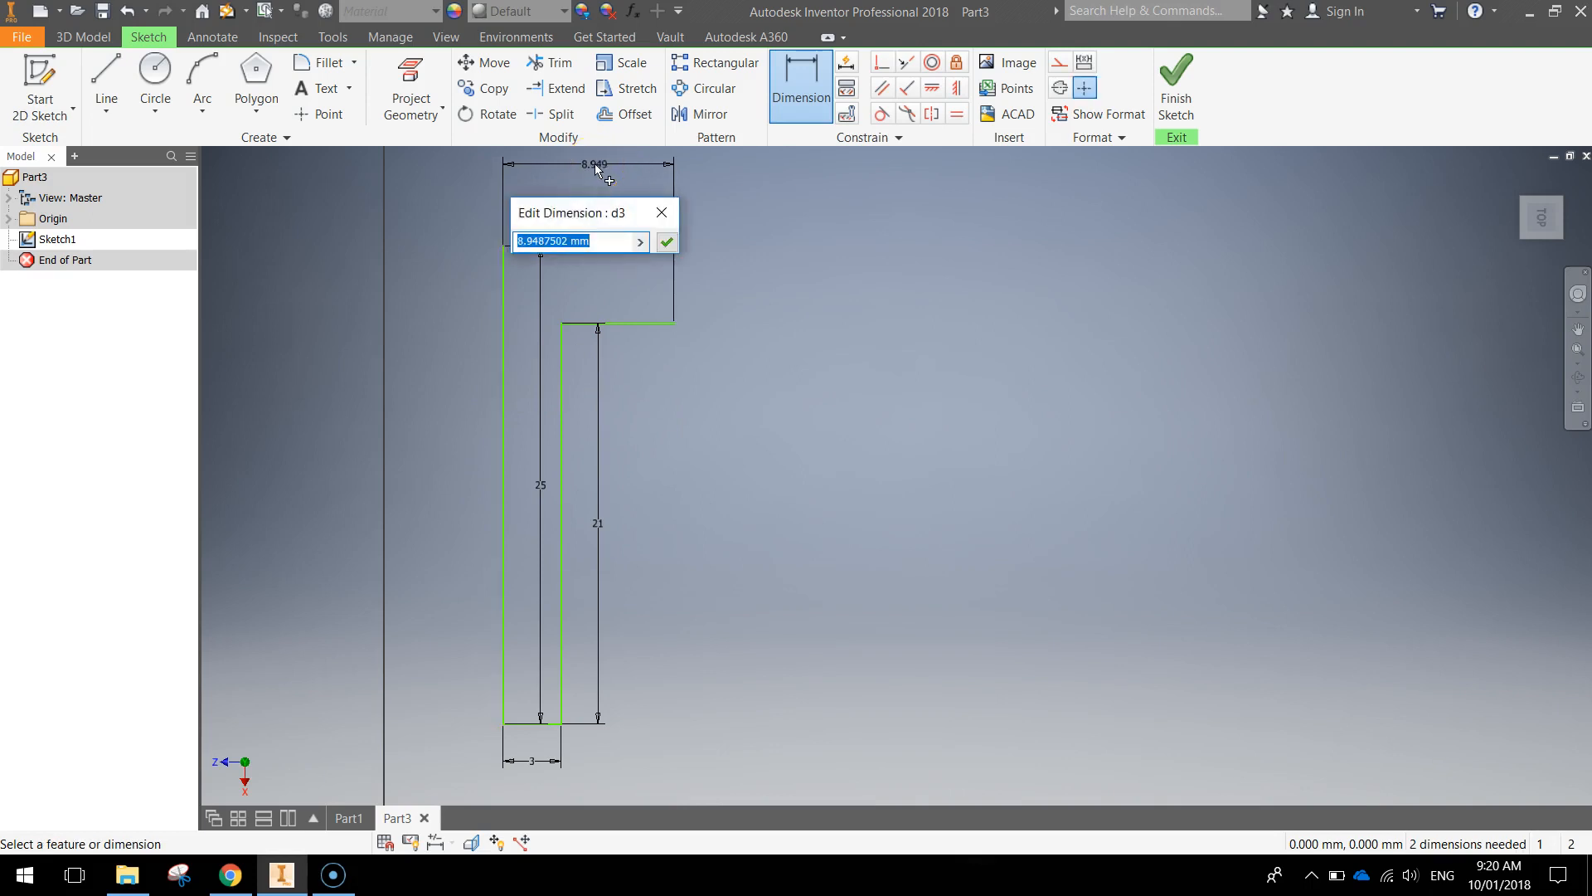
pyautogui.click(665, 242)
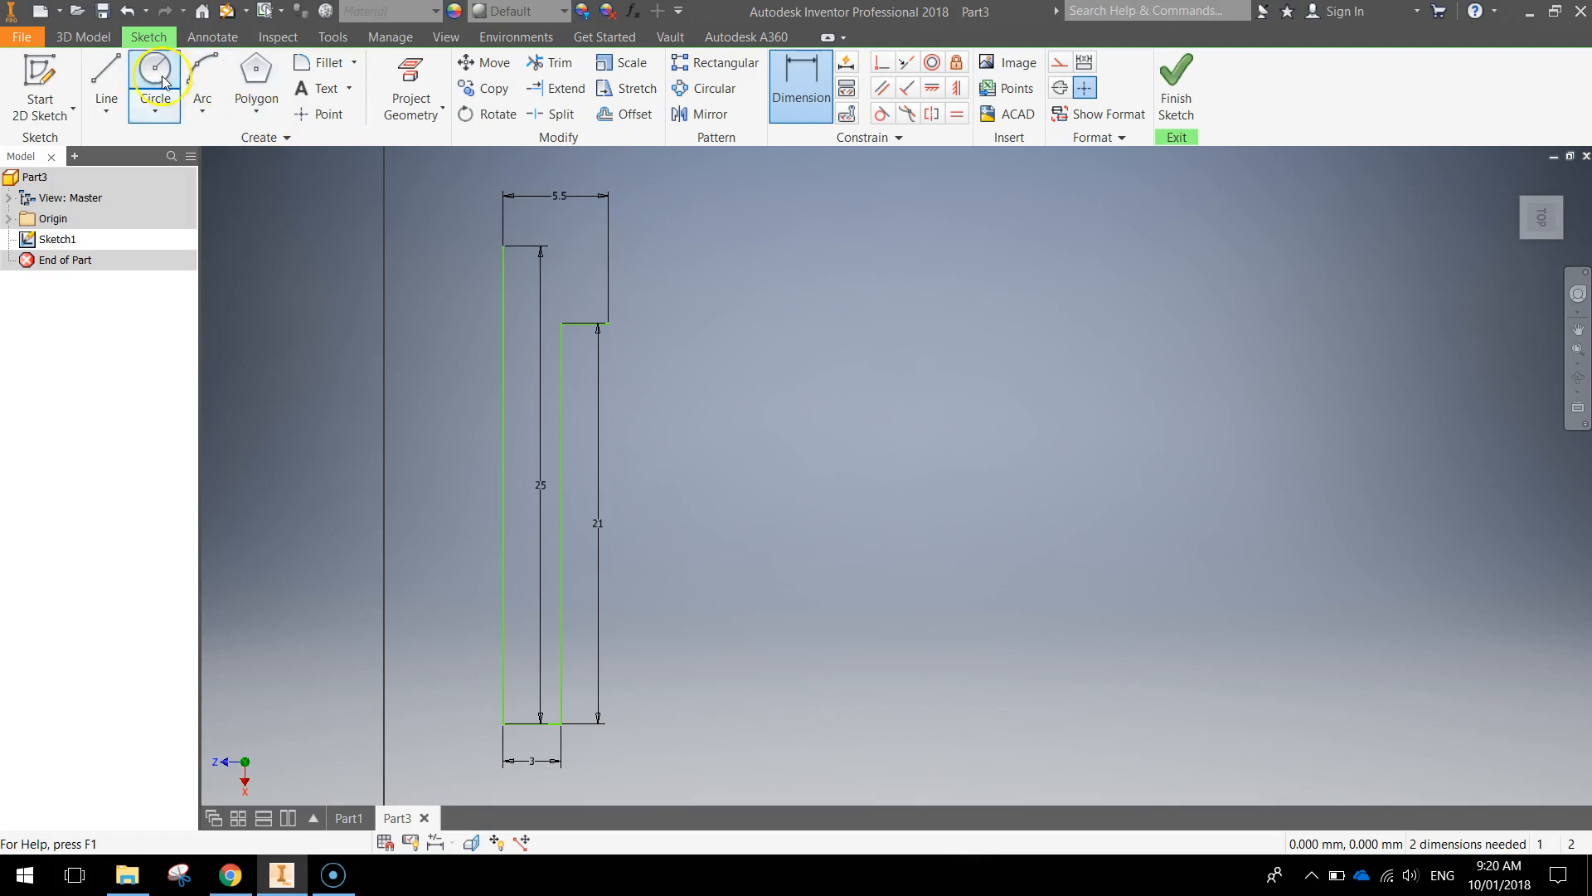
# Step: Draw short head lines at the step and a 3.000 mm line from the top of the 25 mm line
pyautogui.click(105, 81)
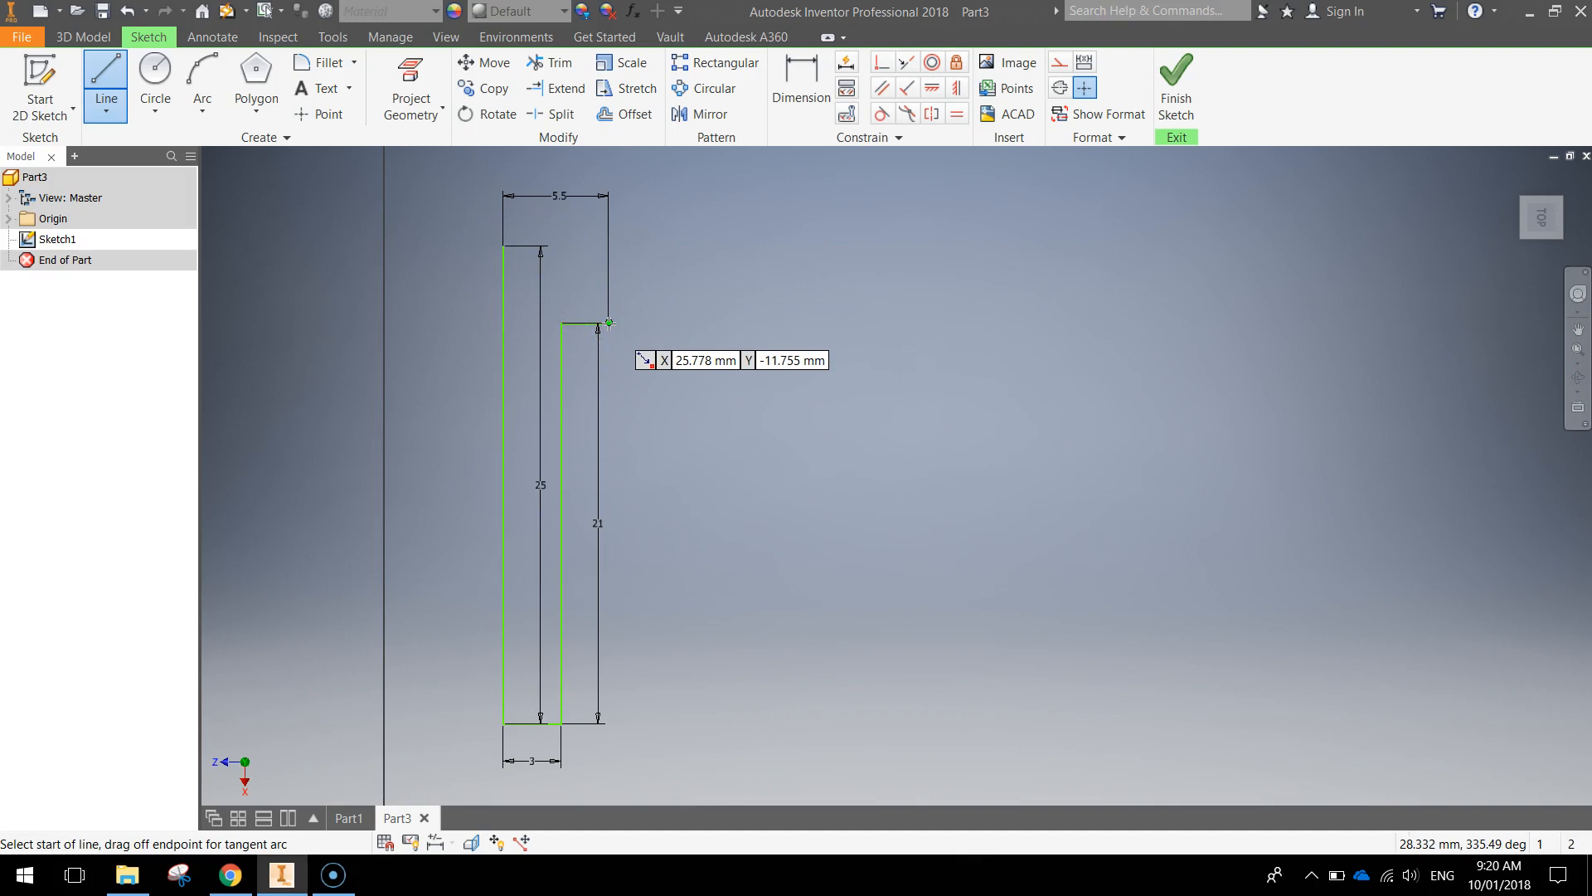
pyautogui.click(607, 324)
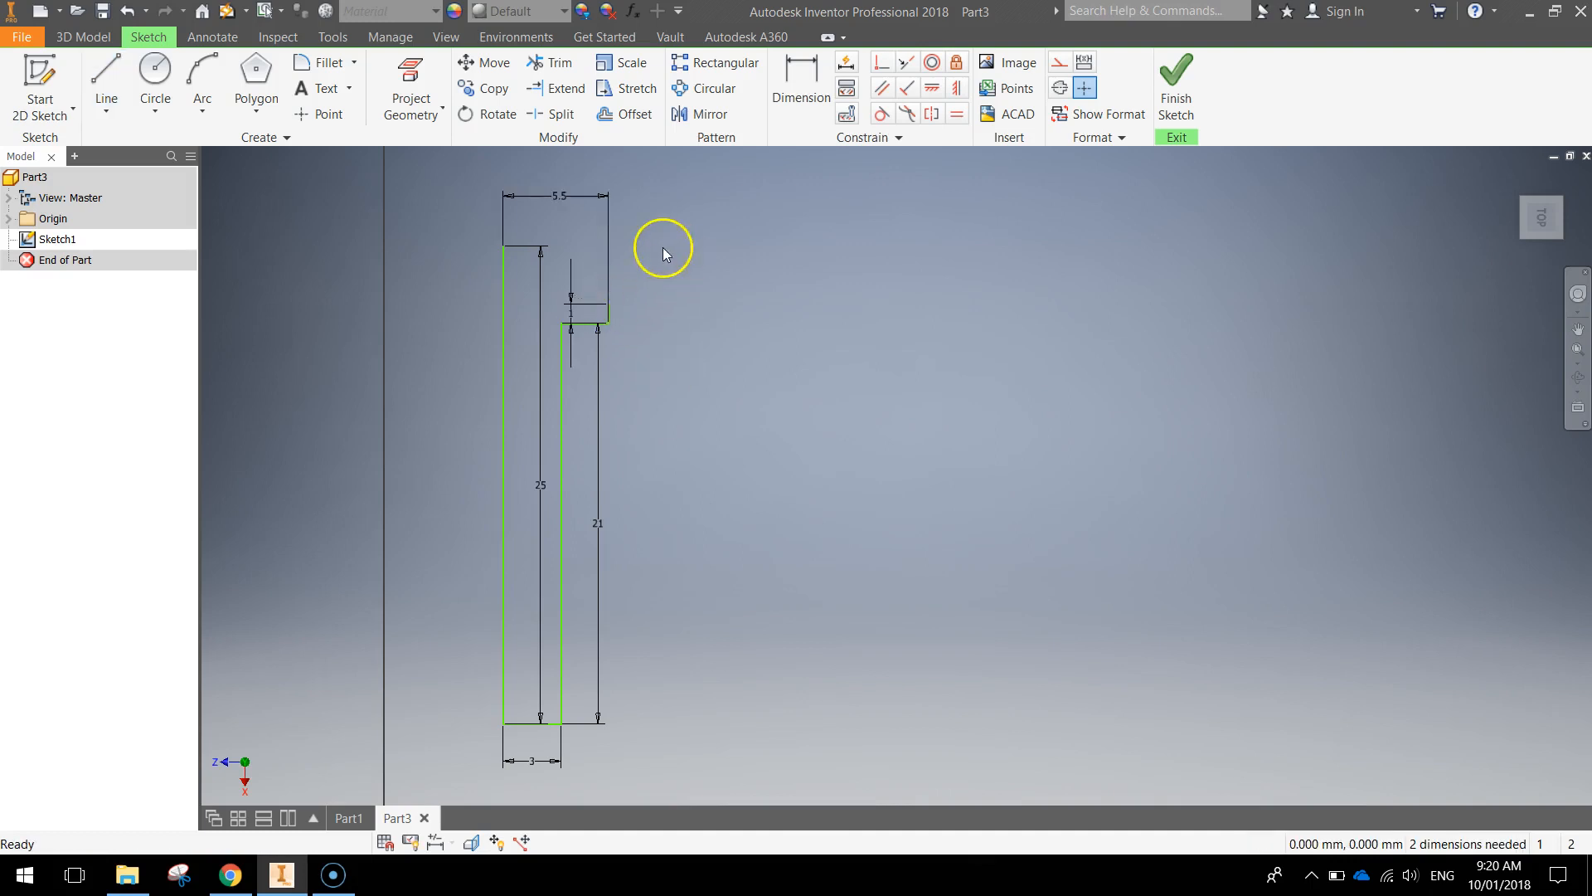
pyautogui.click(105, 76)
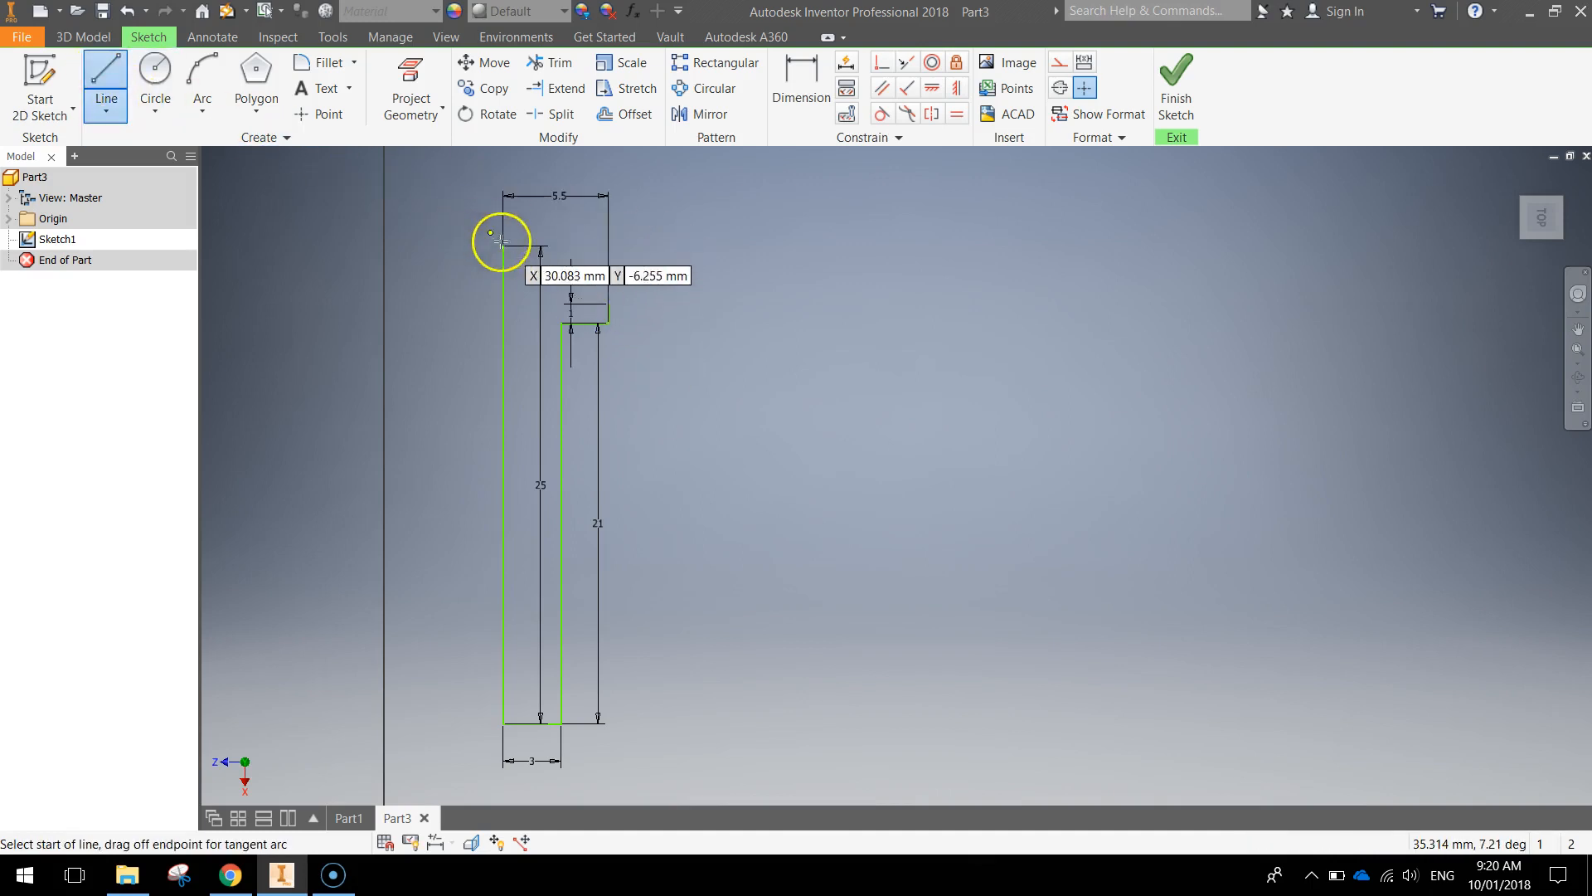
pyautogui.click(491, 232)
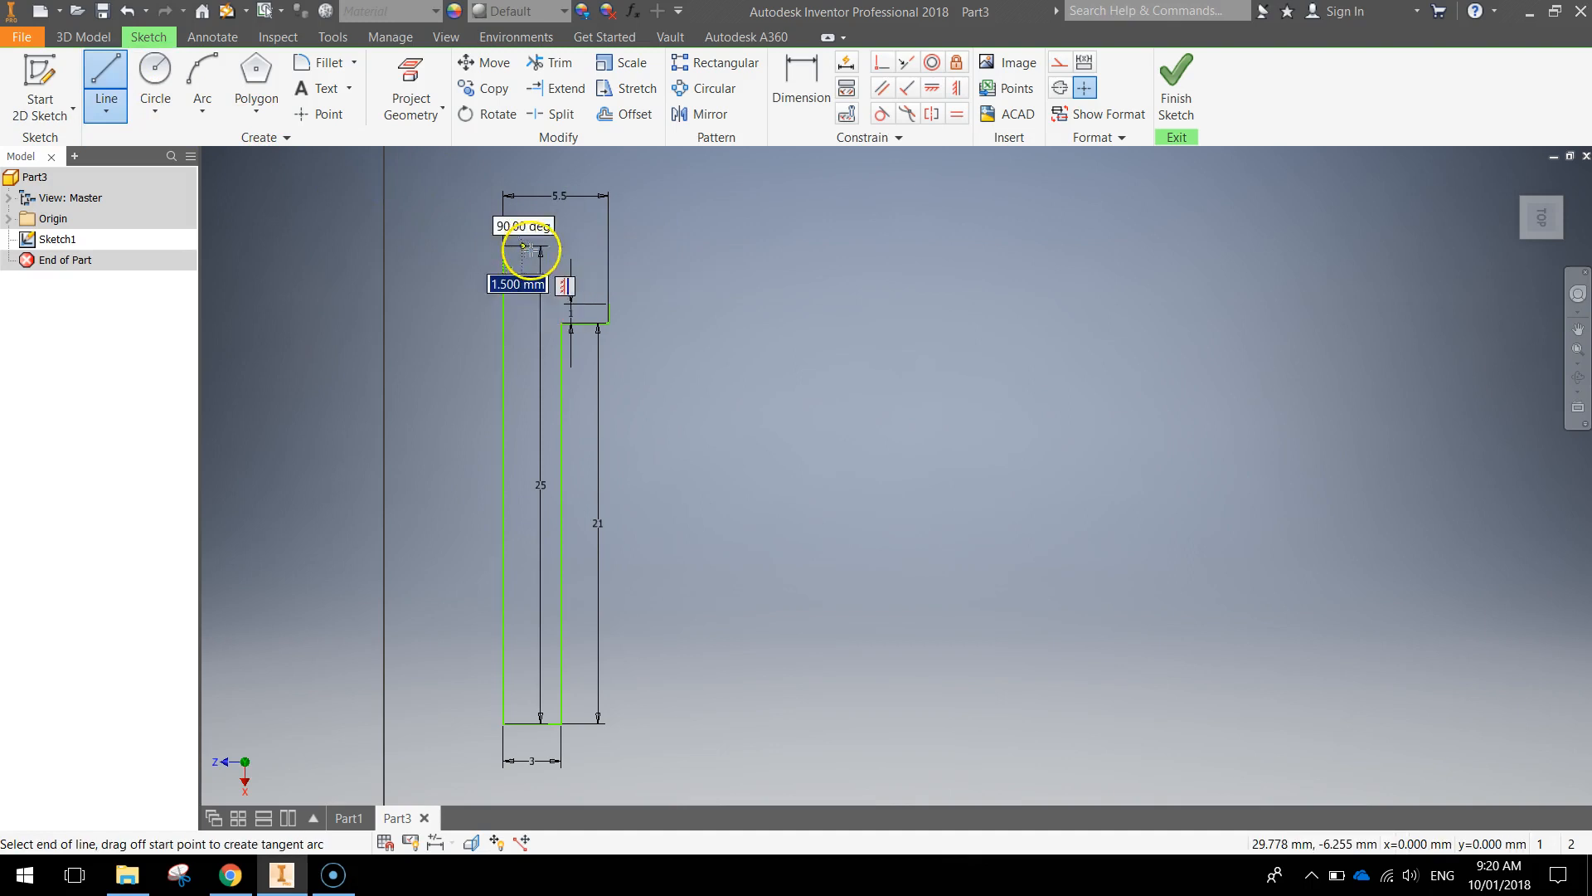
pyautogui.write('3.000 mm')
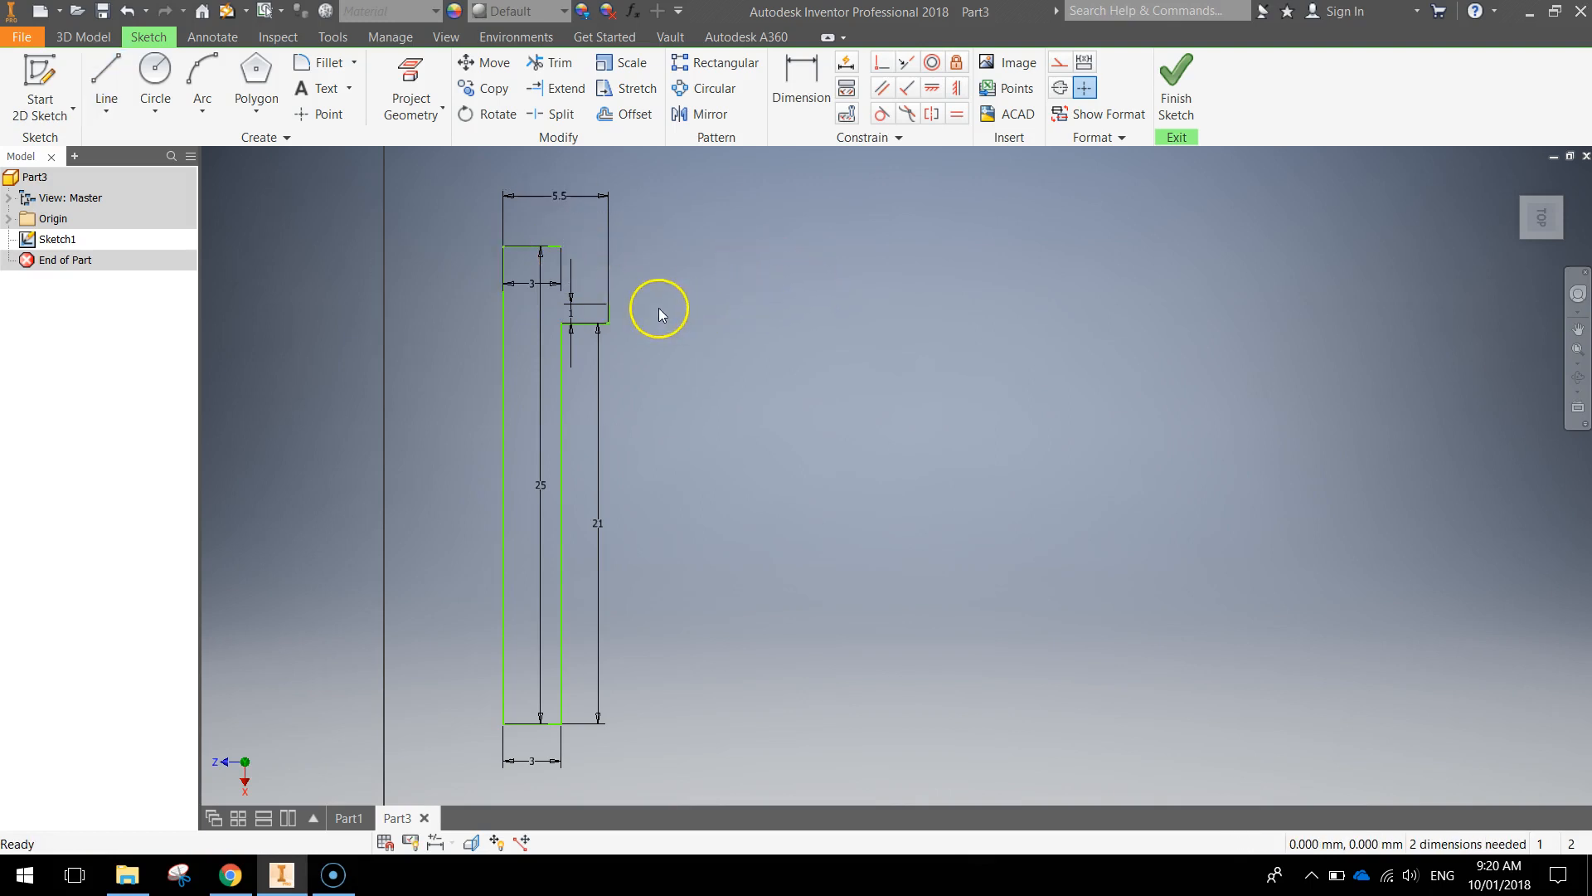
pyautogui.moveTo(597, 287)
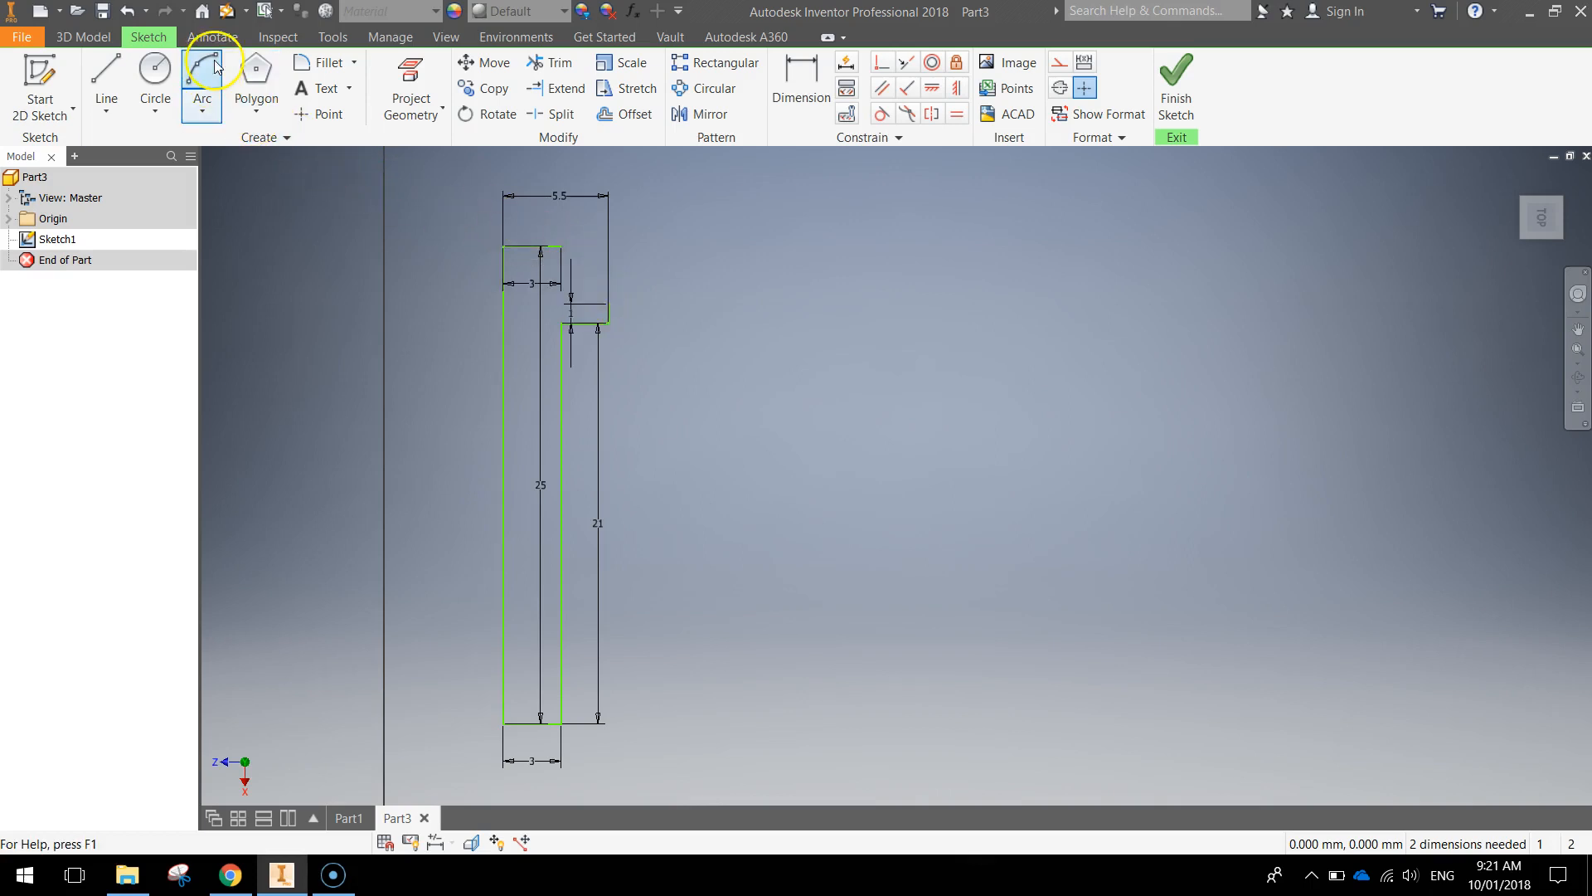
# Step: Close the head corner with an arc and add the 6 mm dimension
pyautogui.click(201, 71)
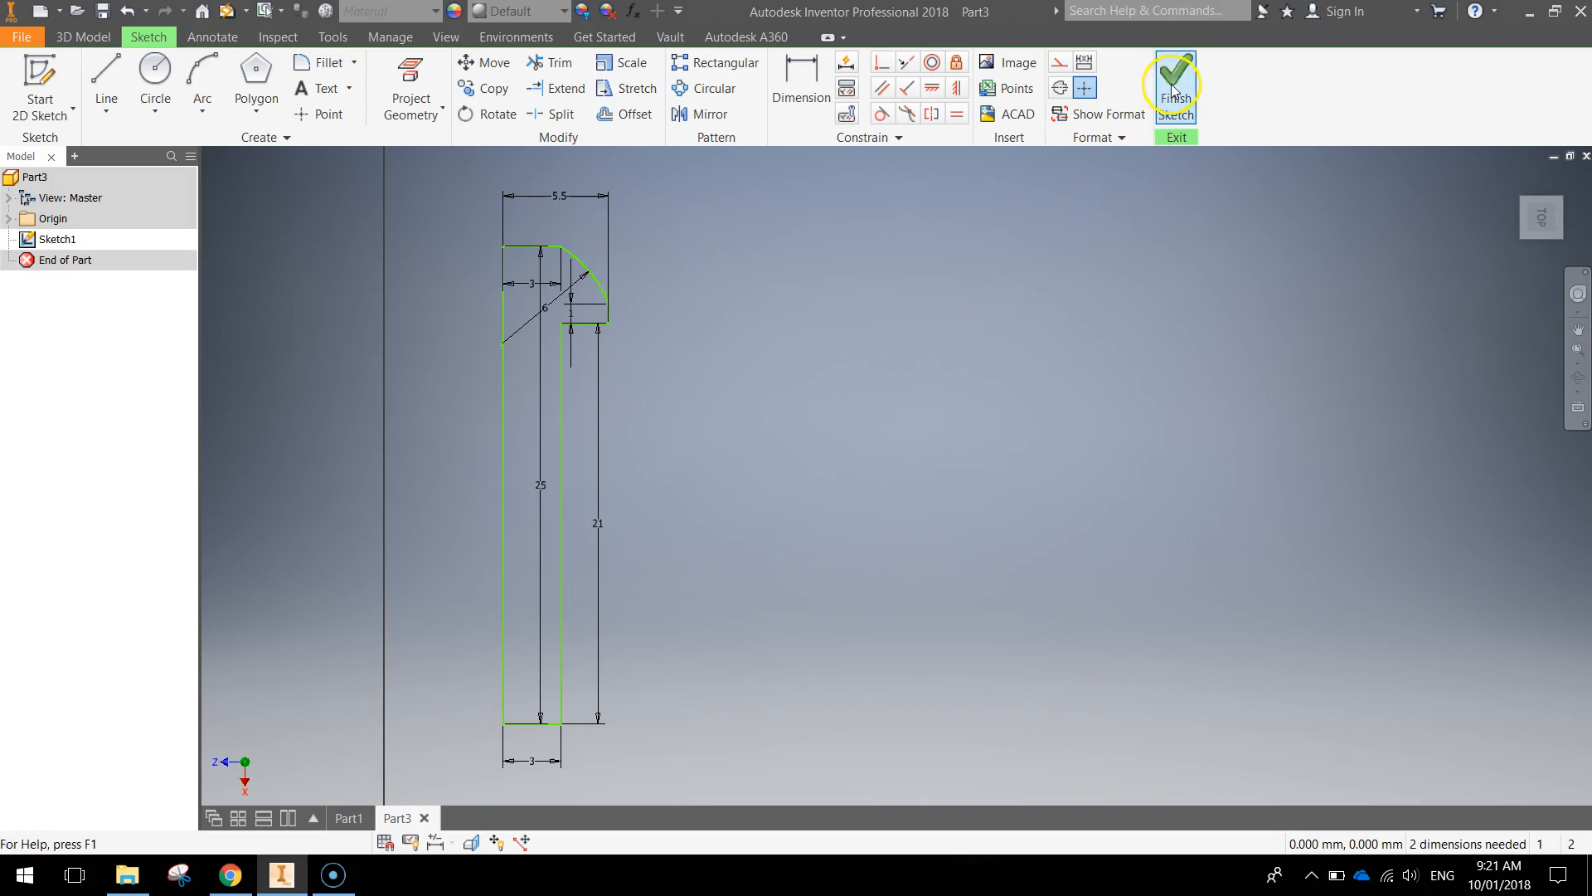
# Step: Finish the sketch and revolve the profile fully about the long bottom line into Revolution1
pyautogui.click(1174, 86)
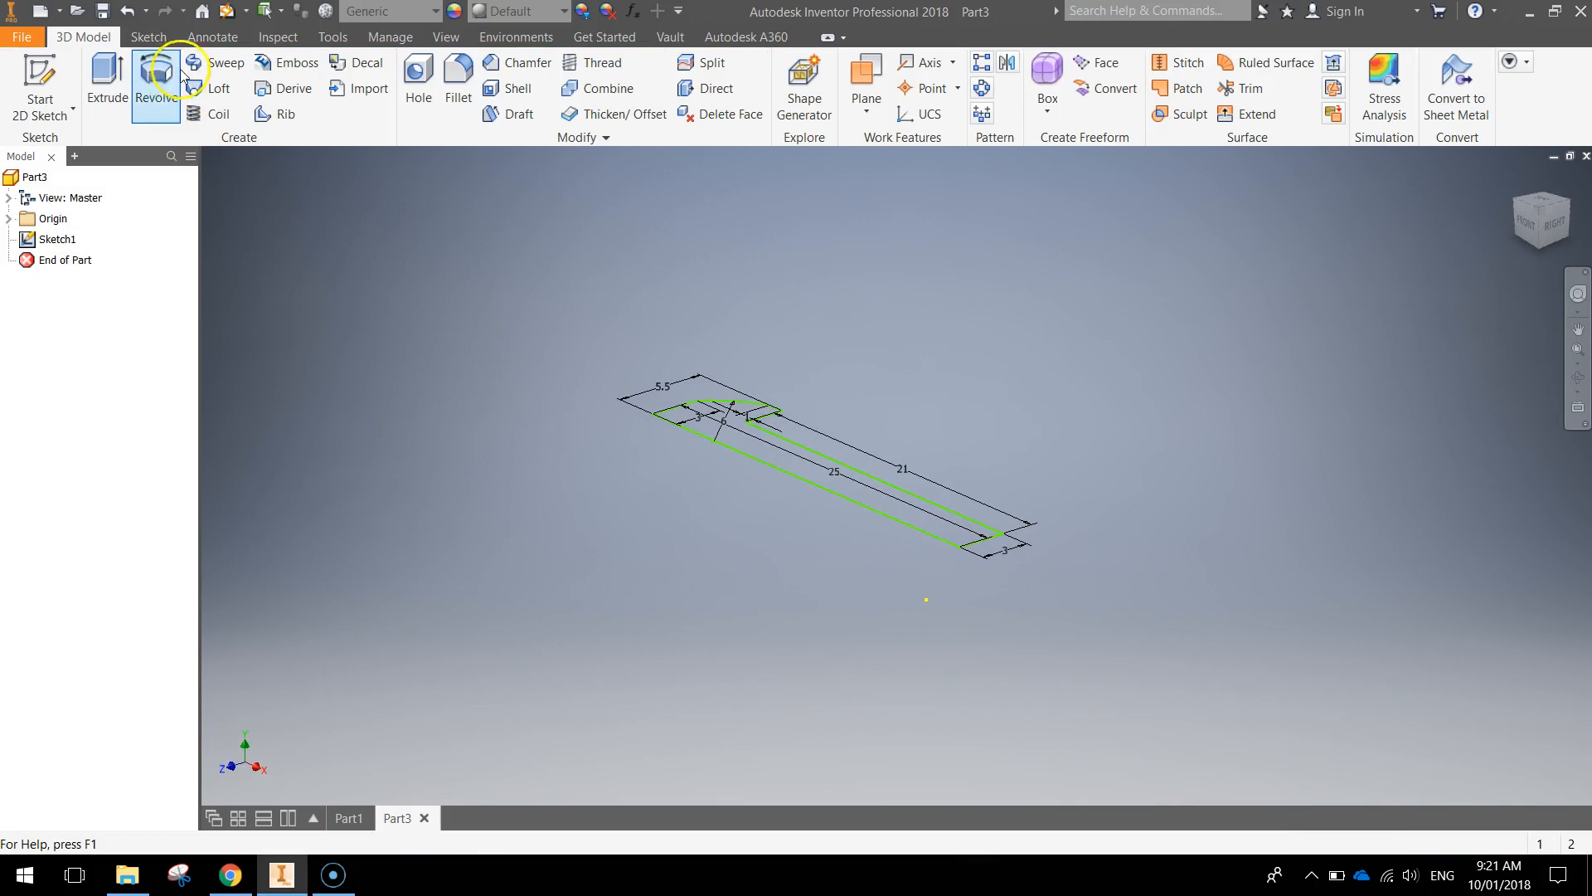
pyautogui.click(156, 83)
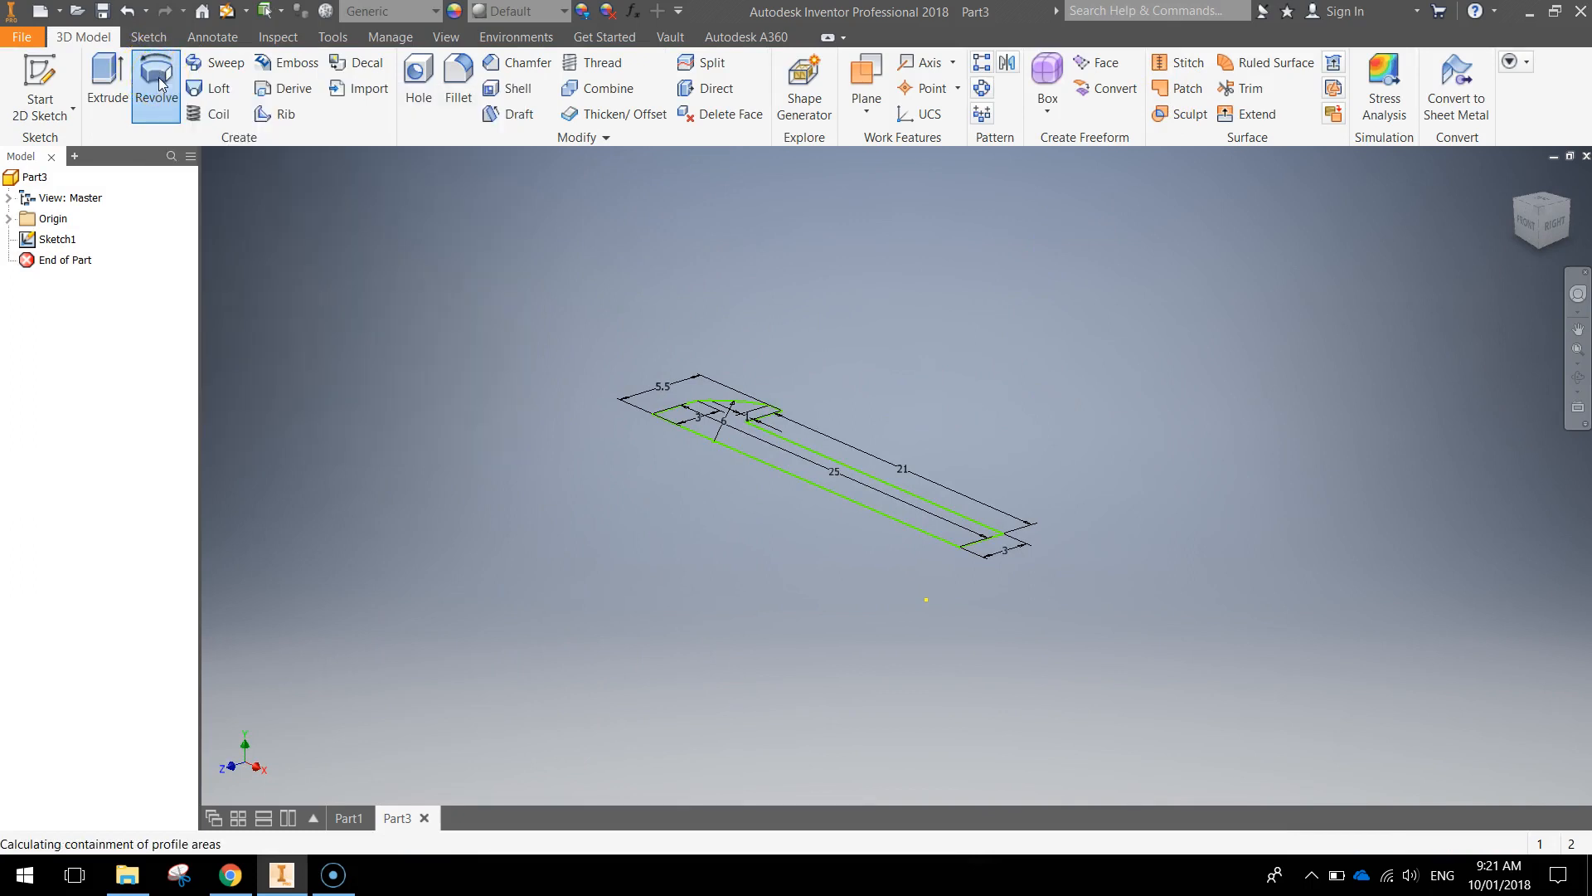
pyautogui.click(156, 84)
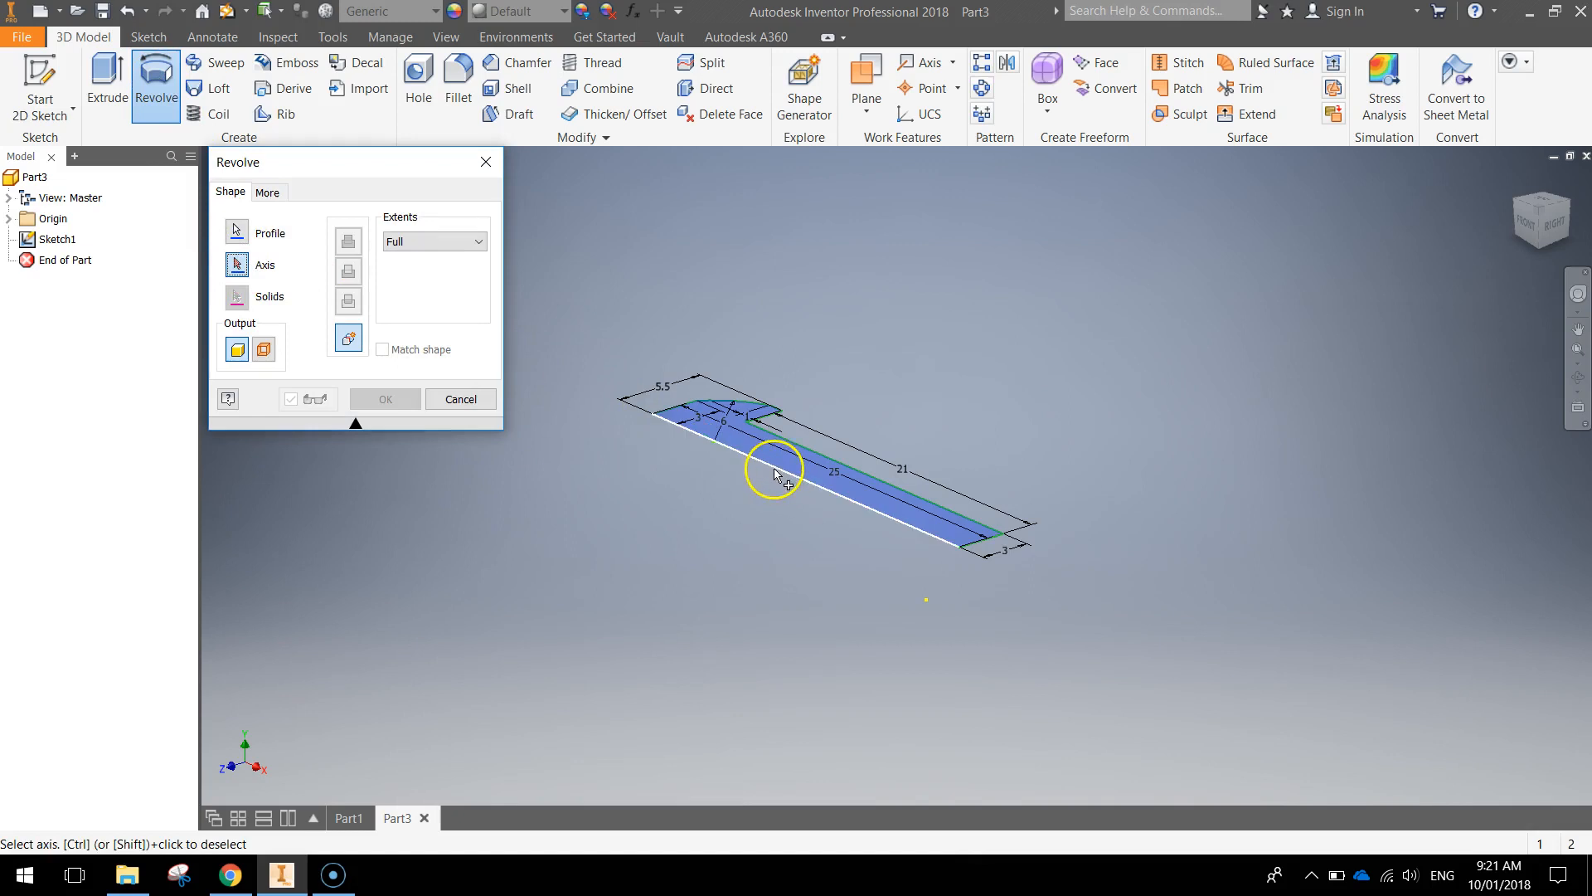
pyautogui.click(786, 483)
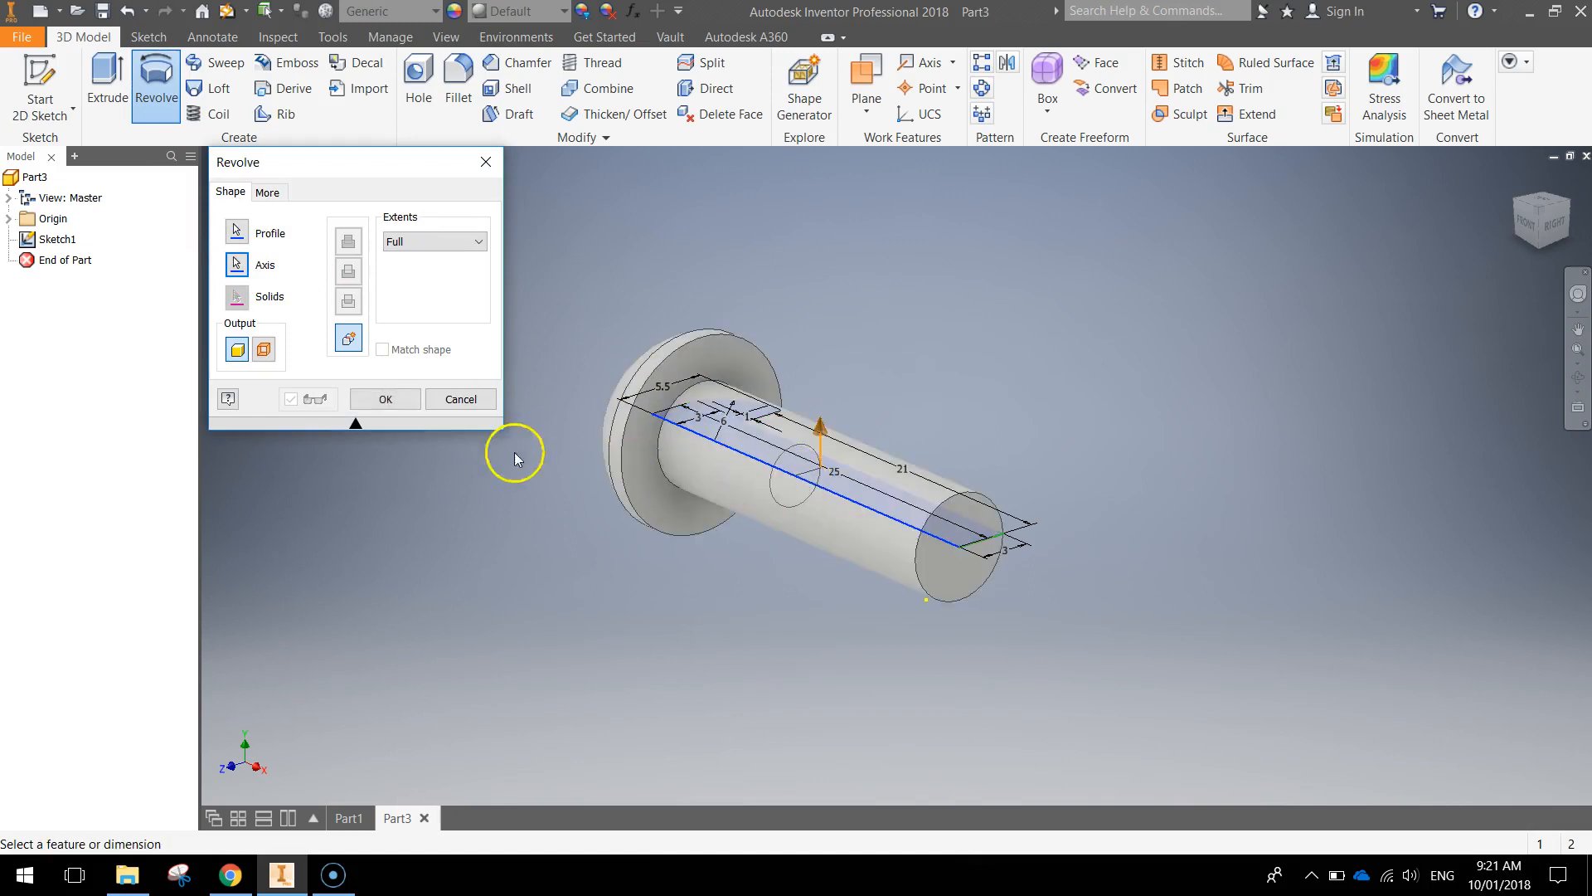
pyautogui.click(384, 398)
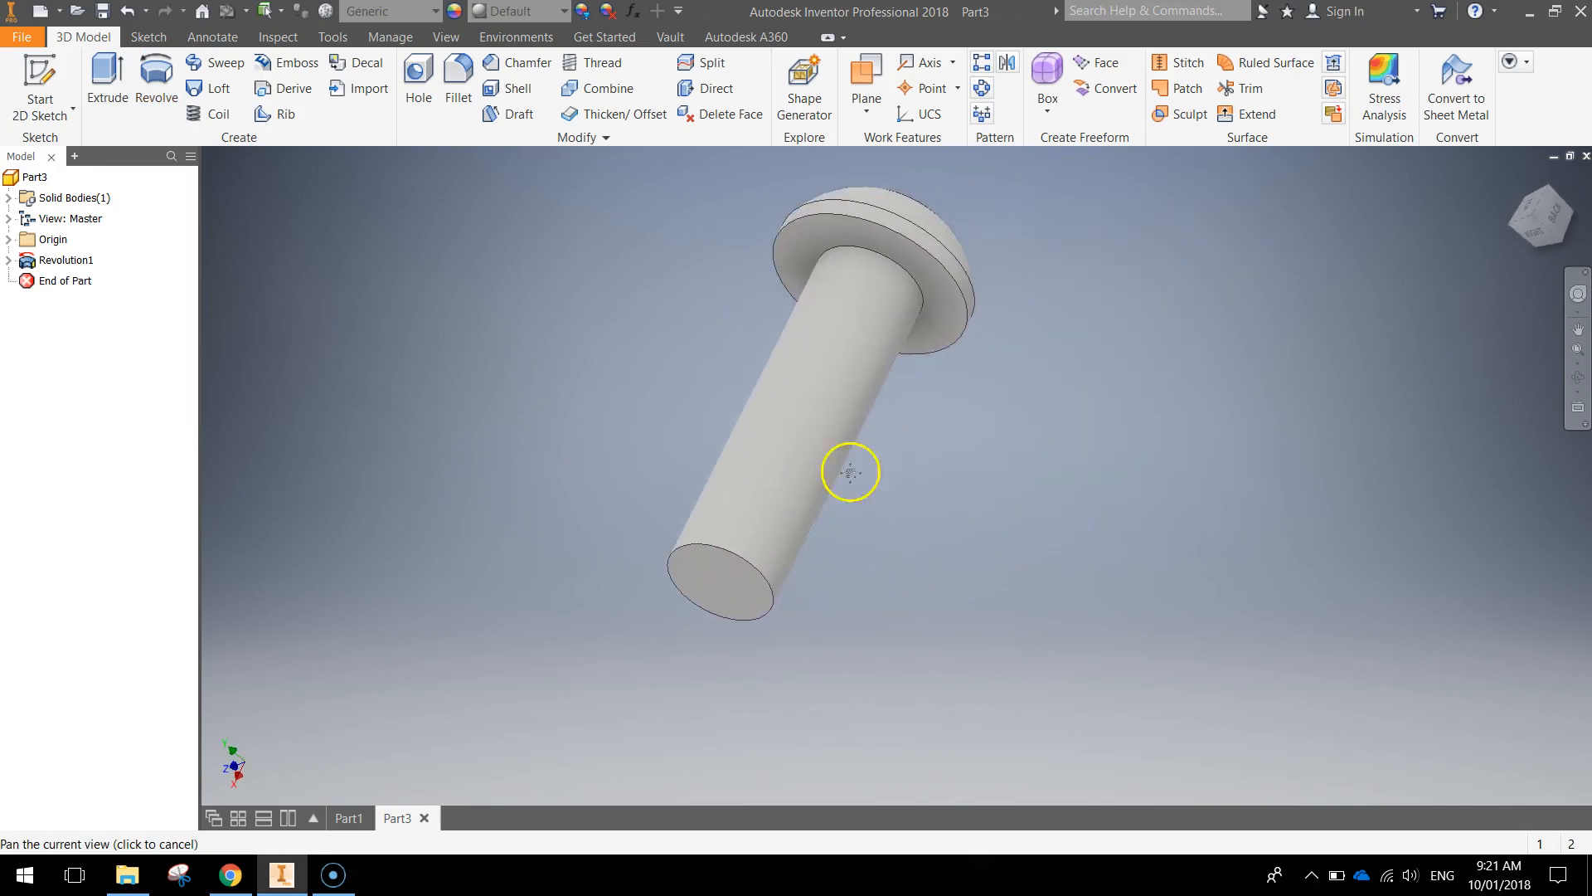
pyautogui.moveTo(851, 471); pyautogui.dragTo(933, 411)
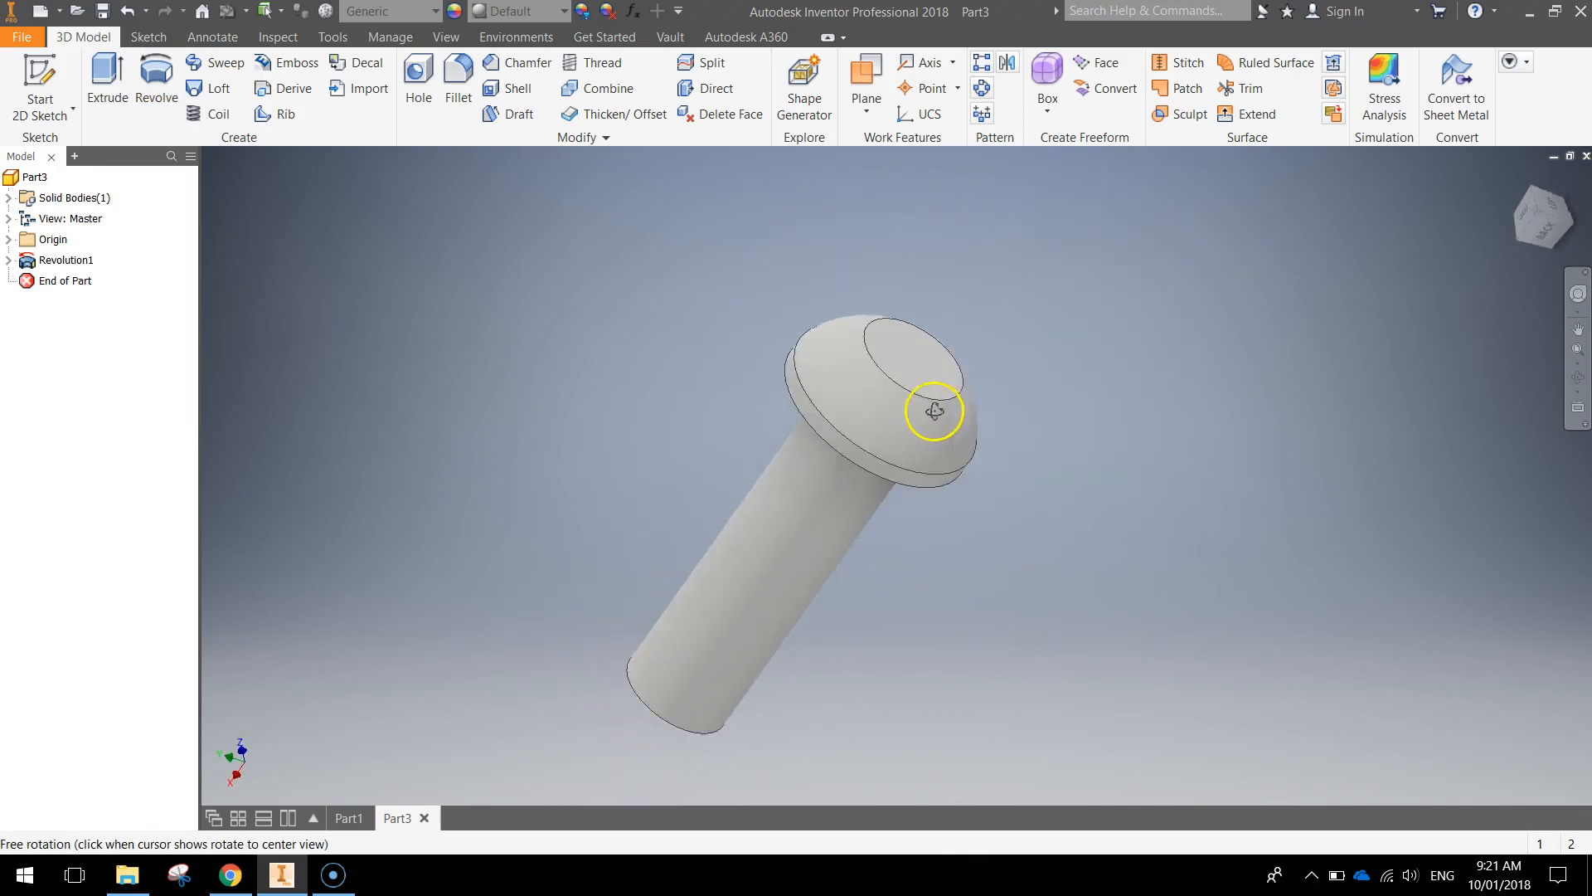
pyautogui.moveTo(932, 412); pyautogui.dragTo(1033, 395)
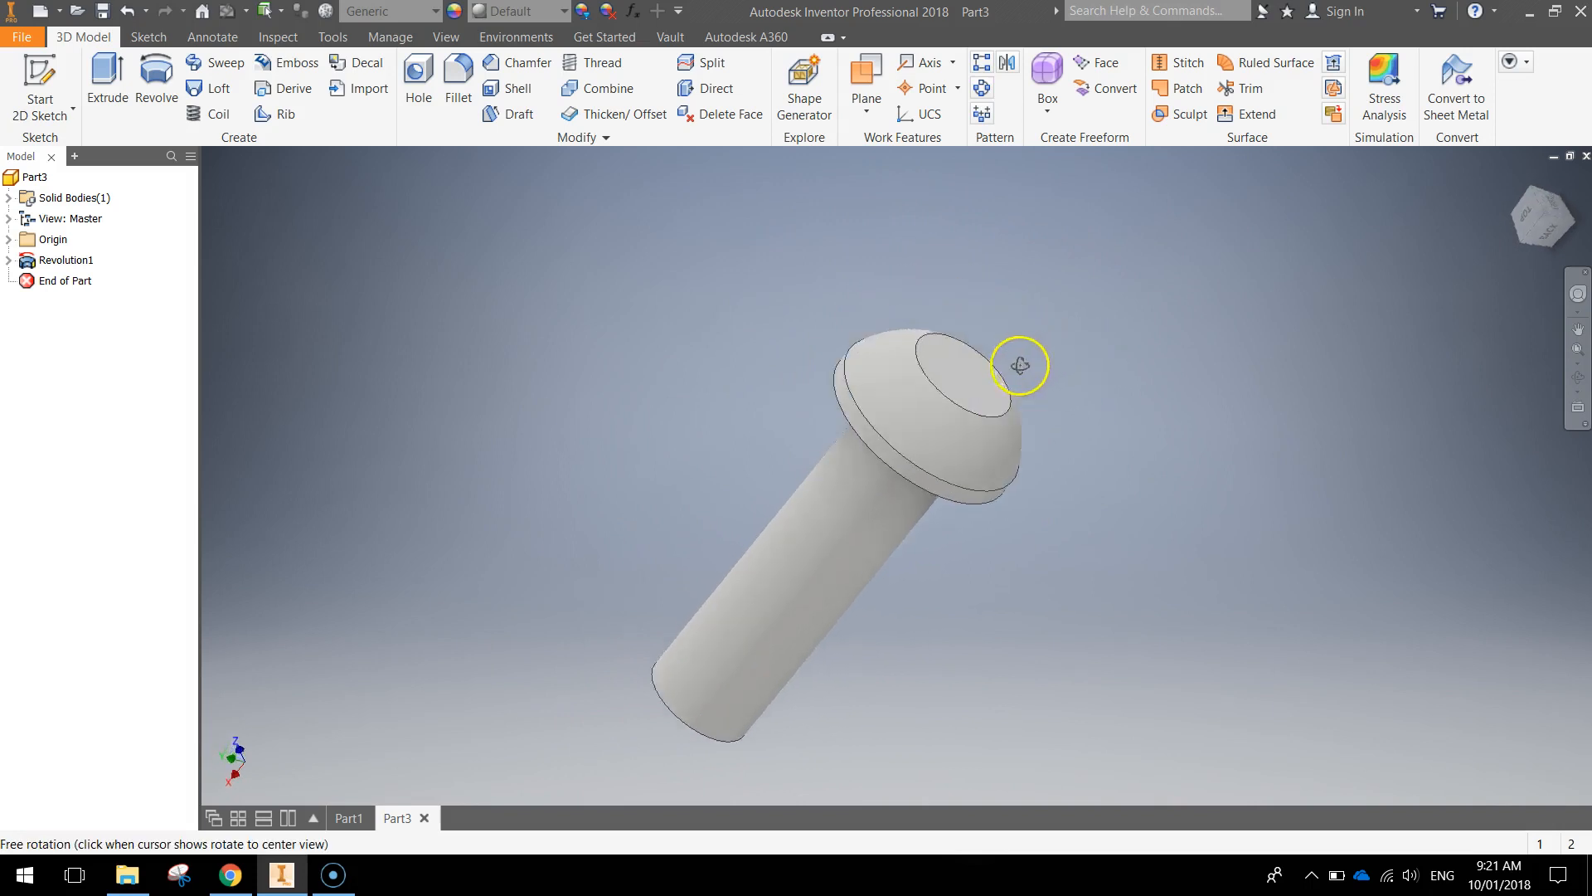
pyautogui.moveTo(1019, 365); pyautogui.dragTo(754, 457)
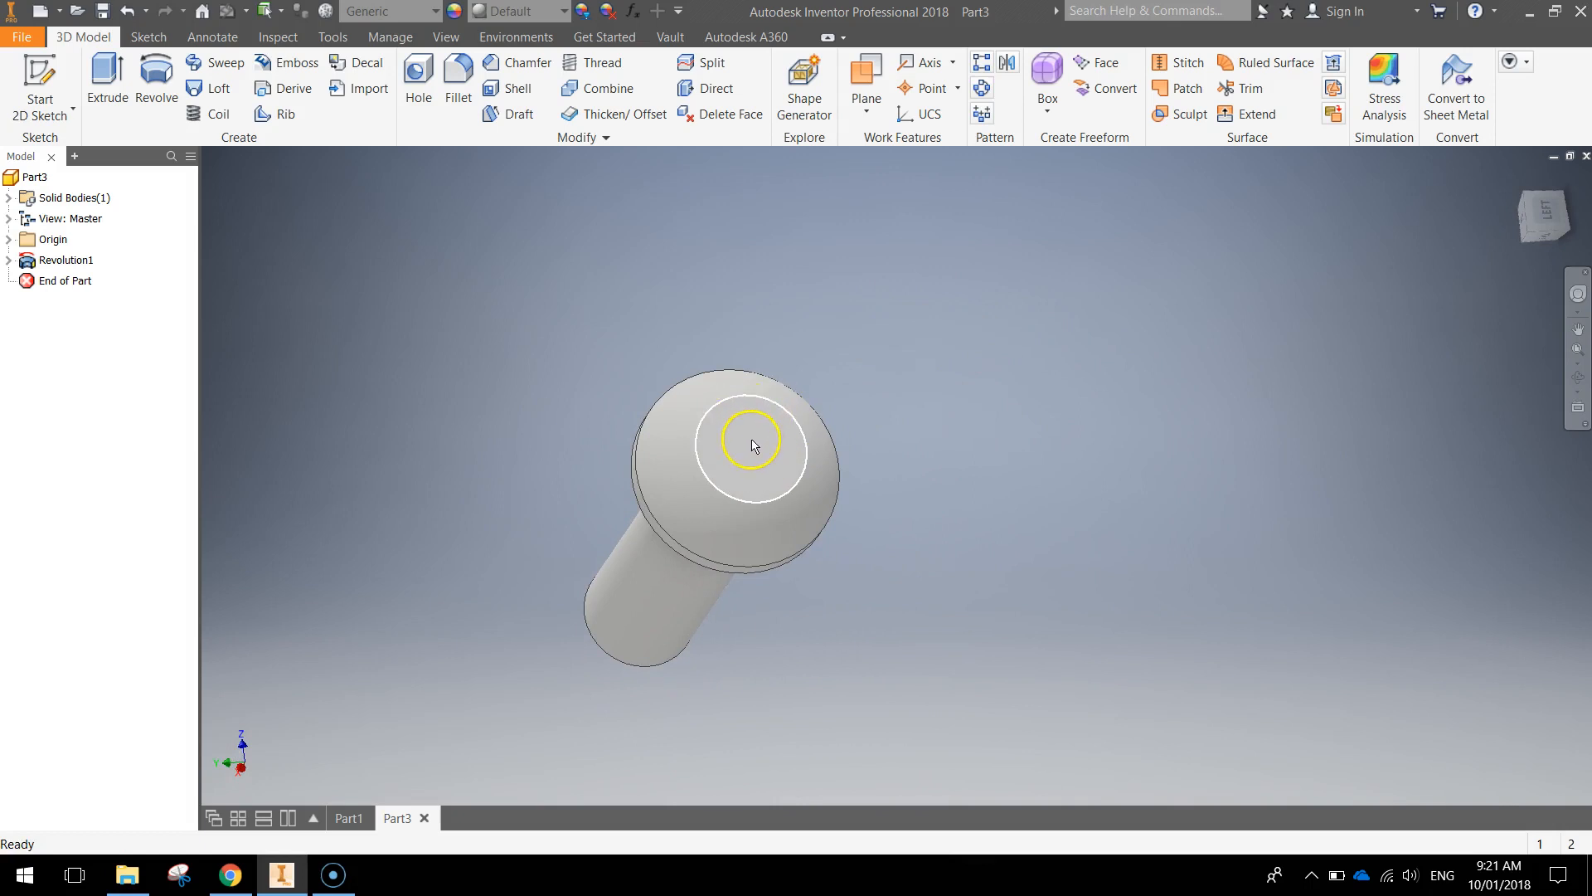
pyautogui.click(40, 81)
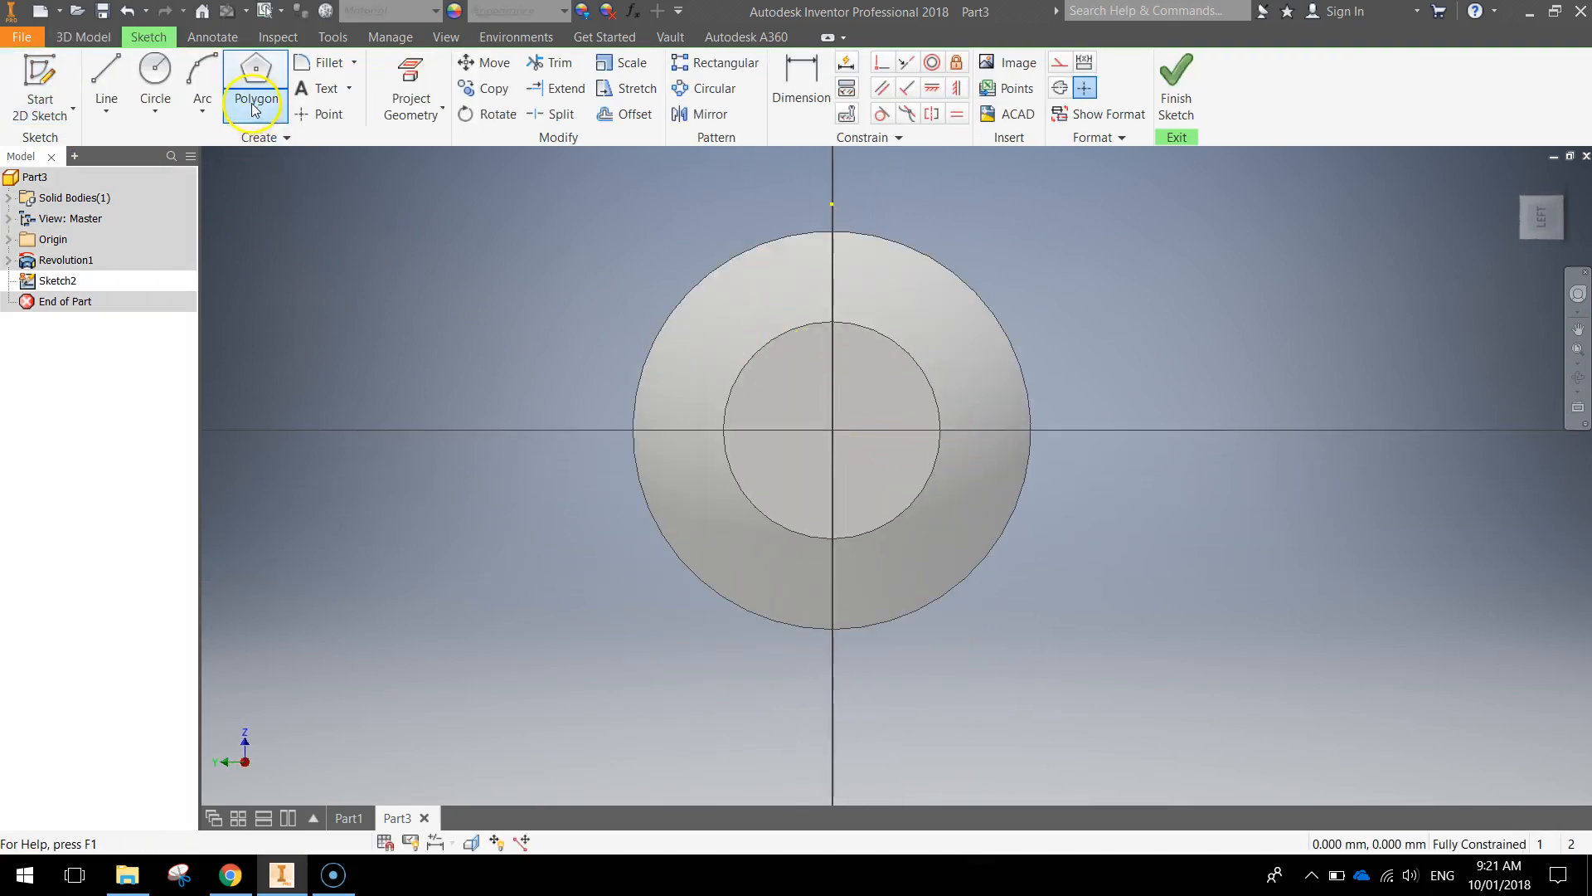
# Step: Draw a six-sided polygon centred on the head face and dimension it to 4
pyautogui.click(271, 99)
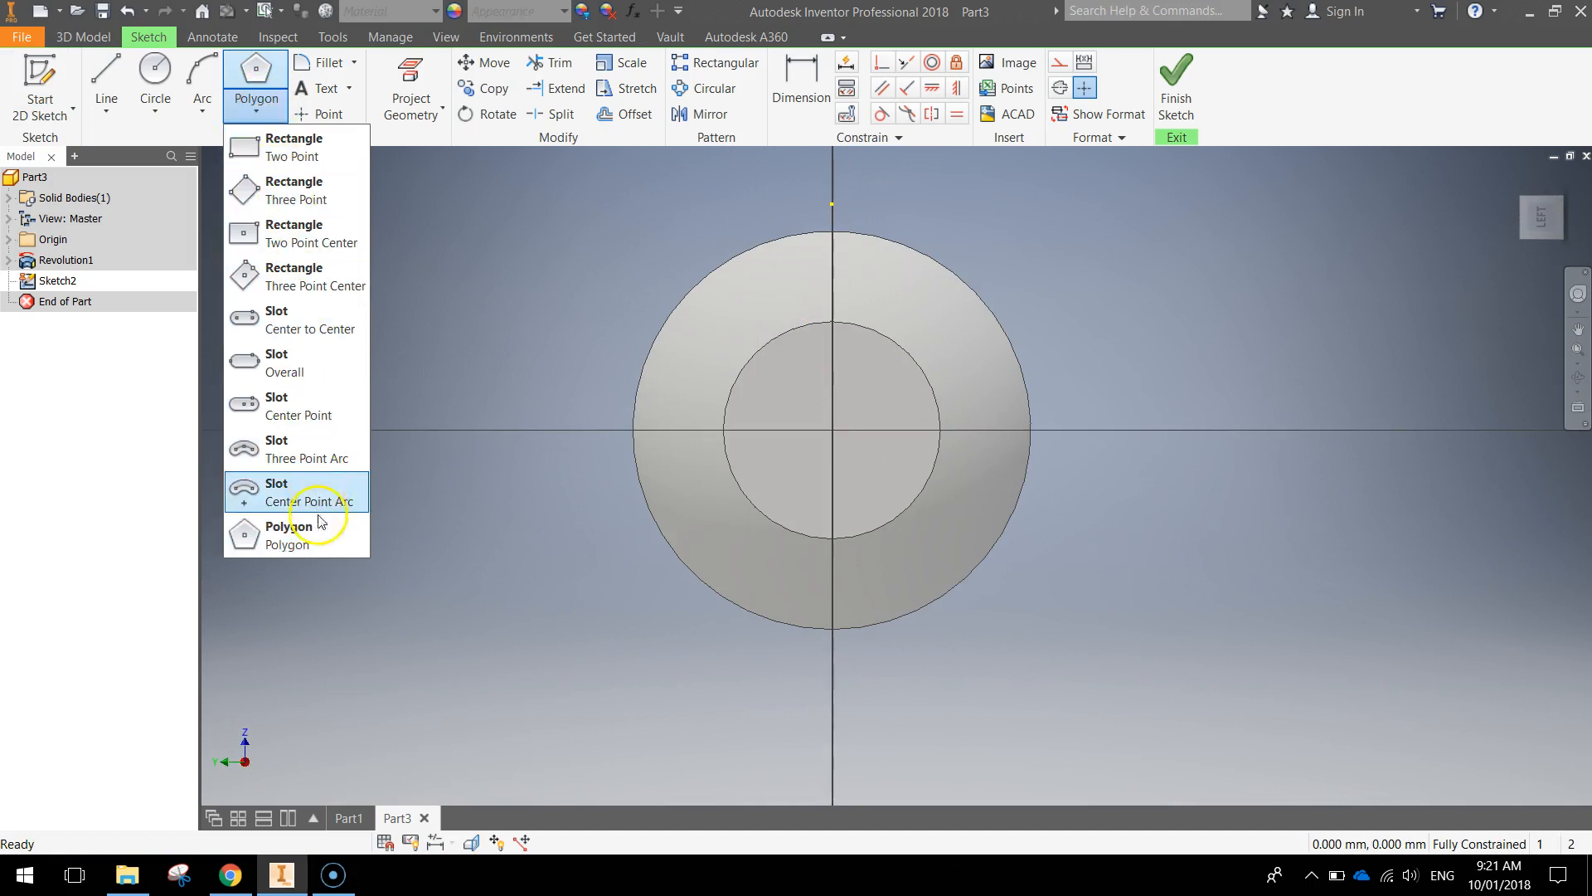
pyautogui.click(287, 532)
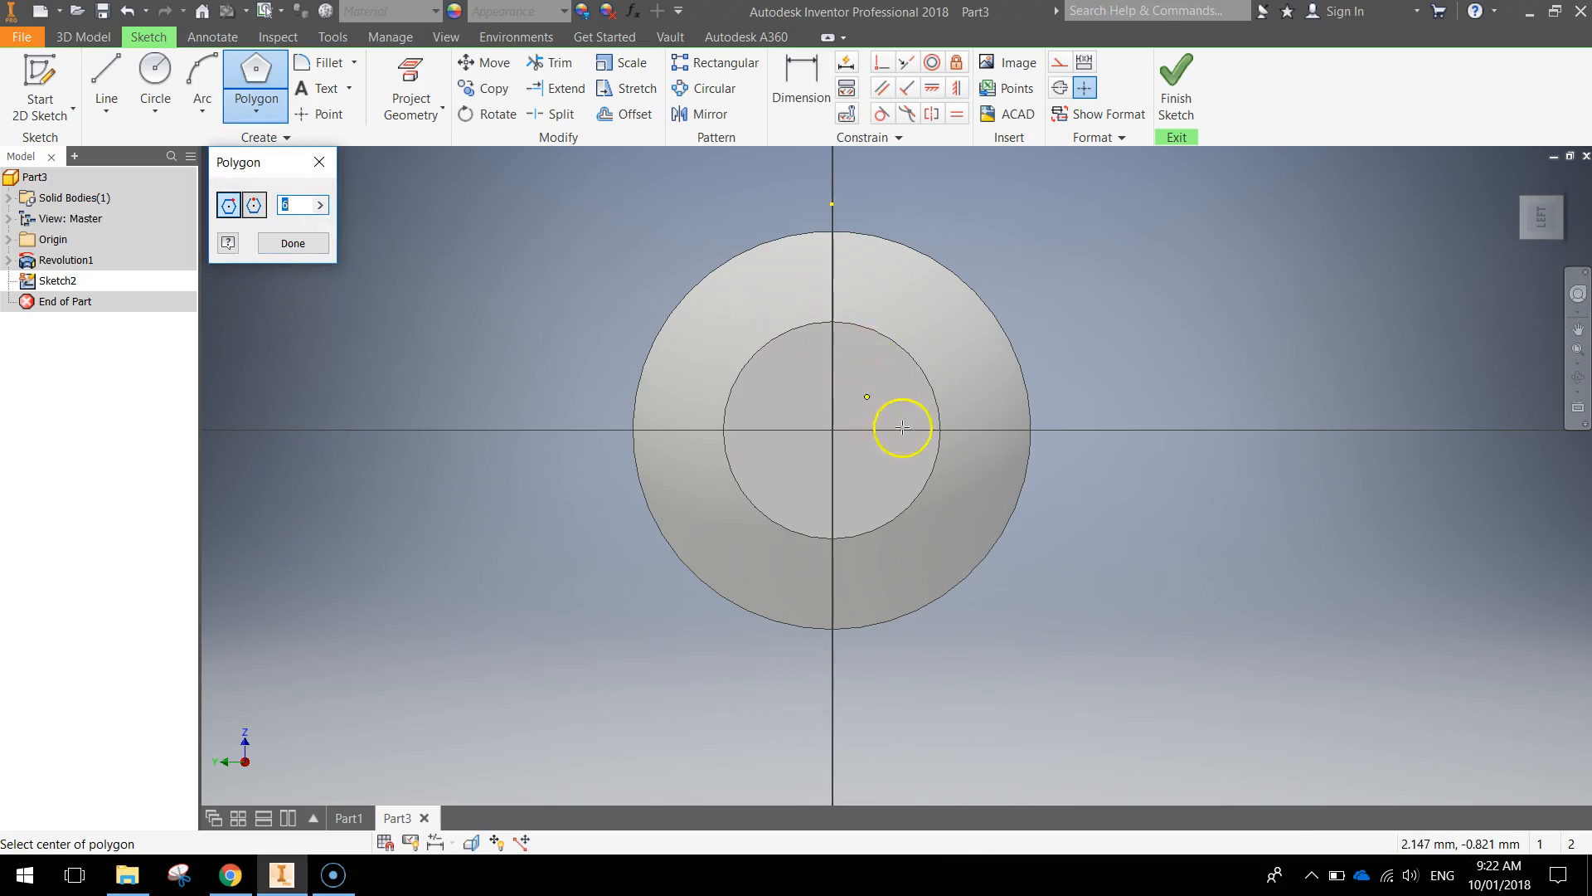
pyautogui.moveTo(834, 432)
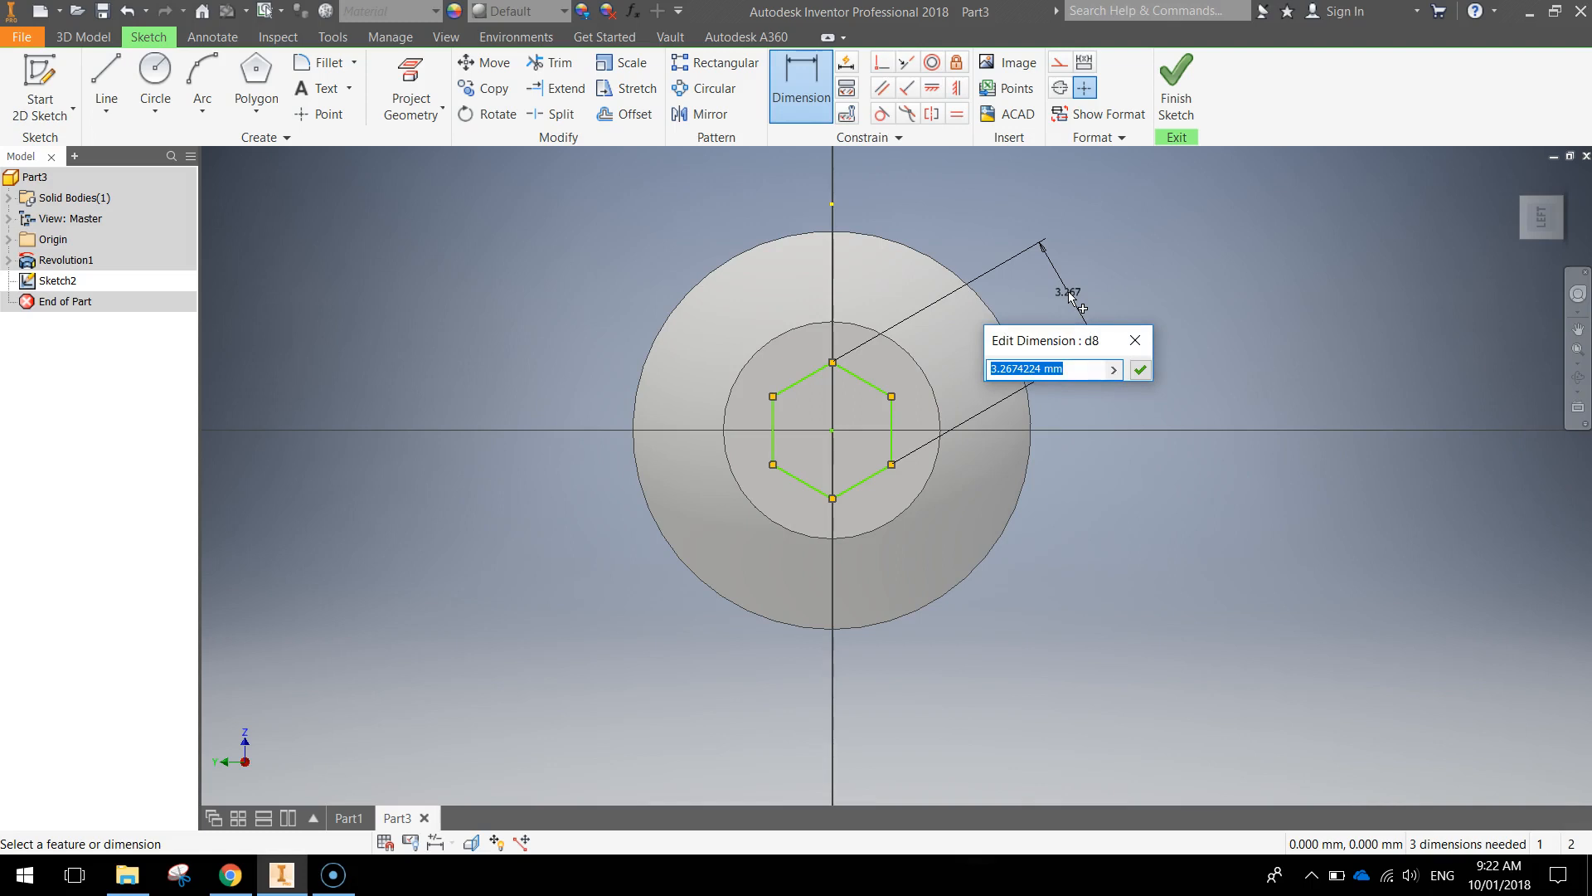
pyautogui.write('4')
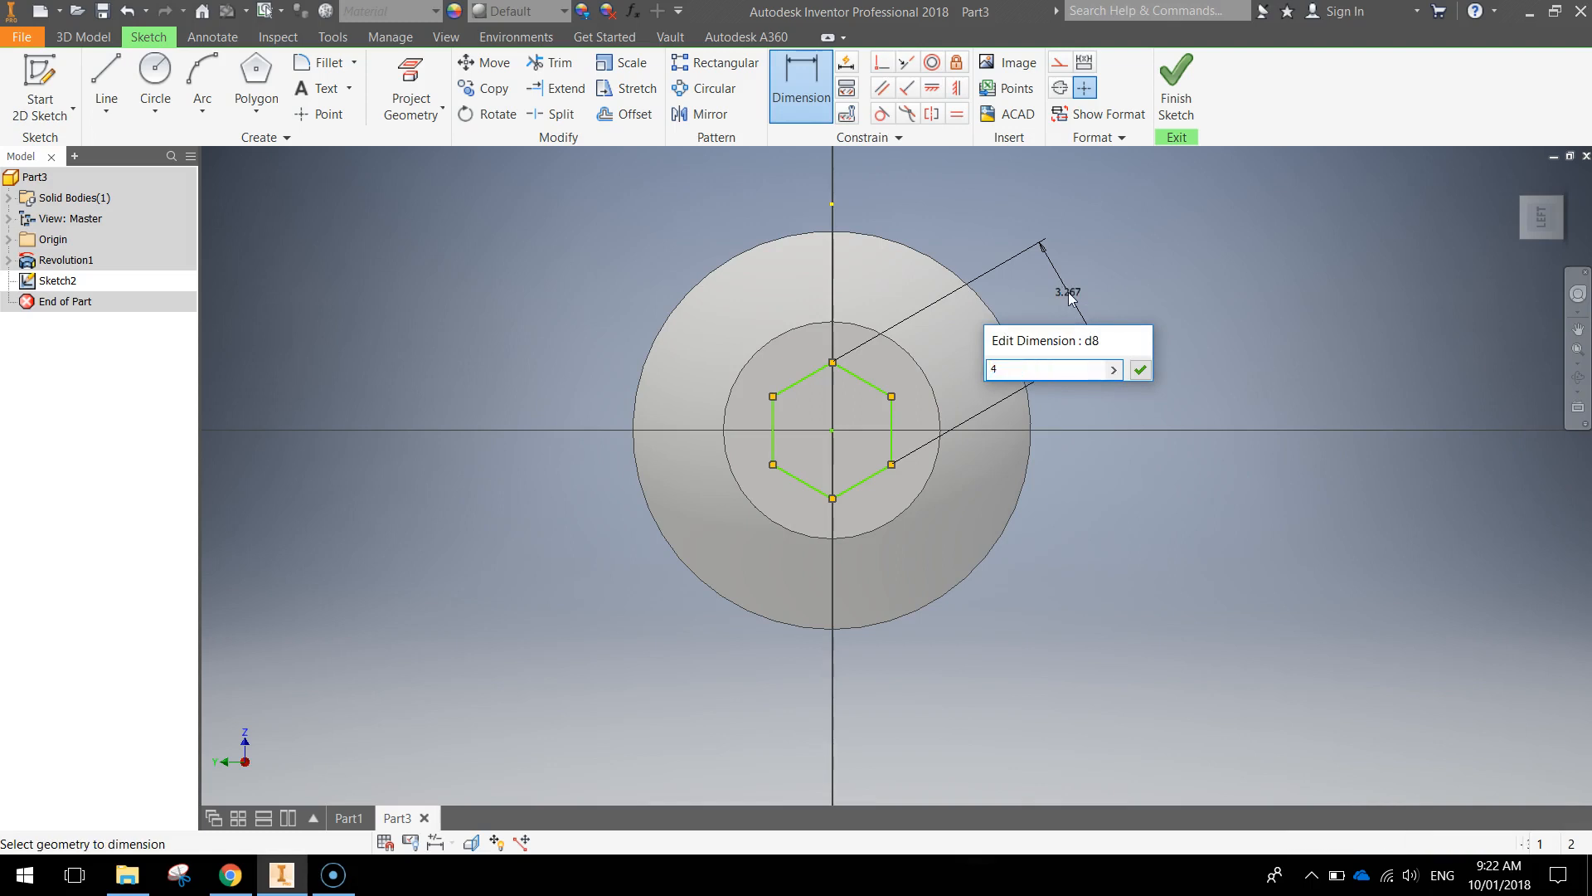
pyautogui.click(1138, 368)
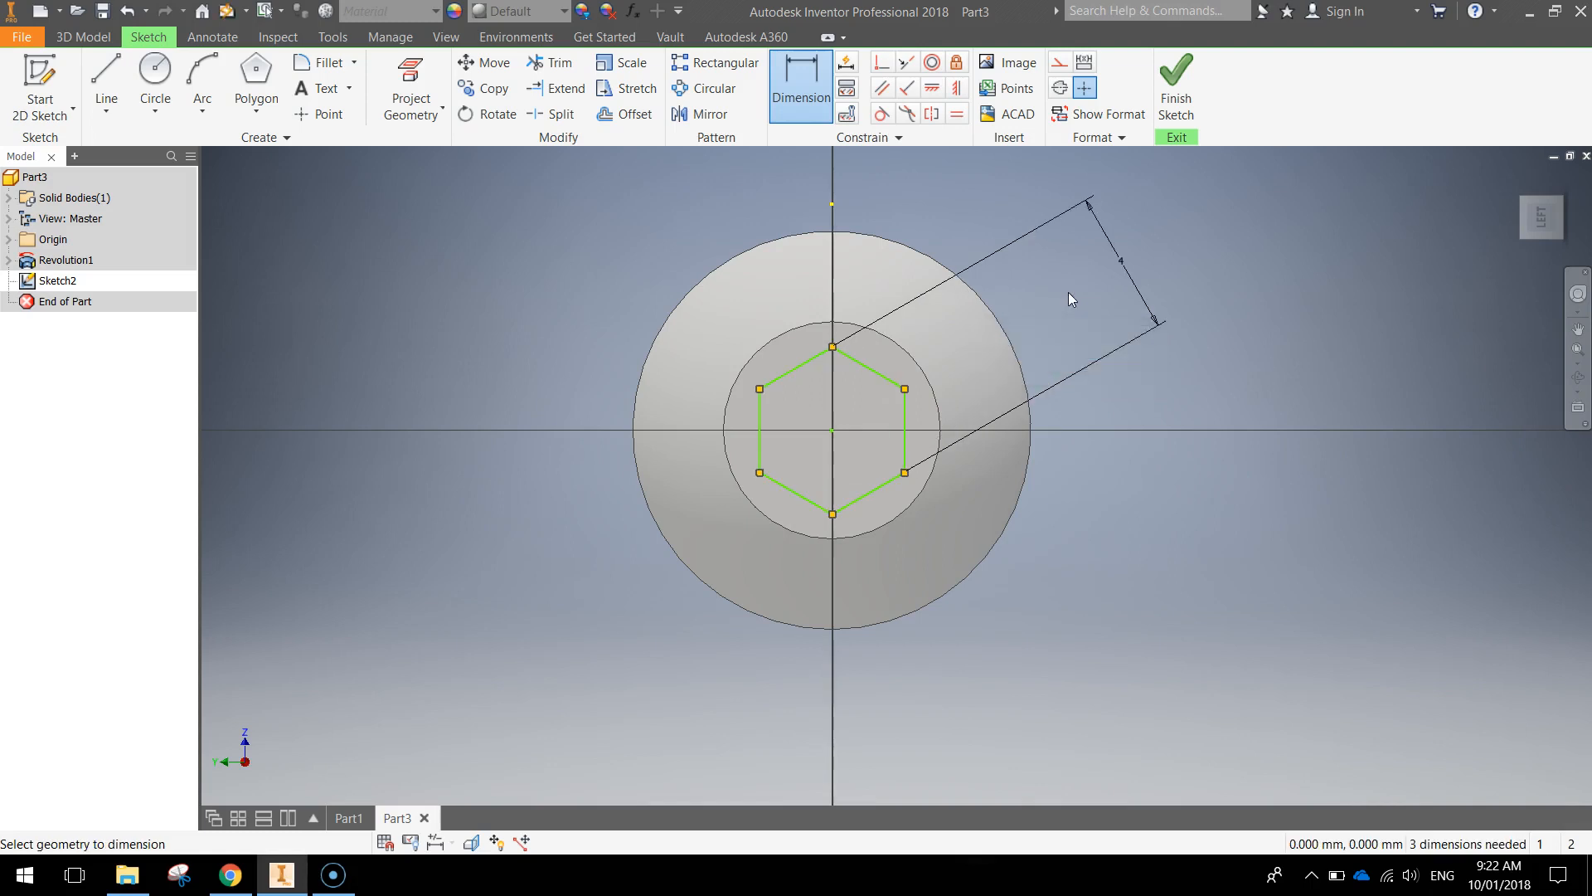
pyautogui.moveTo(1174, 86)
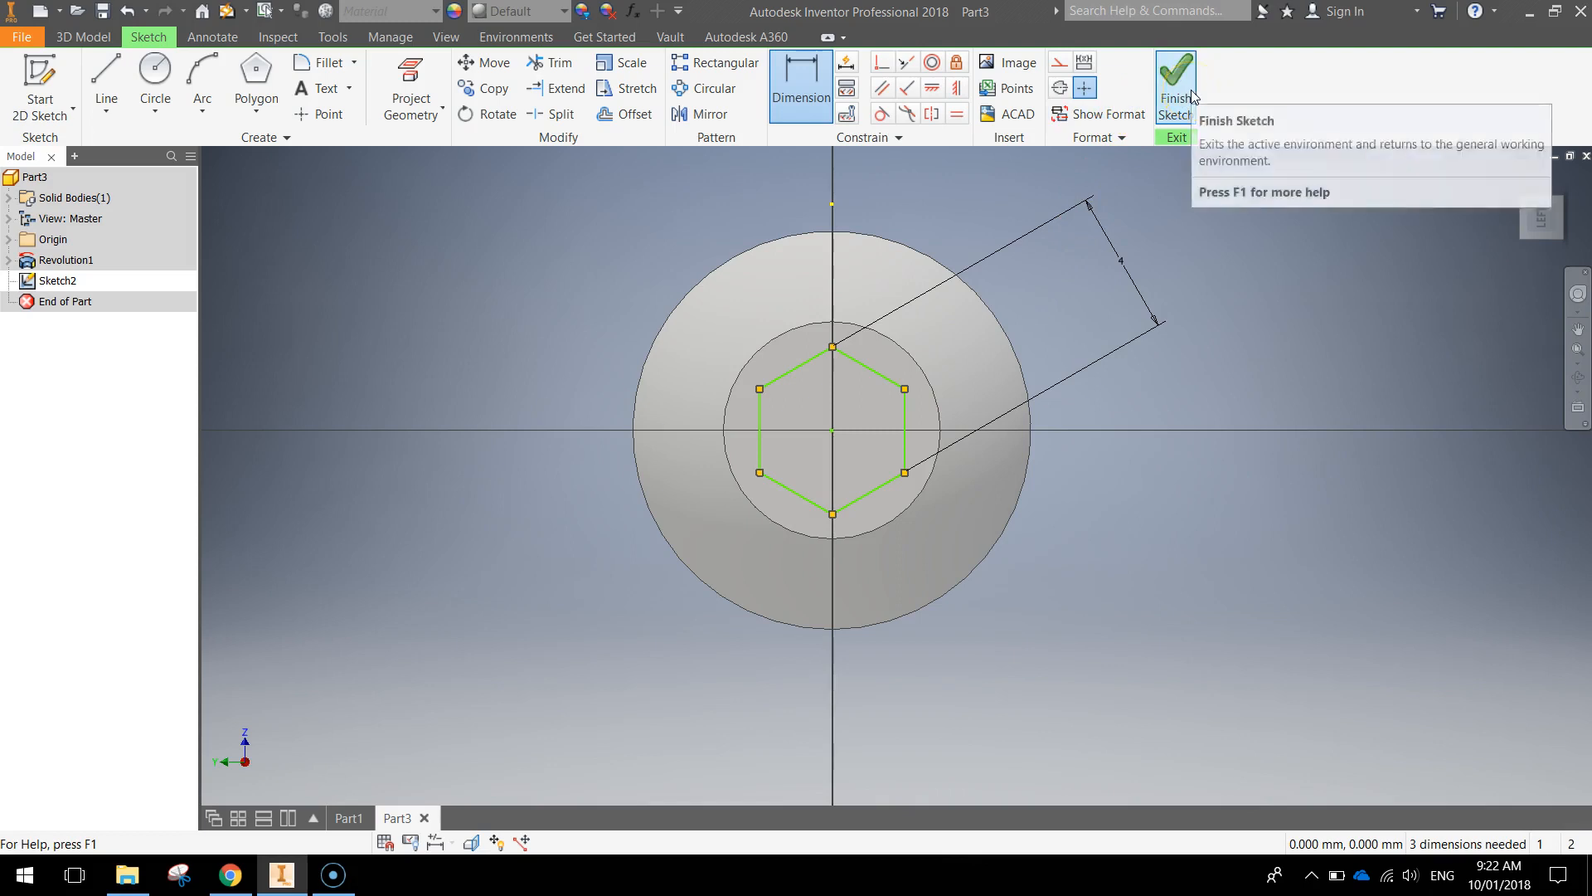
# Step: Finish the sketch and extrude the hexagon as a 3 deep cut into the head
pyautogui.click(1176, 86)
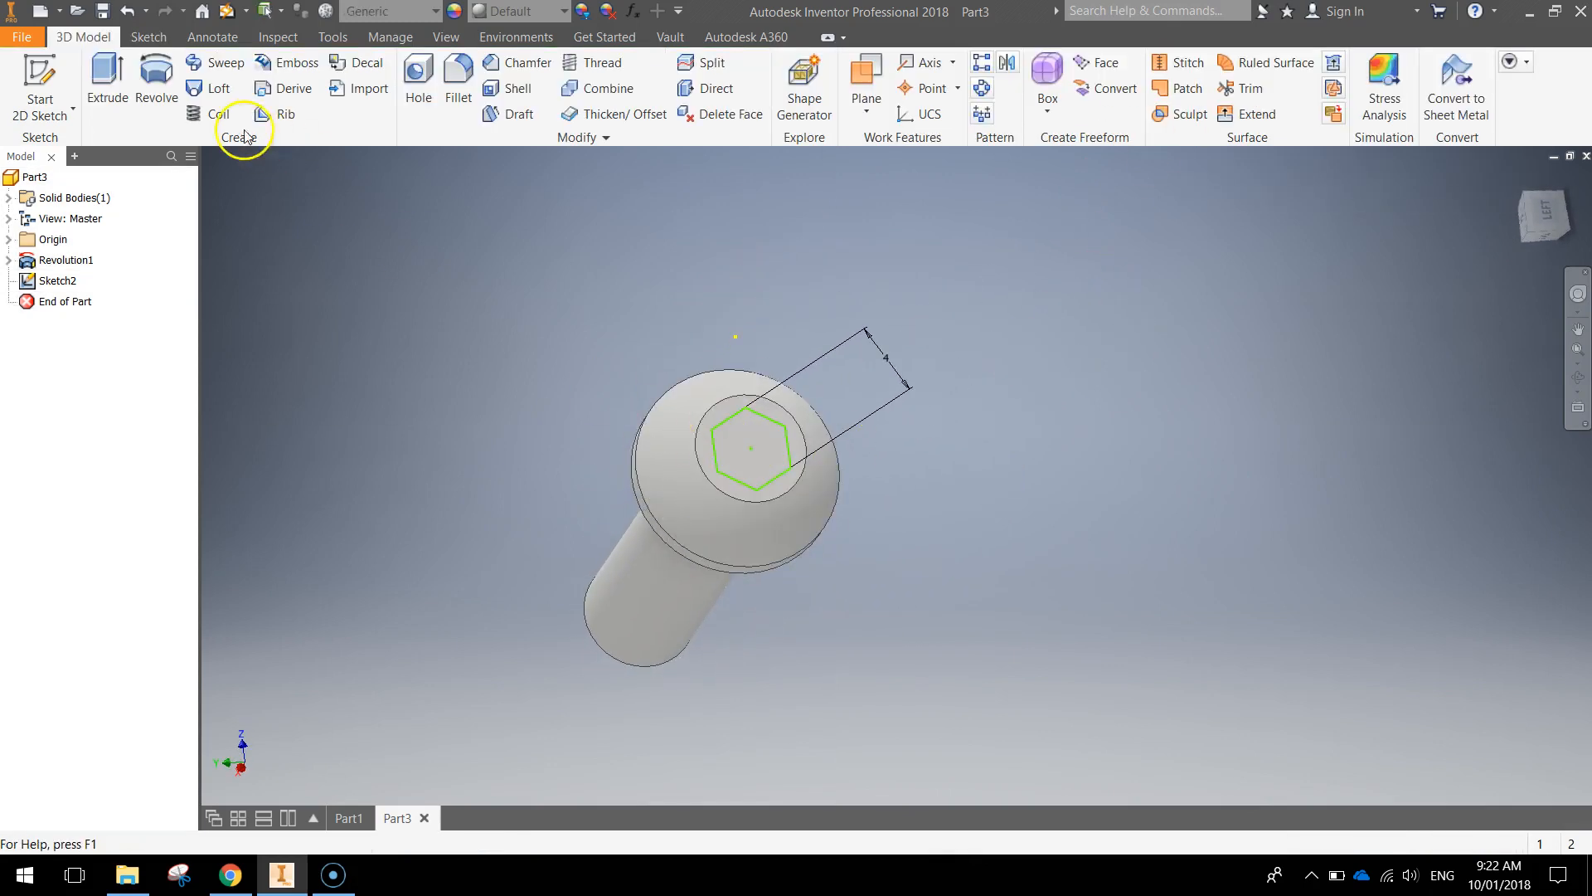
pyautogui.click(106, 81)
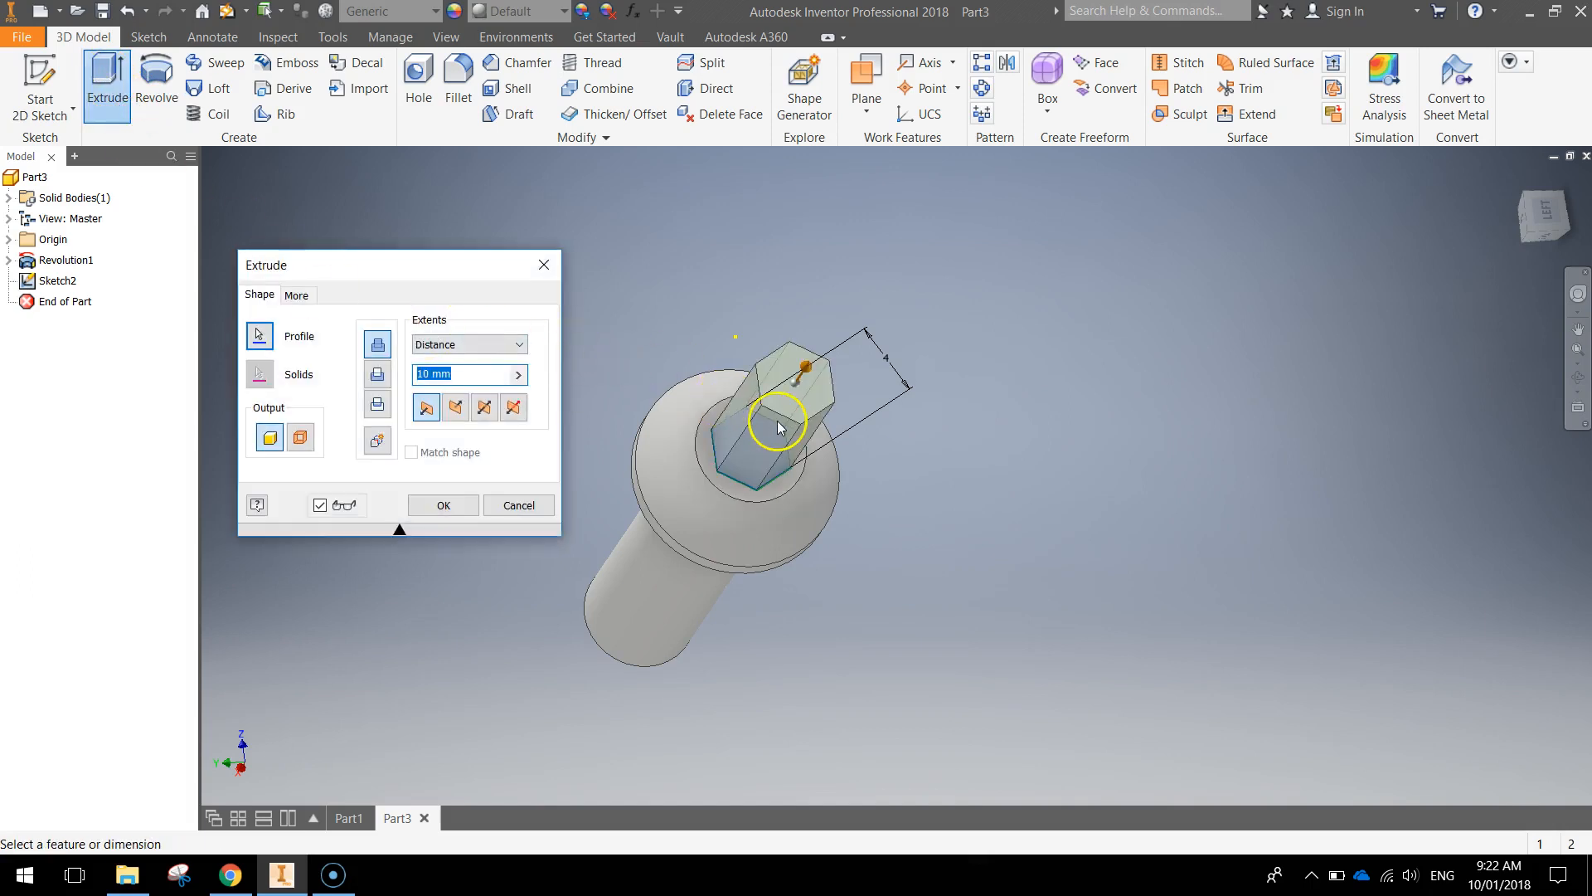
pyautogui.click(376, 376)
pyautogui.write('3')
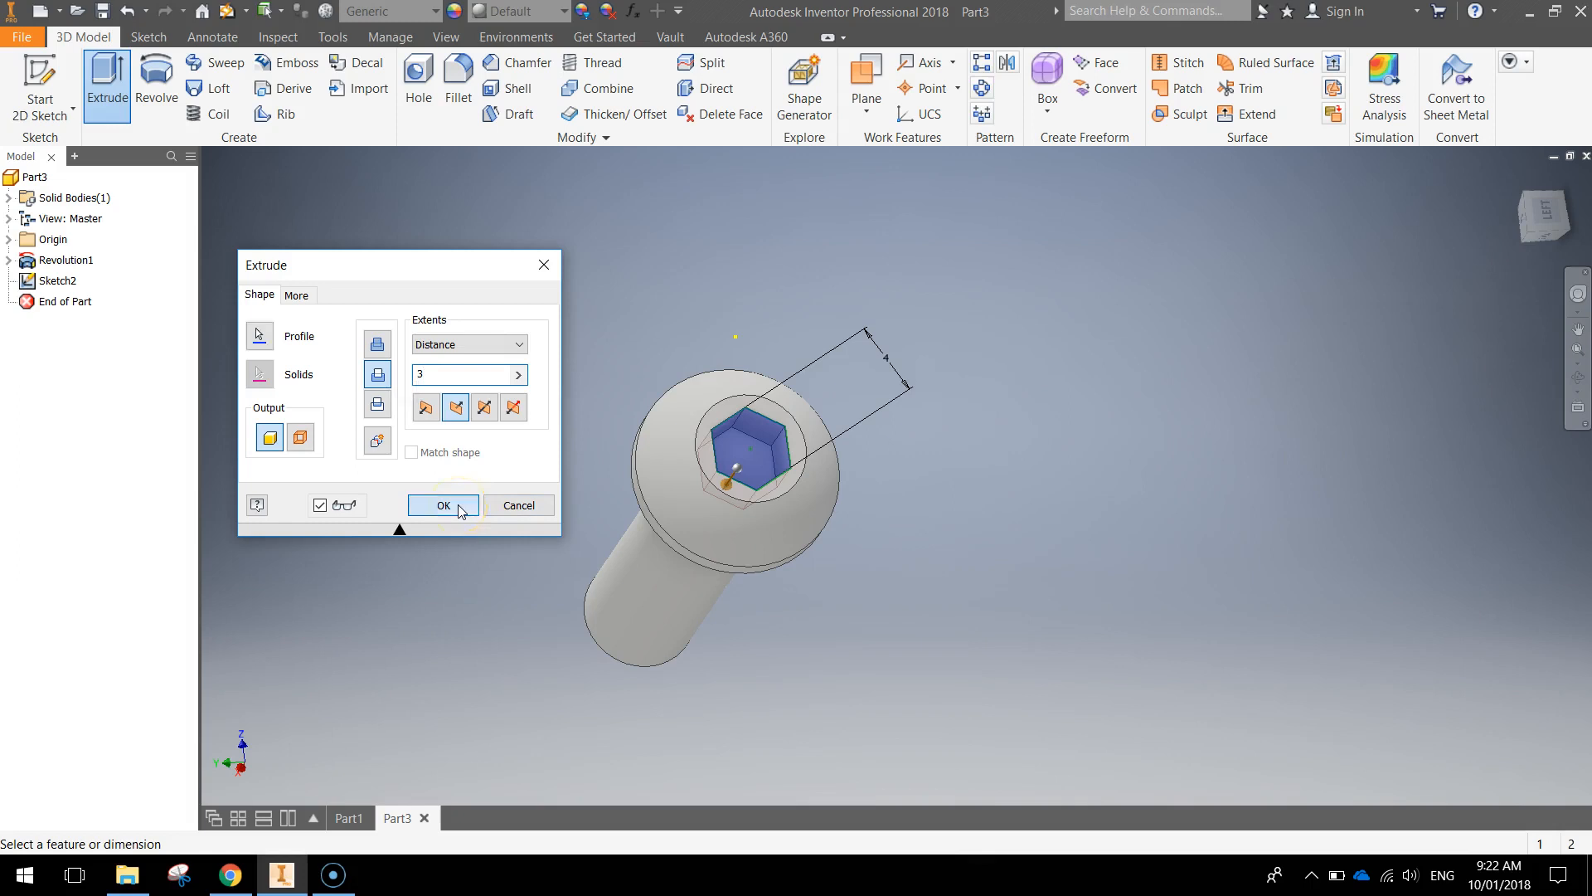
pyautogui.click(441, 504)
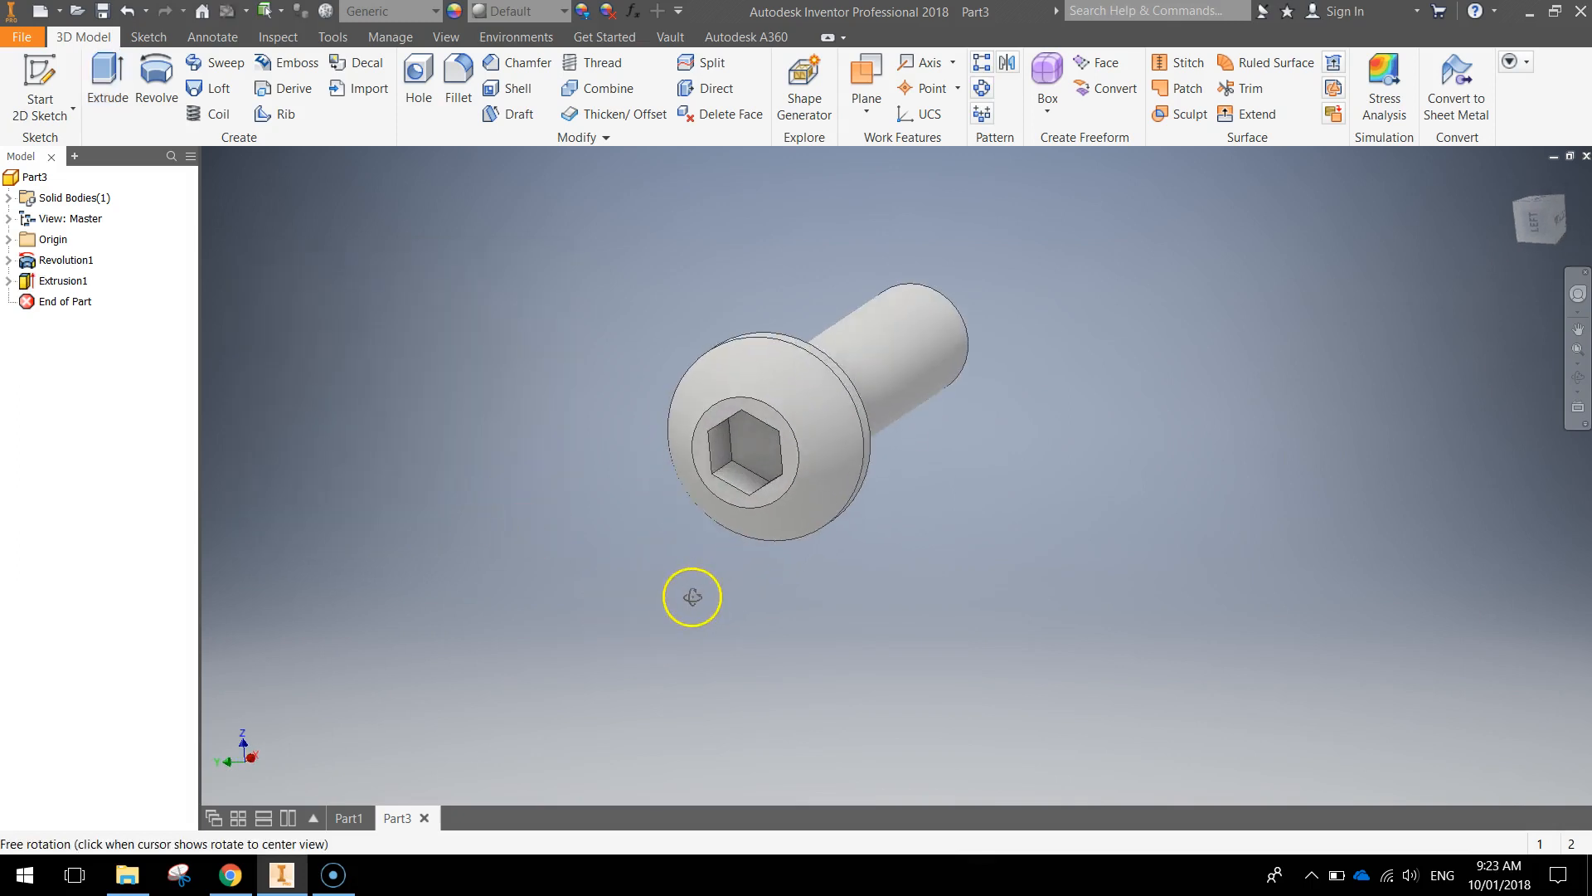
pyautogui.moveTo(694, 597); pyautogui.dragTo(800, 551)
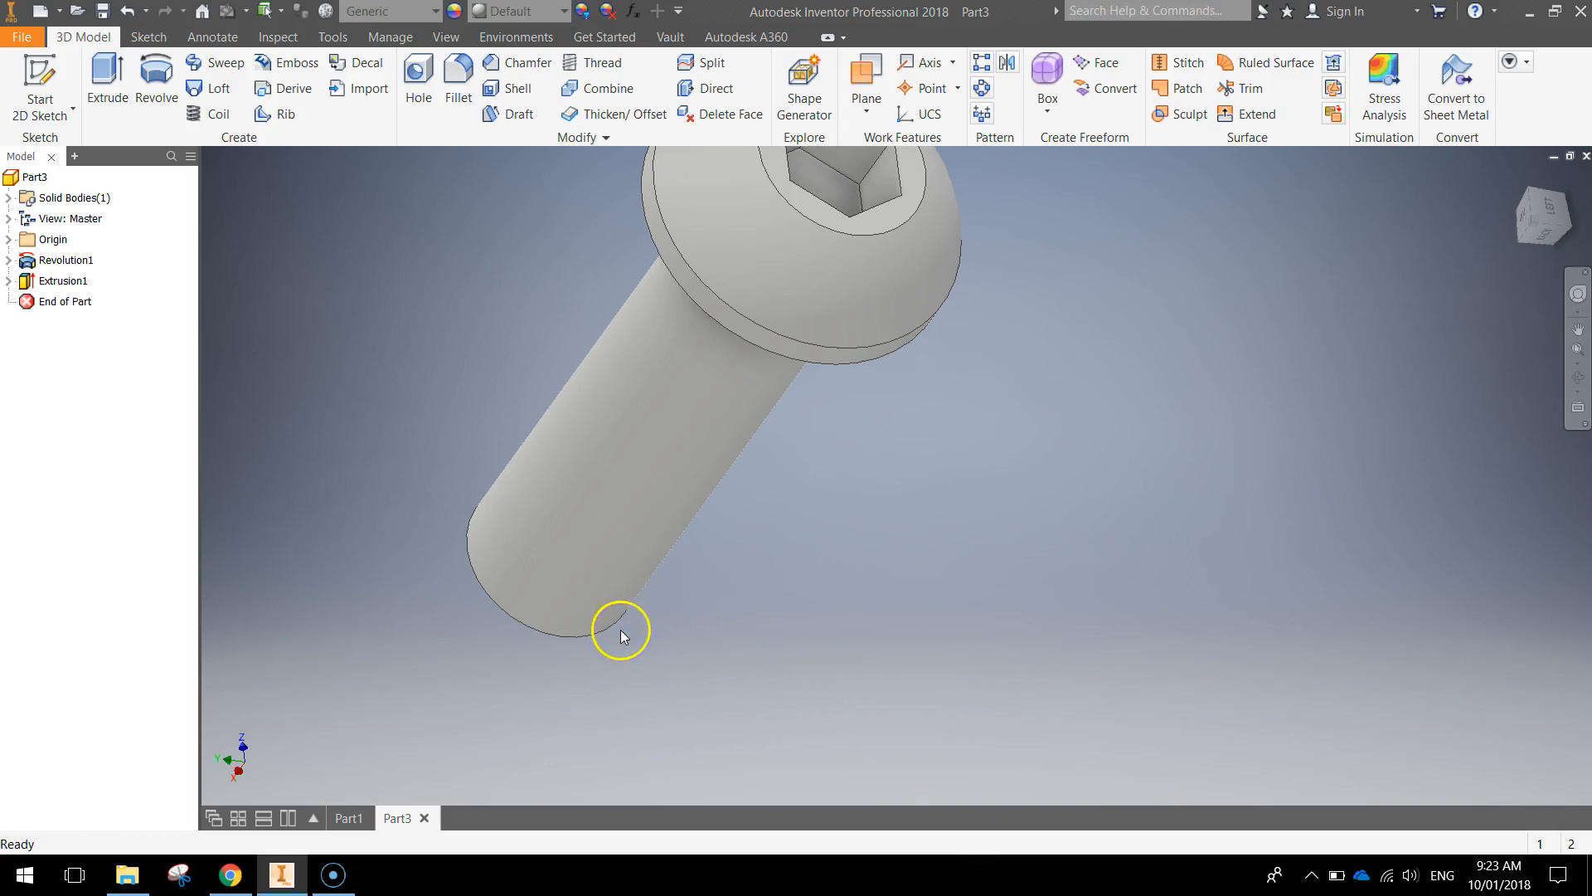
pyautogui.moveTo(619, 630); pyautogui.dragTo(790, 435)
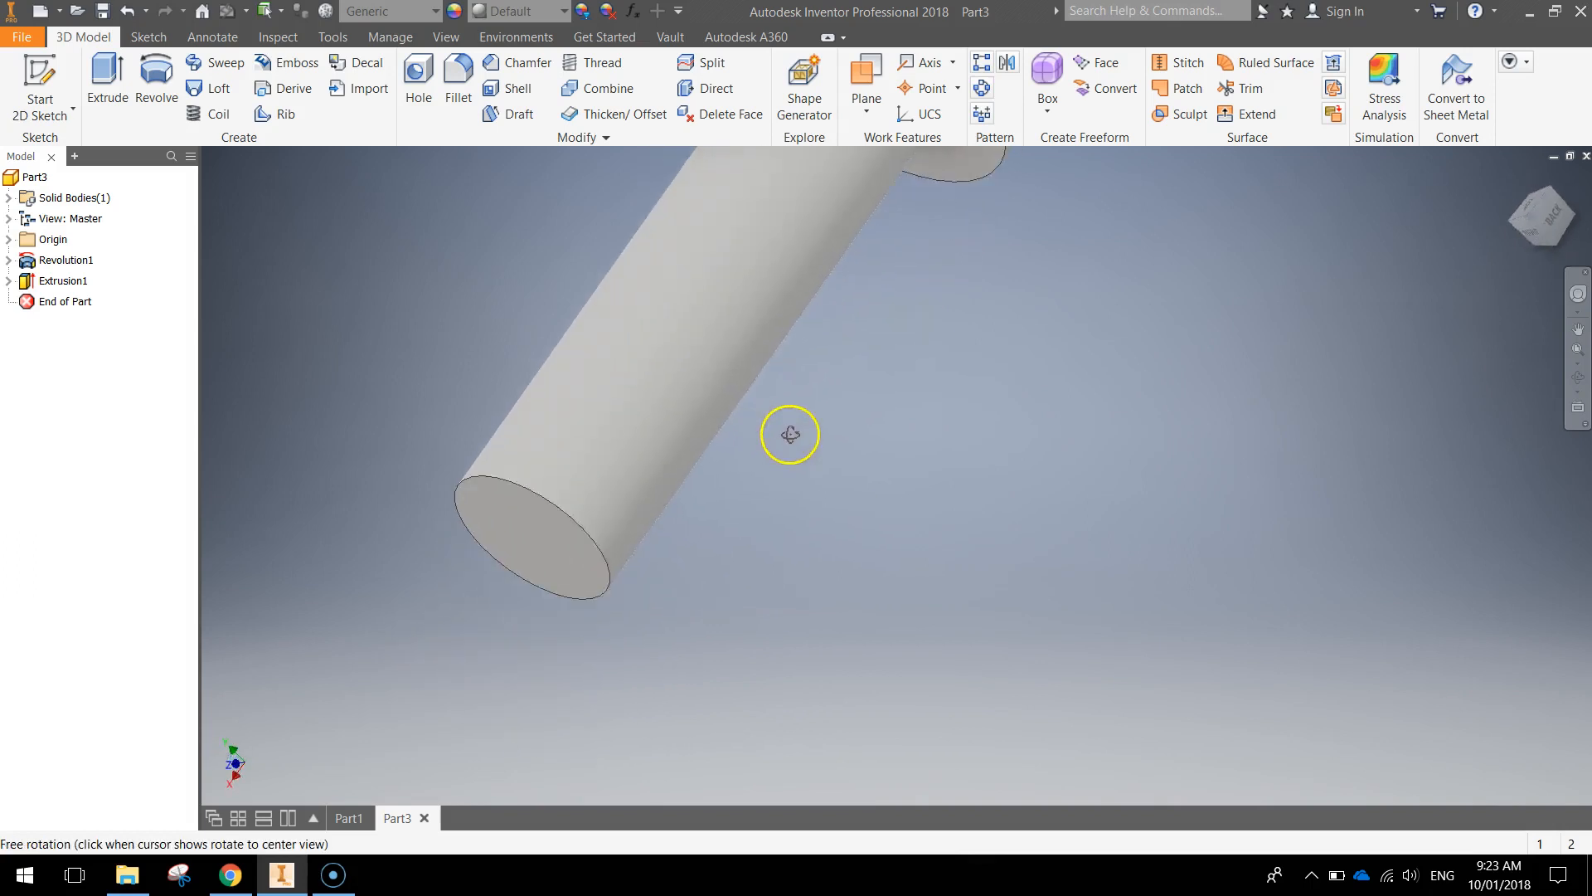
pyautogui.moveTo(789, 435); pyautogui.dragTo(565, 387)
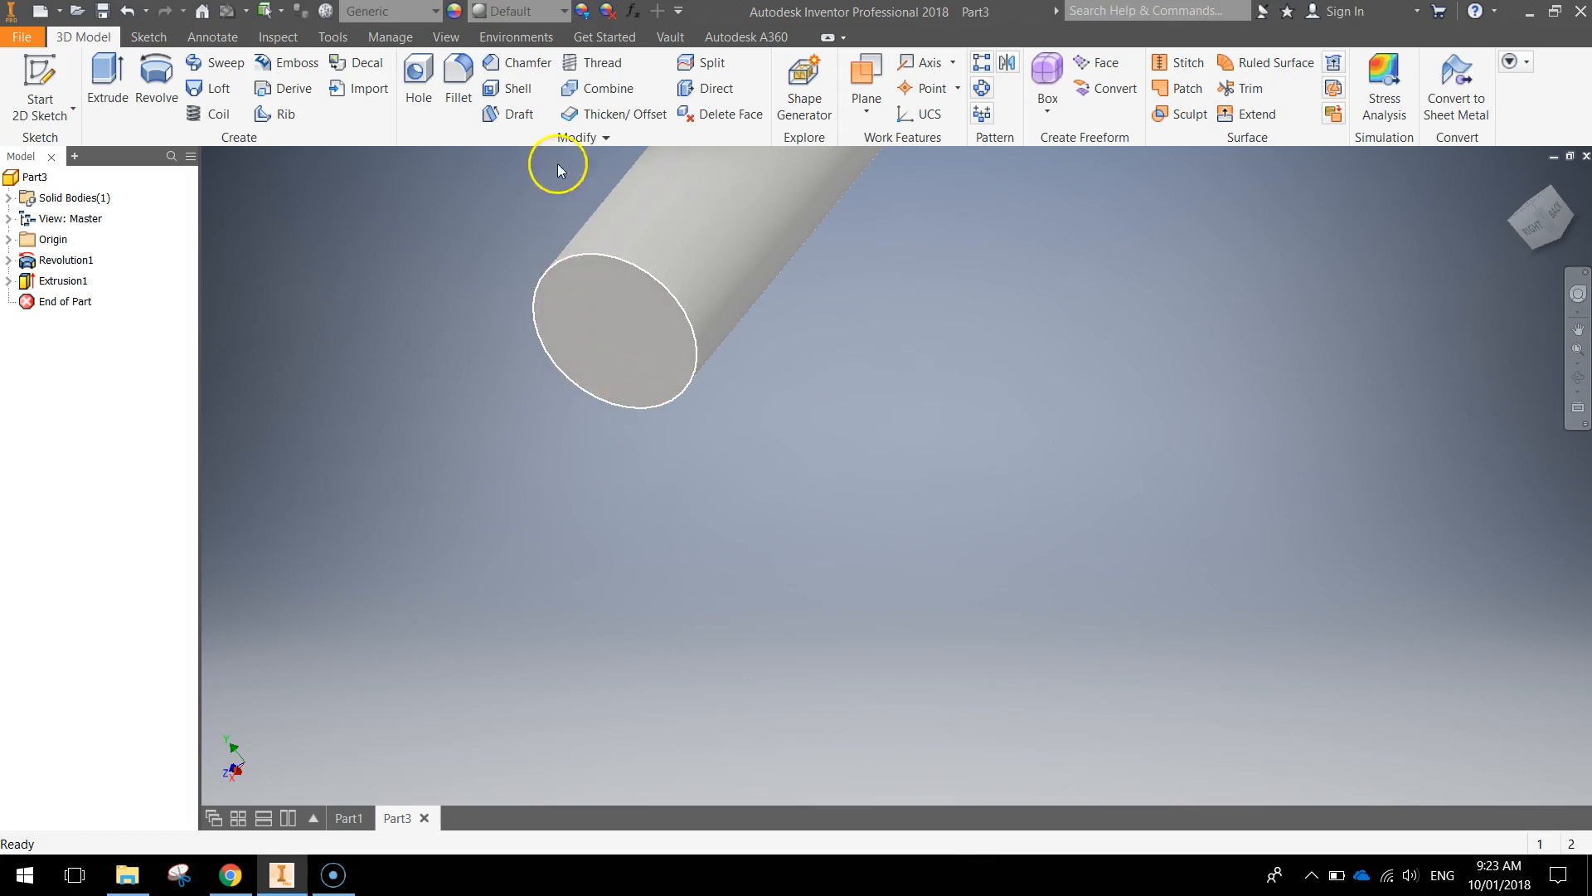
pyautogui.click(523, 62)
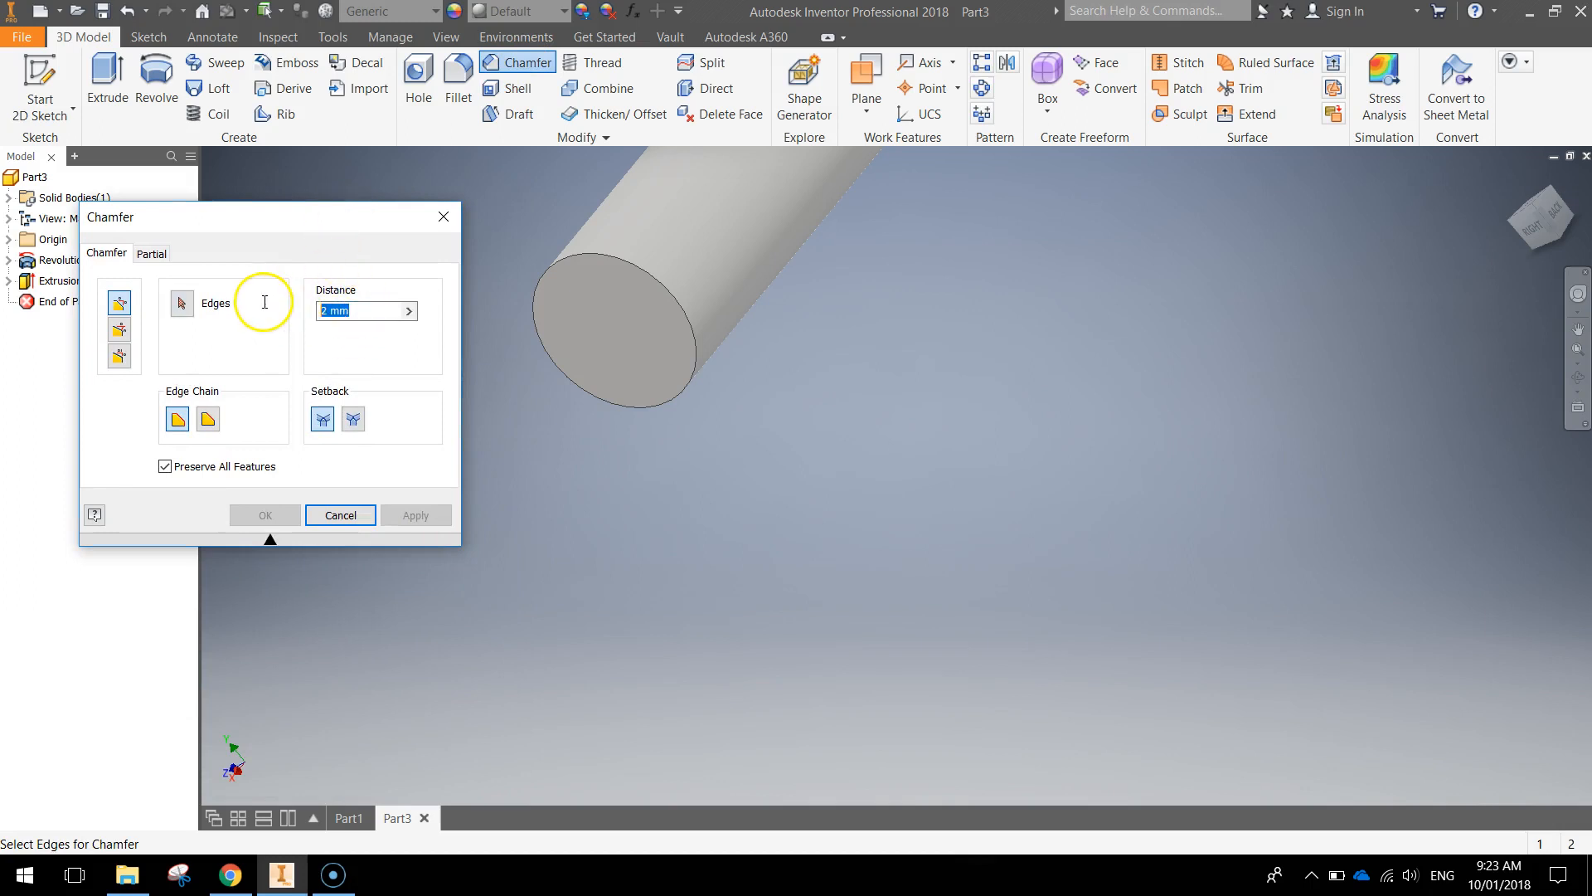
# Step: Apply a 0.8 chamfer to the shank tip edge
pyautogui.write('0.8')
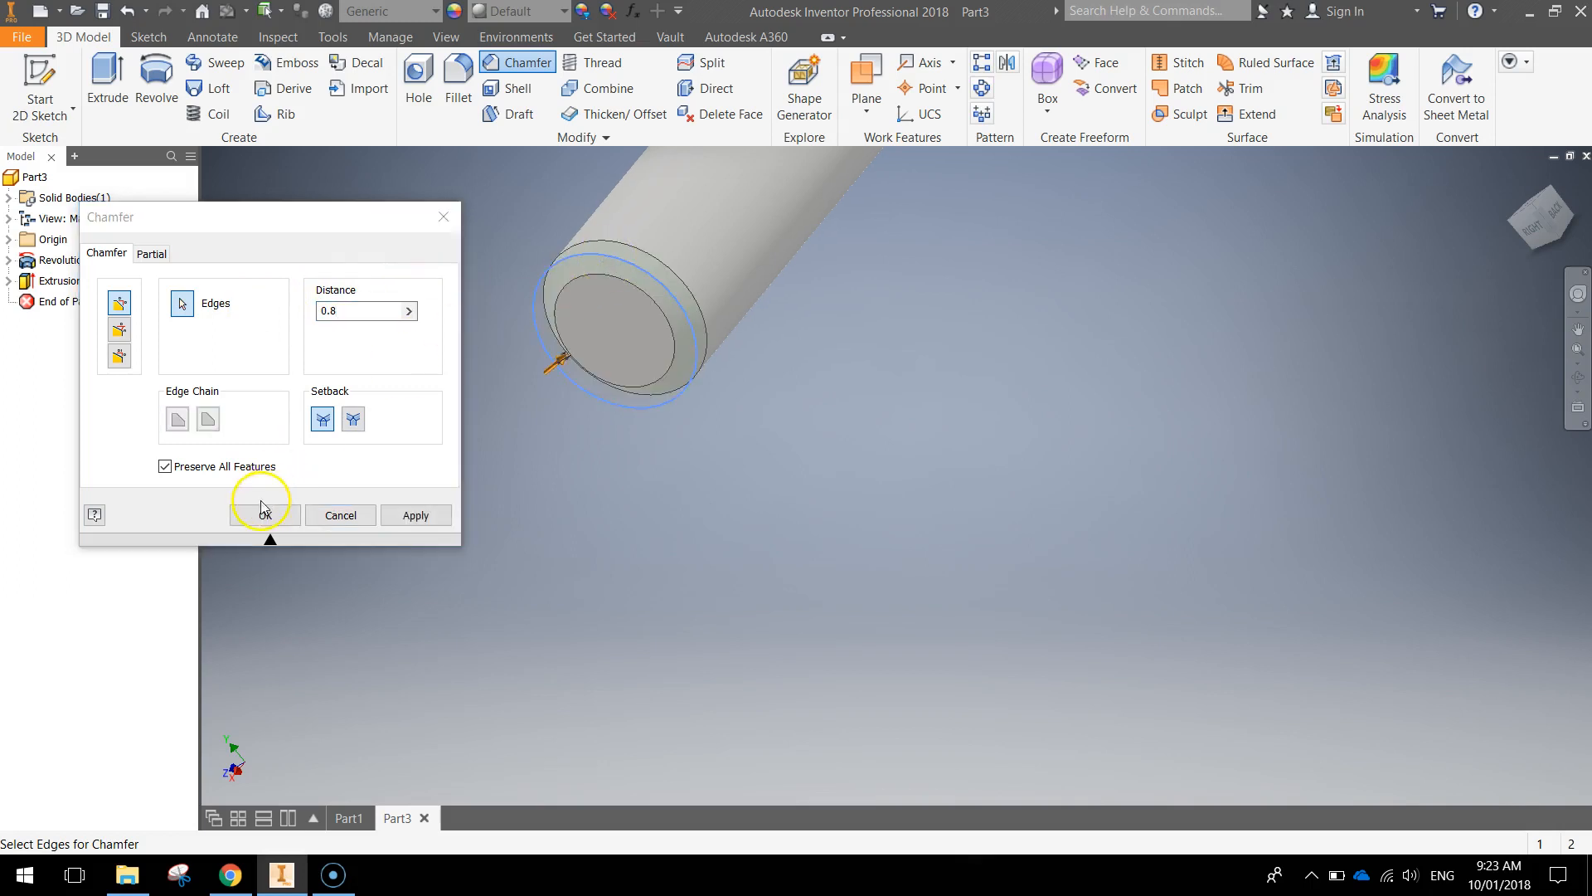
pyautogui.click(262, 515)
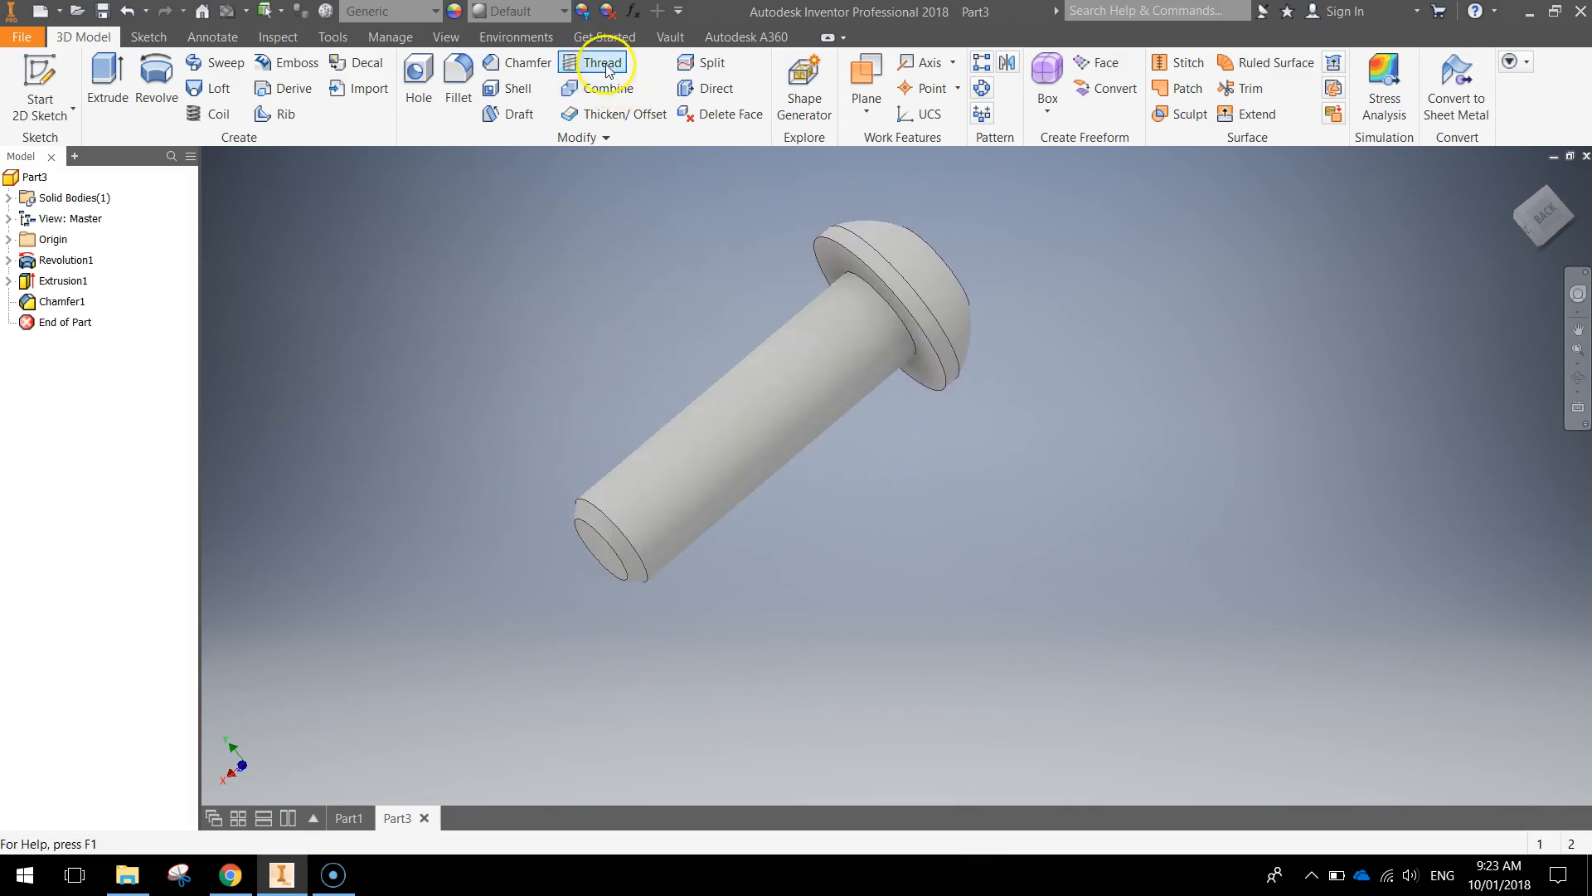
# Step: Thread the shank face with Full Length off and a length of 13
pyautogui.click(600, 61)
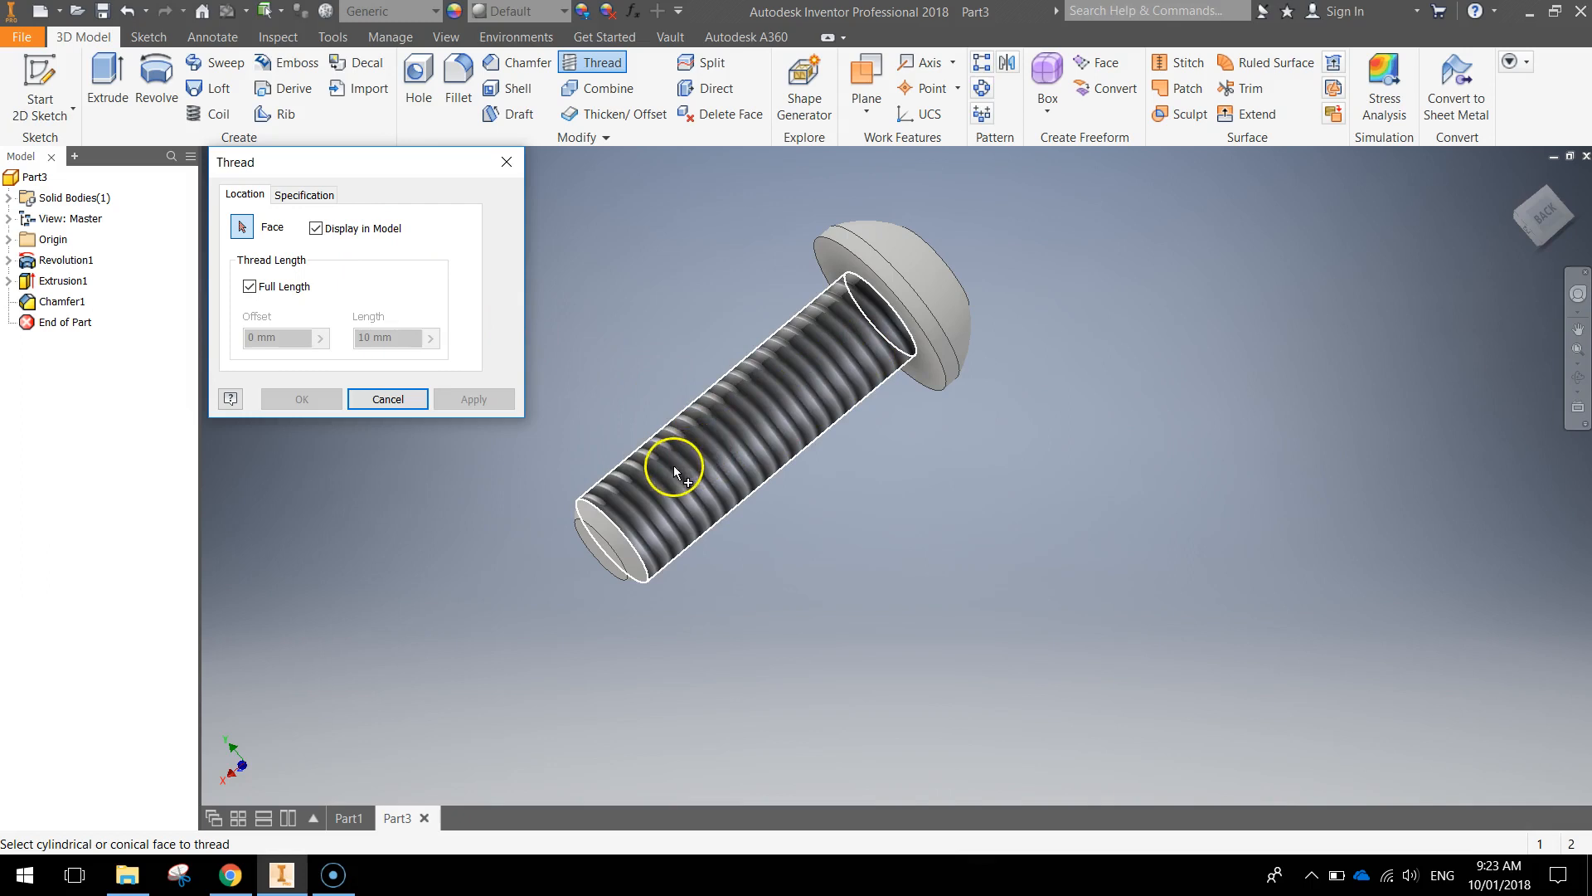
pyautogui.moveTo(690, 486)
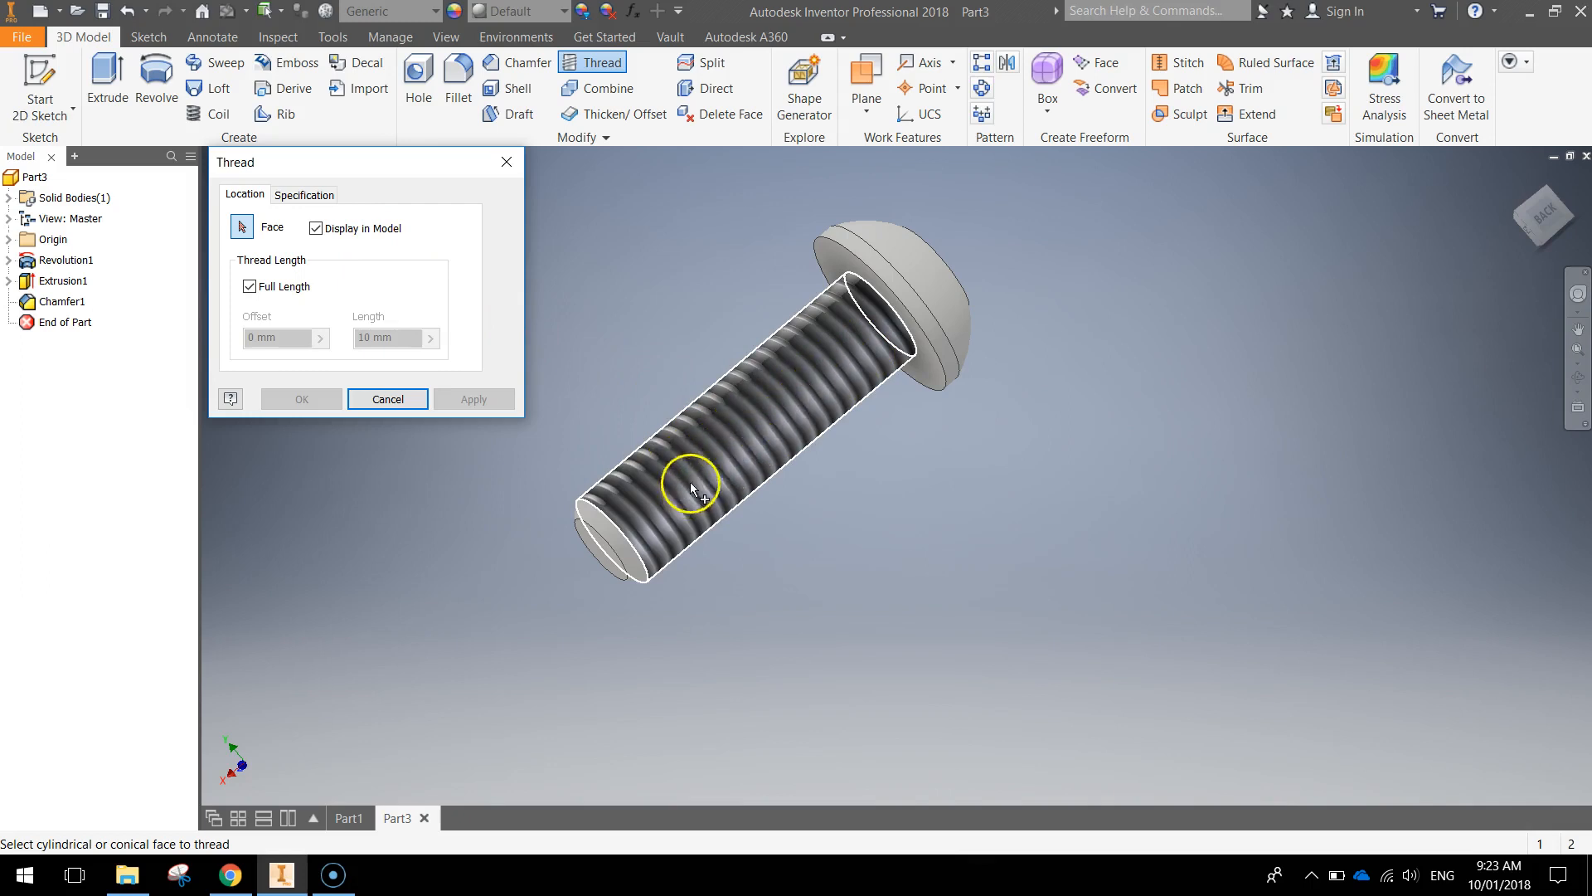
pyautogui.click(690, 486)
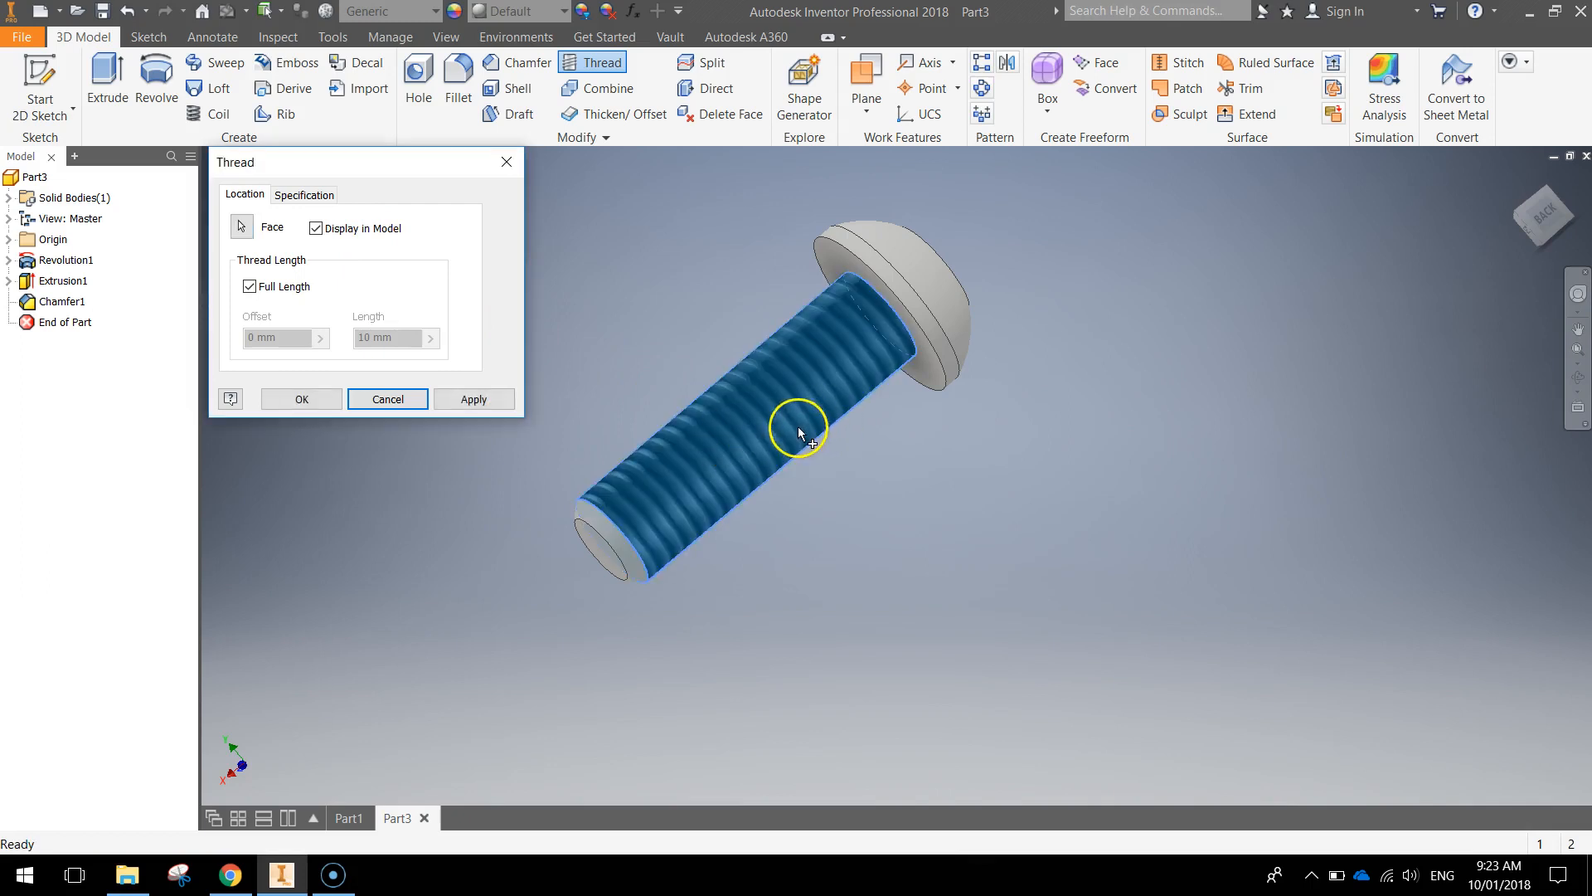
pyautogui.moveTo(511, 300)
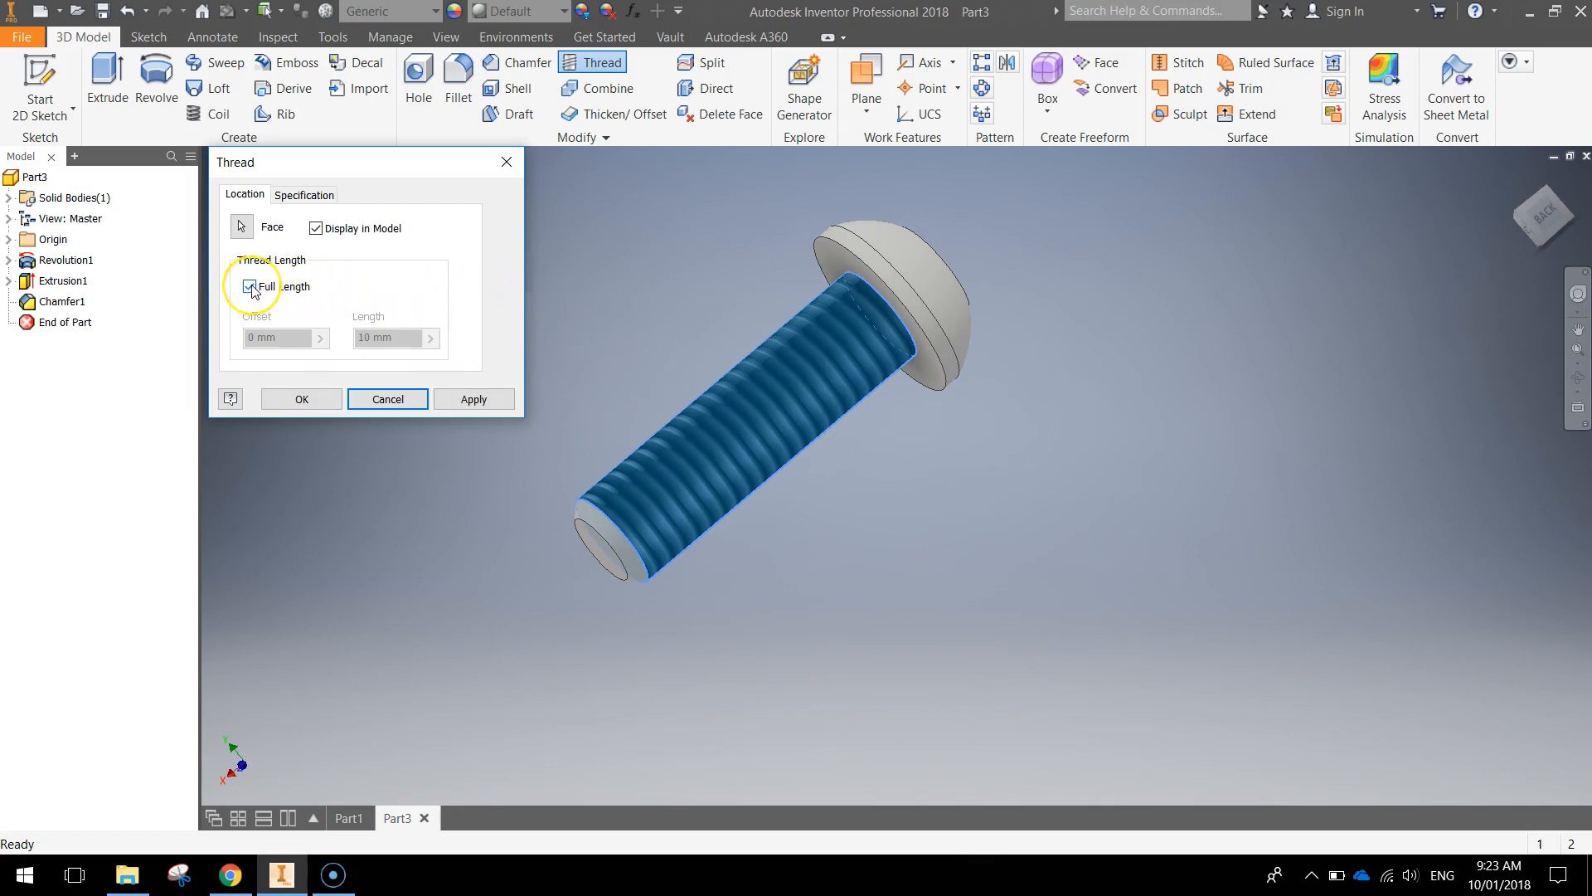
pyautogui.click(251, 287)
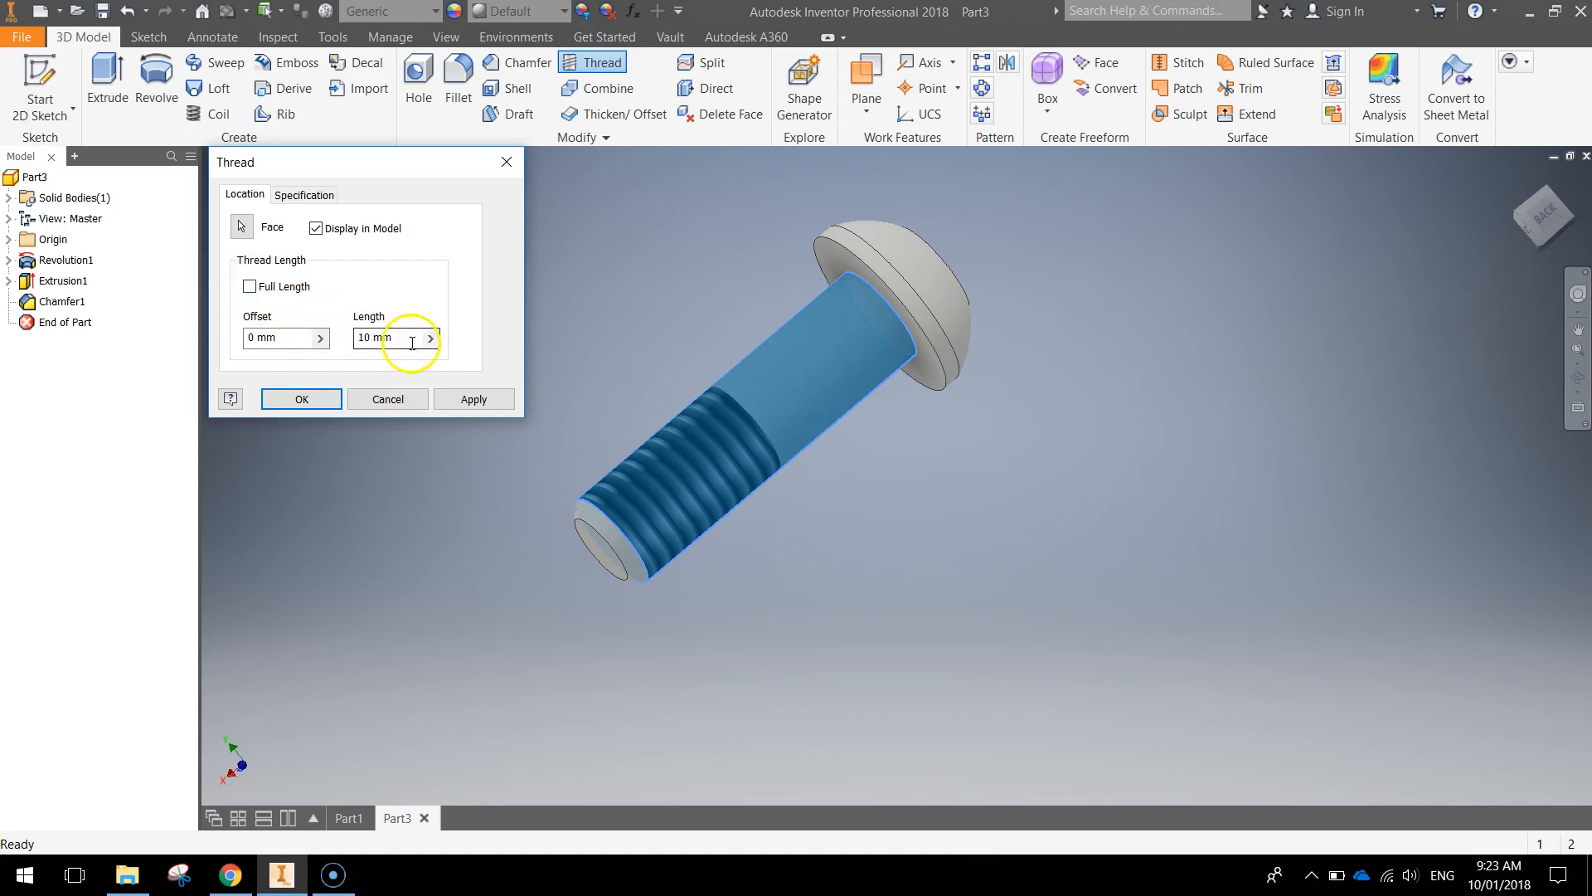
pyautogui.write('13')
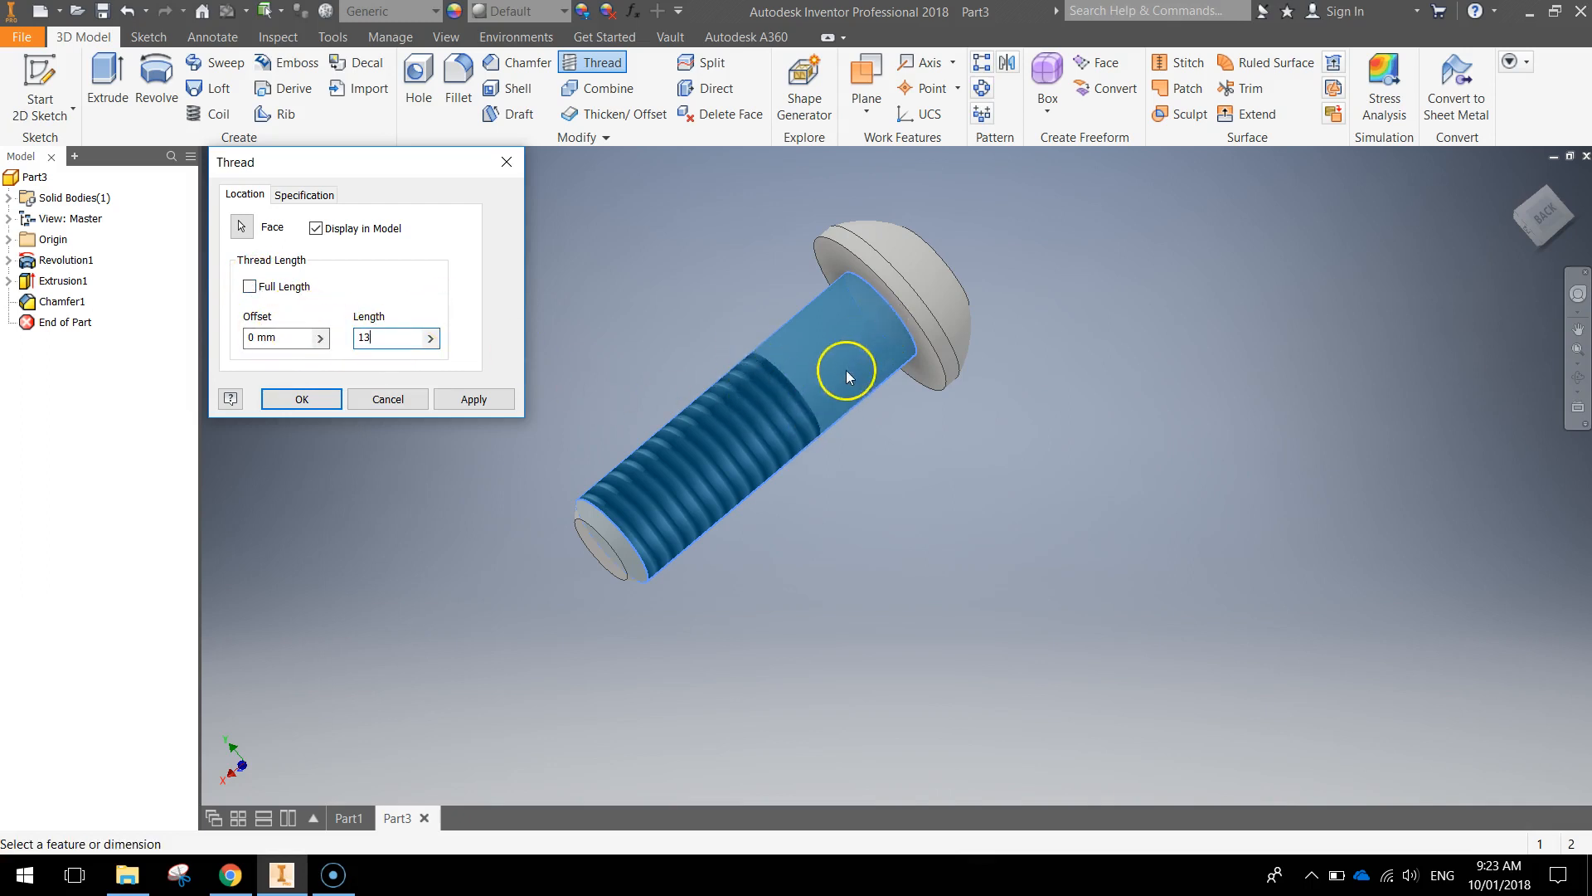
pyautogui.moveTo(904, 278)
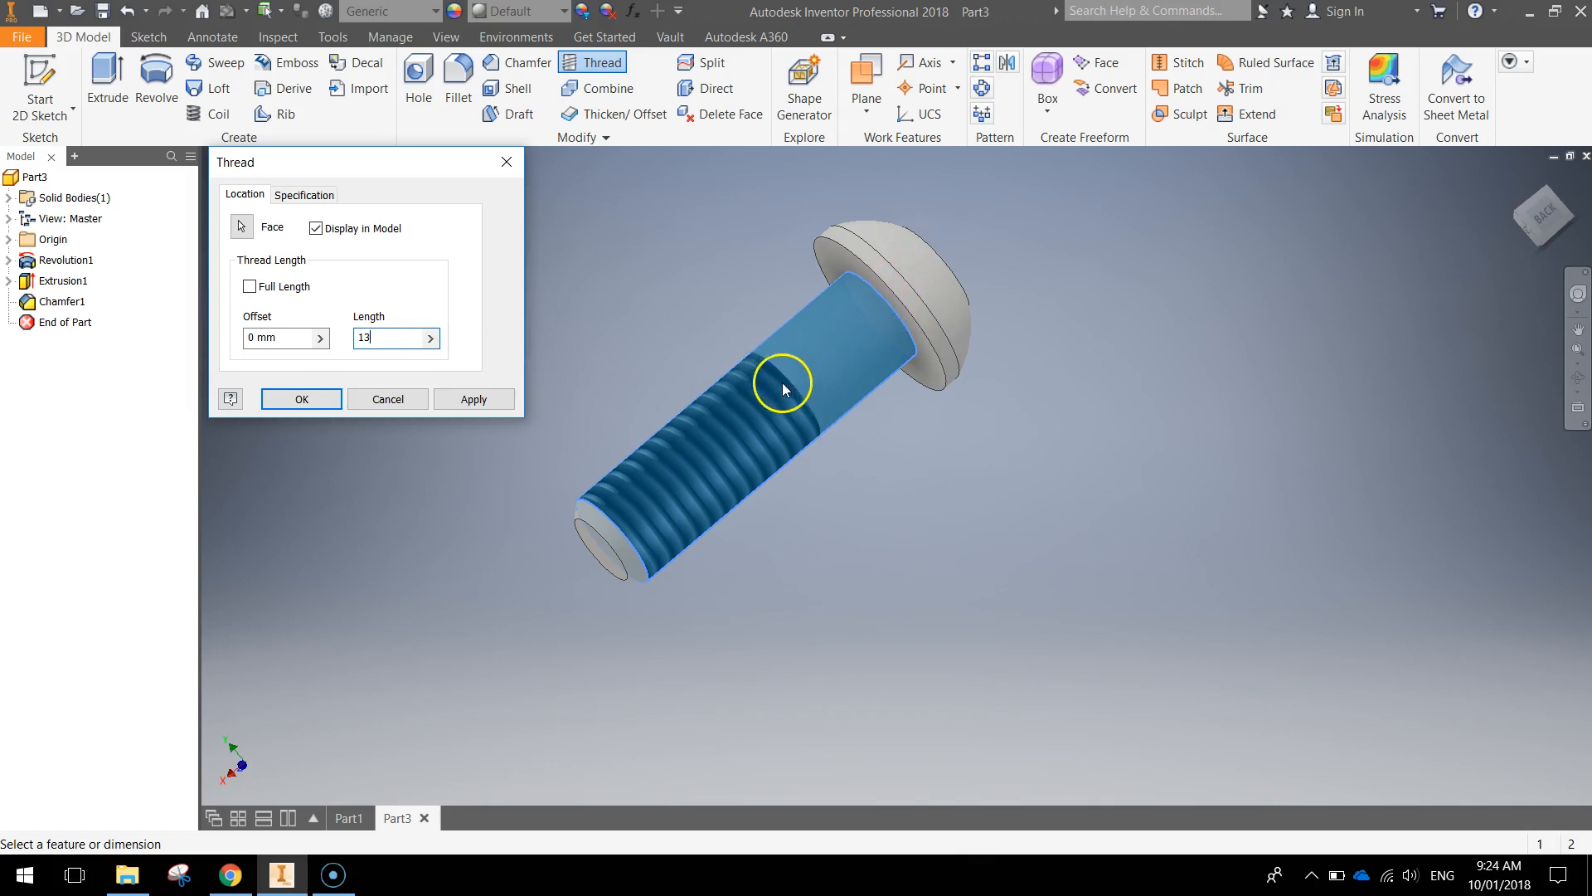
# Step: Set the Specification to ANSI Unified Screw Threads, size 0.25 (1/4-20 UNC), and create Thread1
pyautogui.click(301, 195)
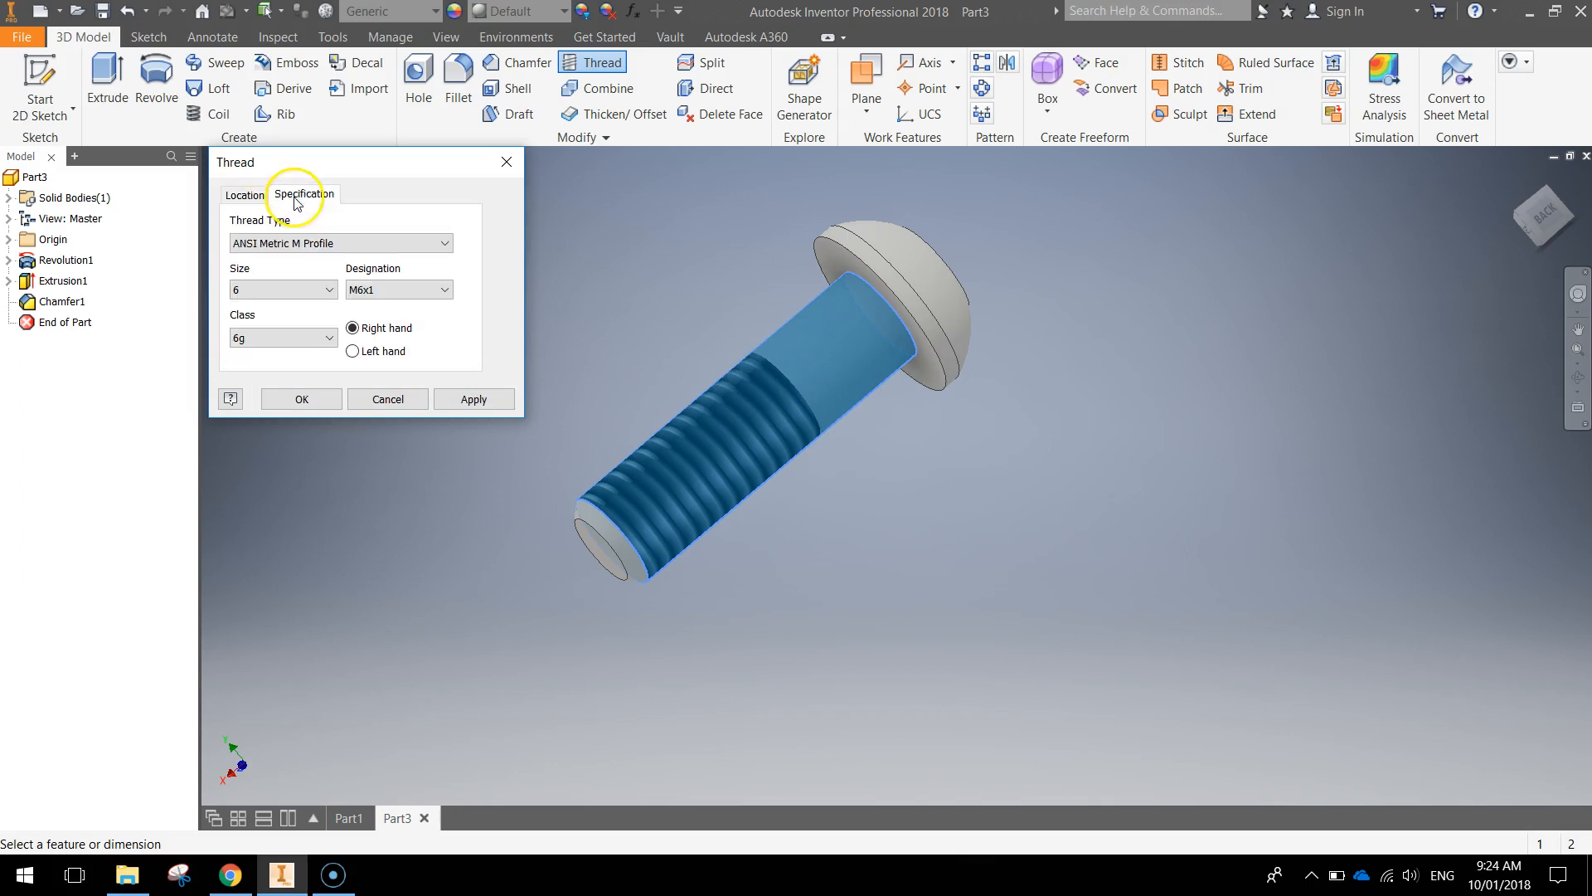
pyautogui.click(339, 242)
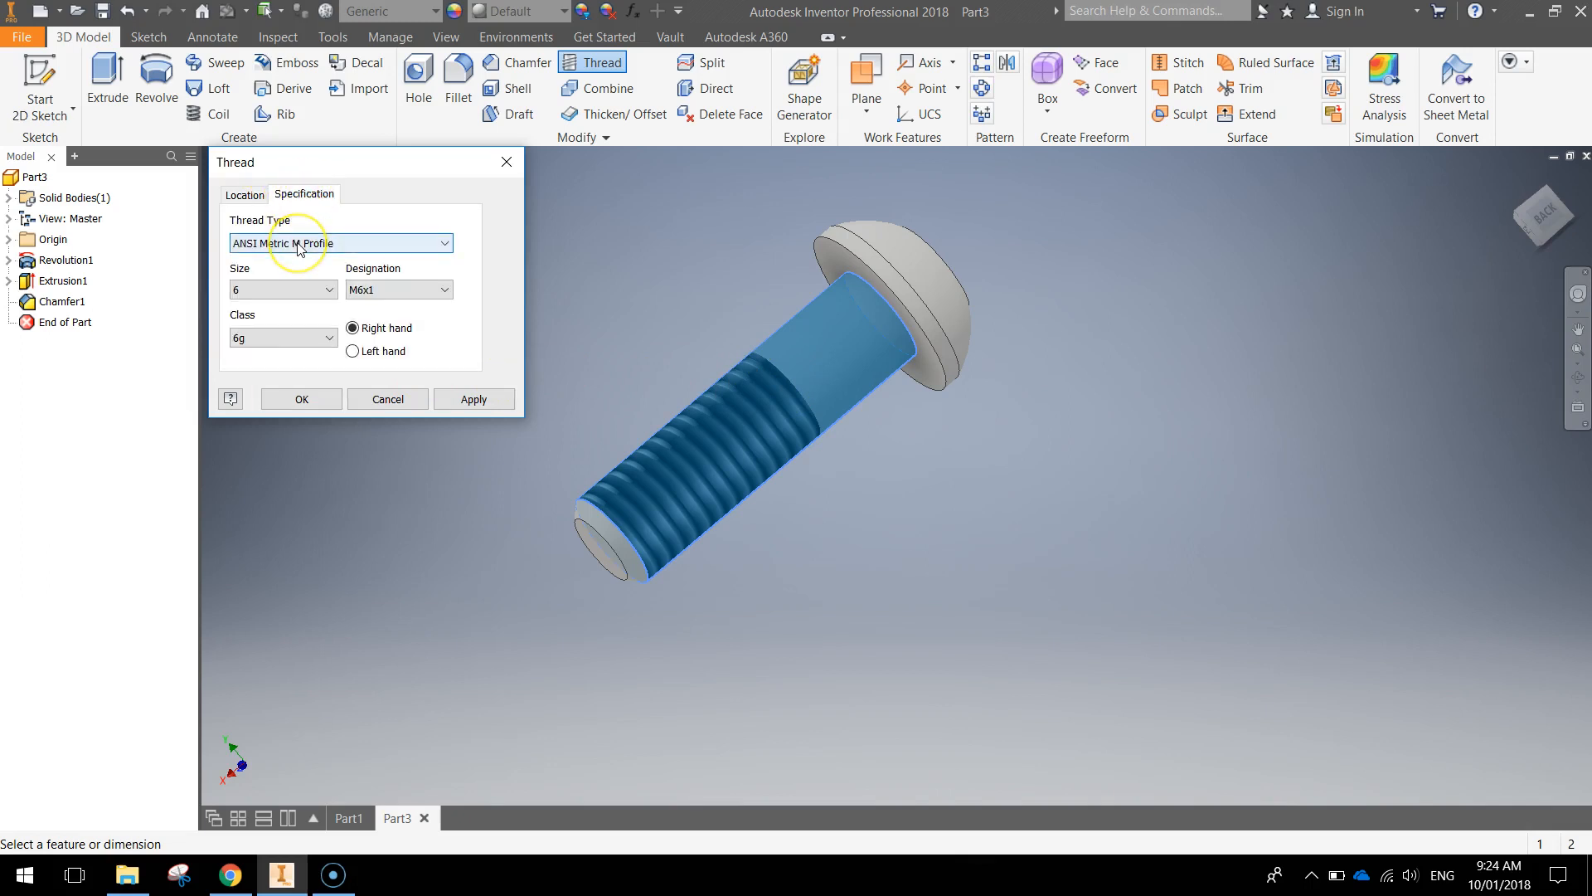
pyautogui.click(443, 242)
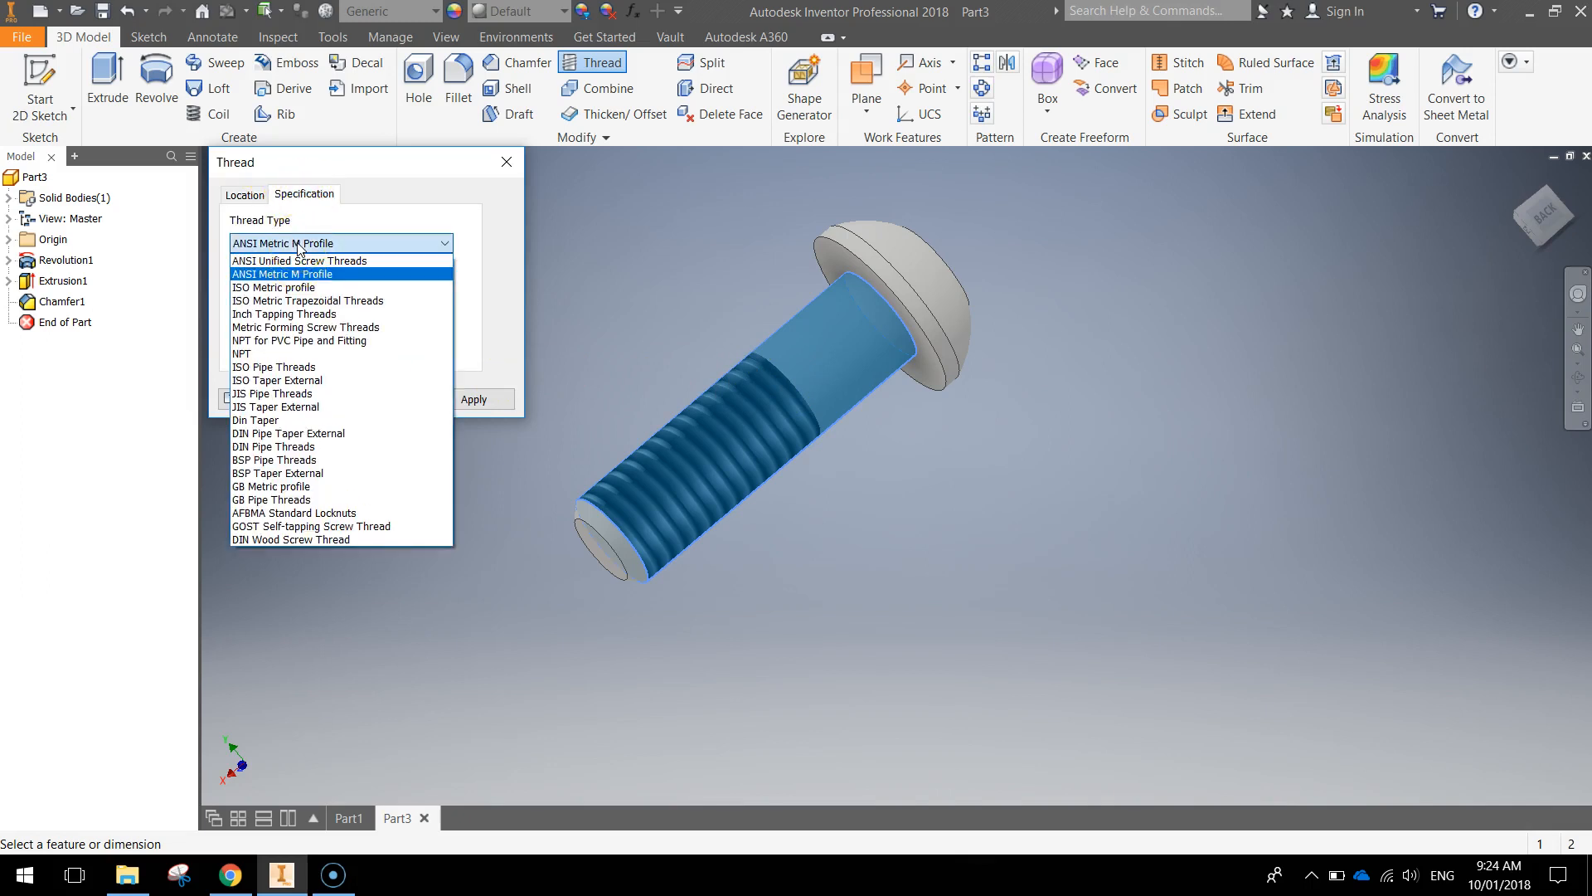
pyautogui.moveTo(299, 261)
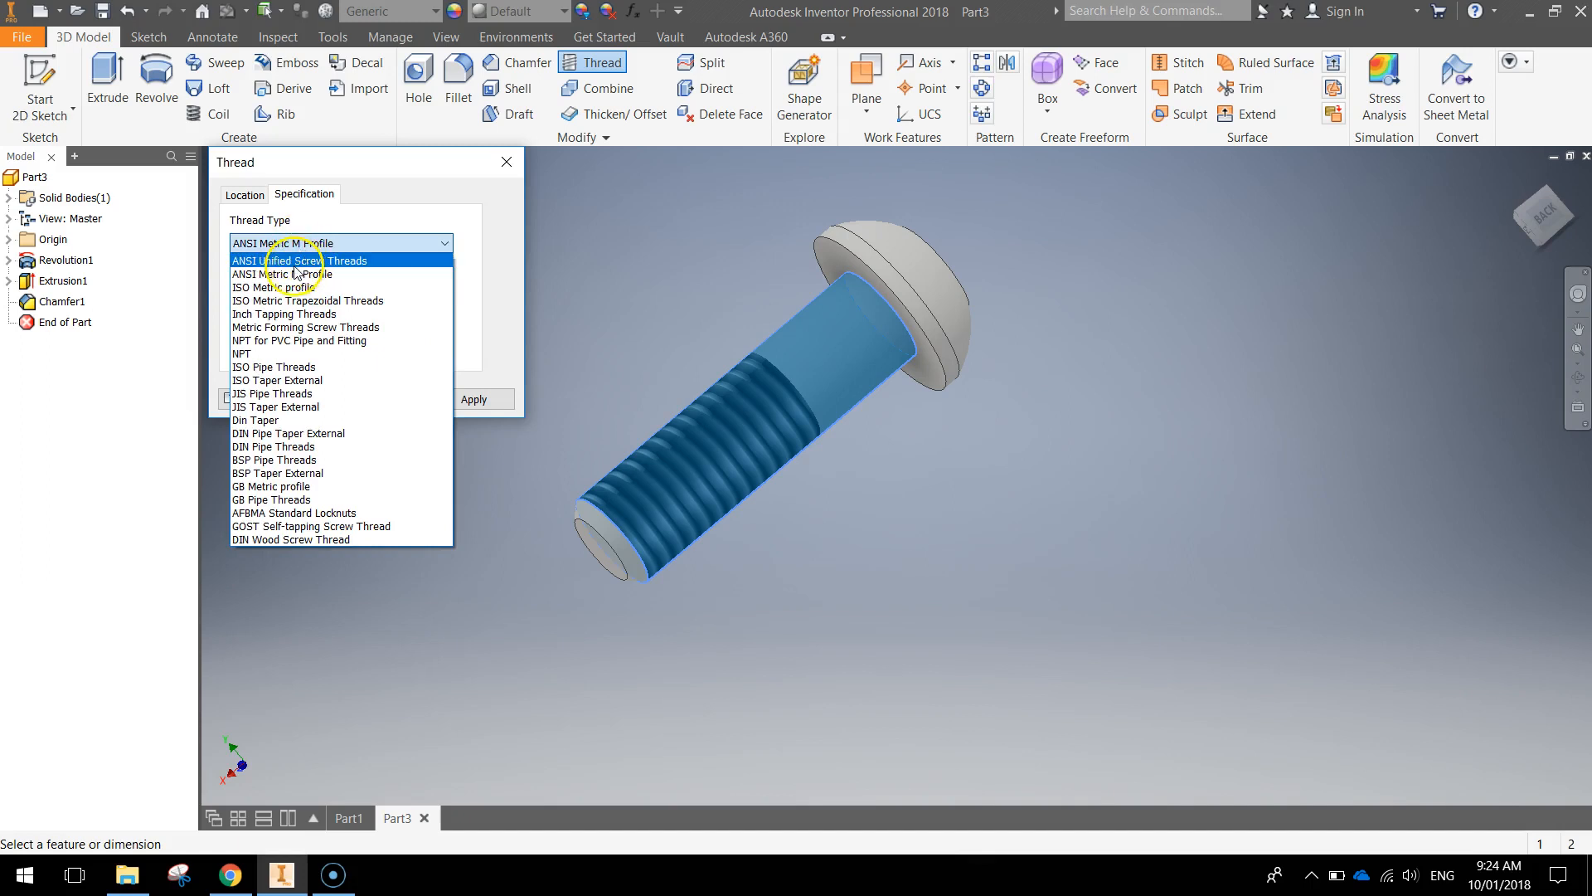
pyautogui.click(295, 261)
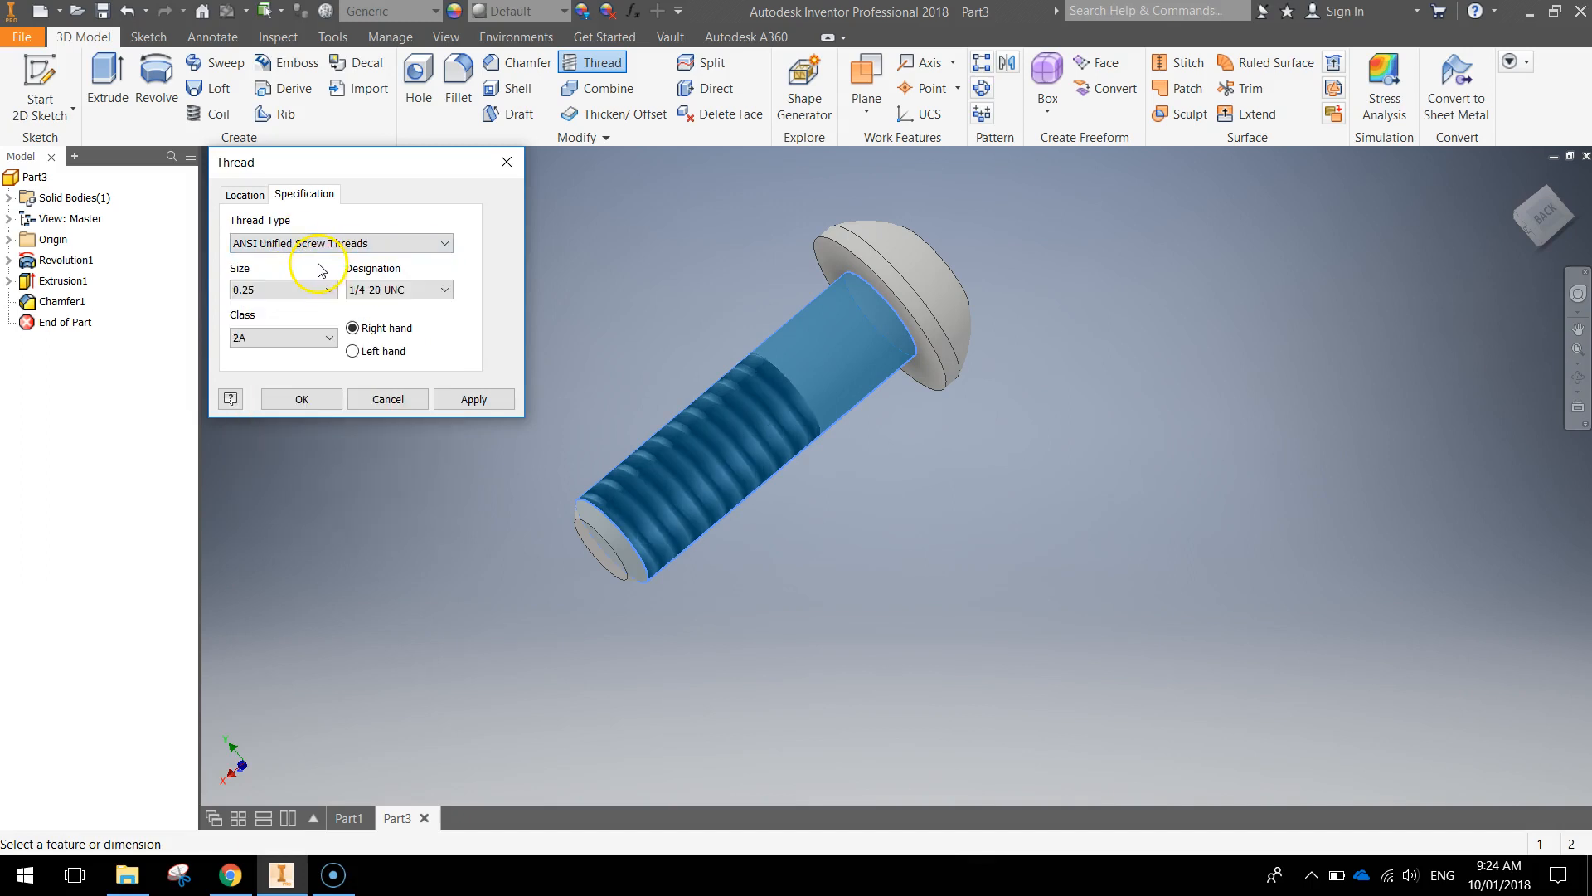
pyautogui.click(330, 289)
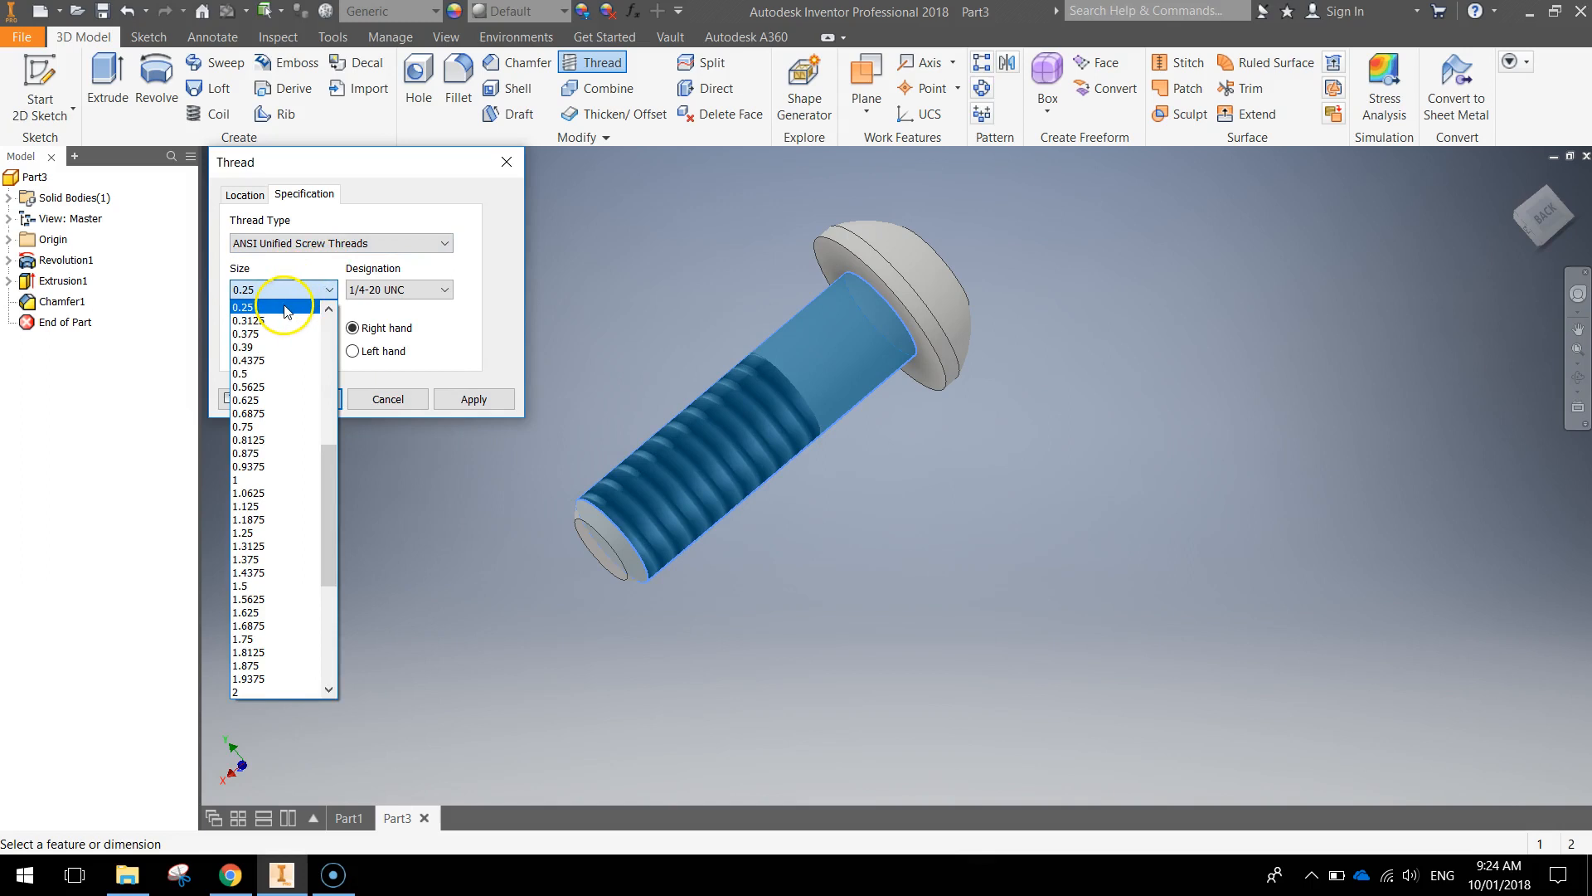
pyautogui.click(274, 305)
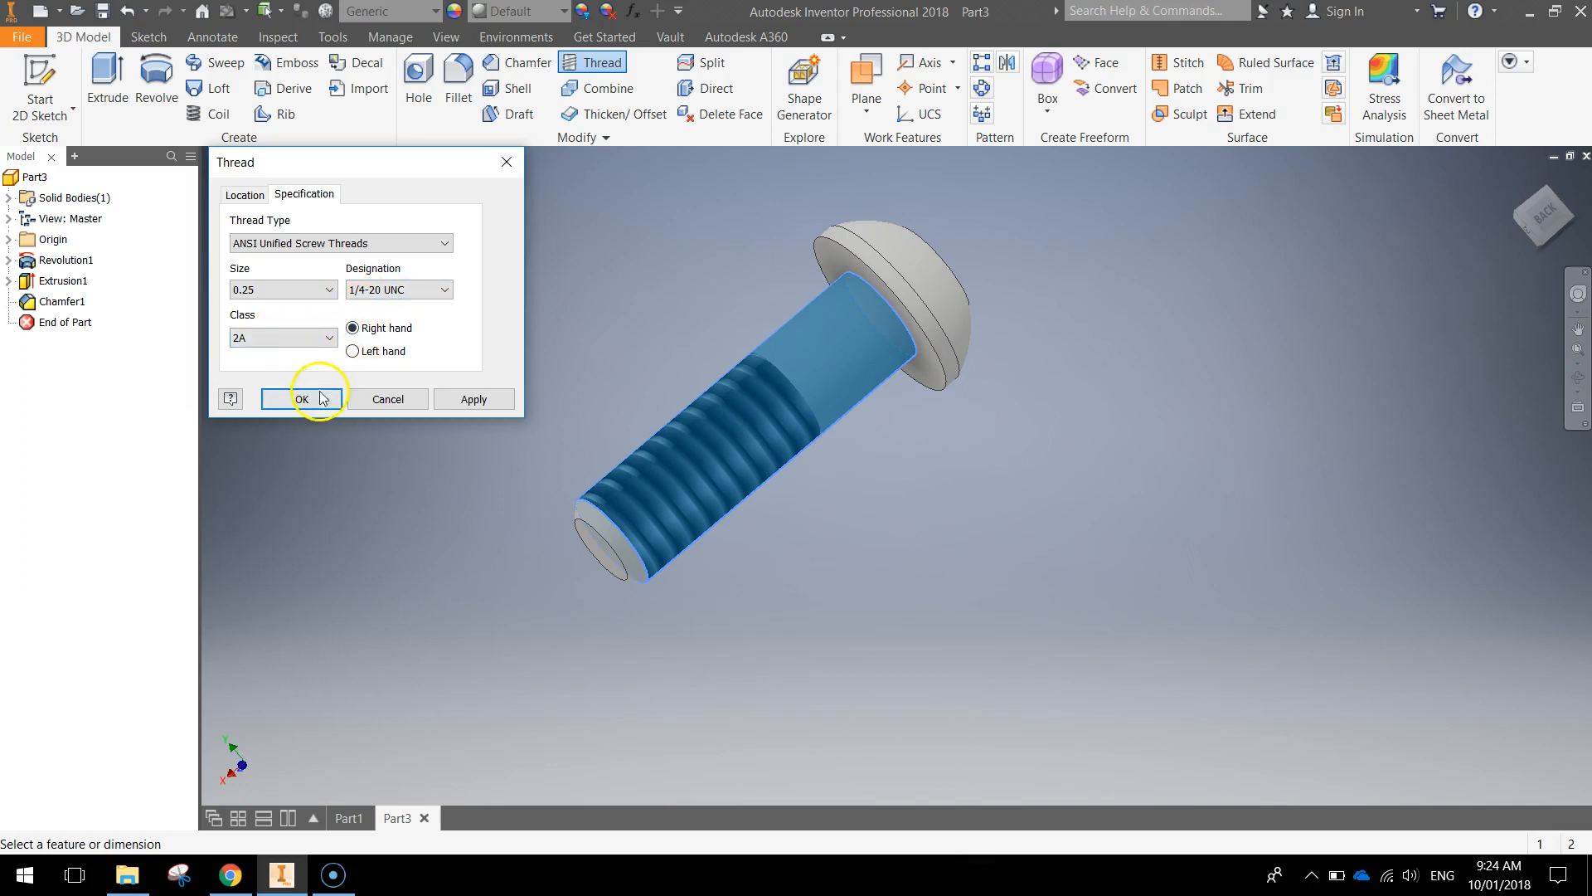
pyautogui.click(300, 398)
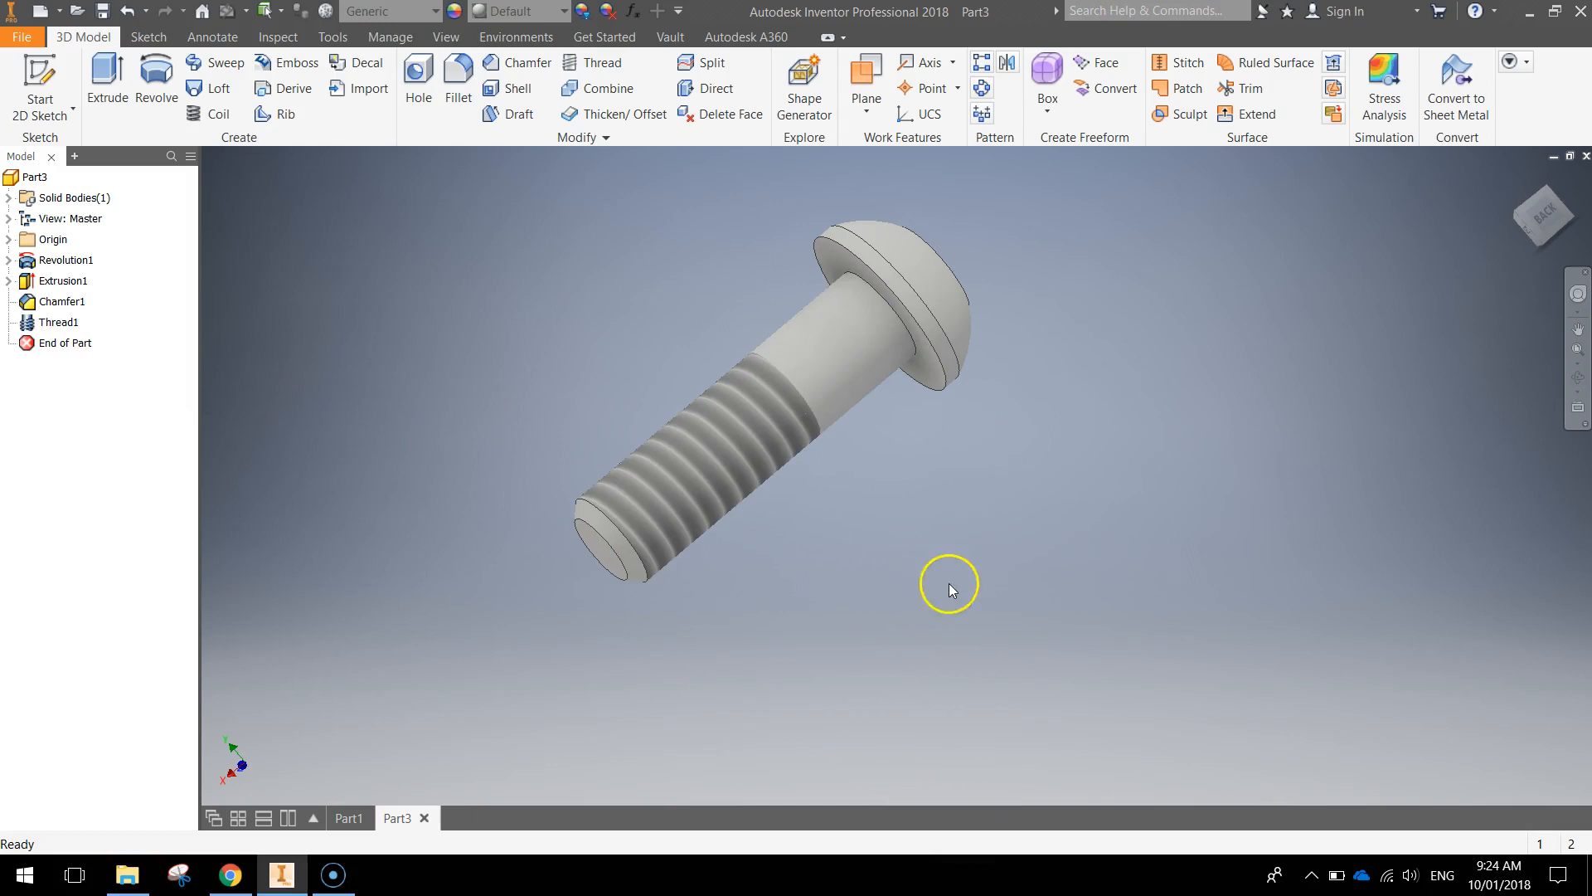
pyautogui.moveTo(1030, 488)
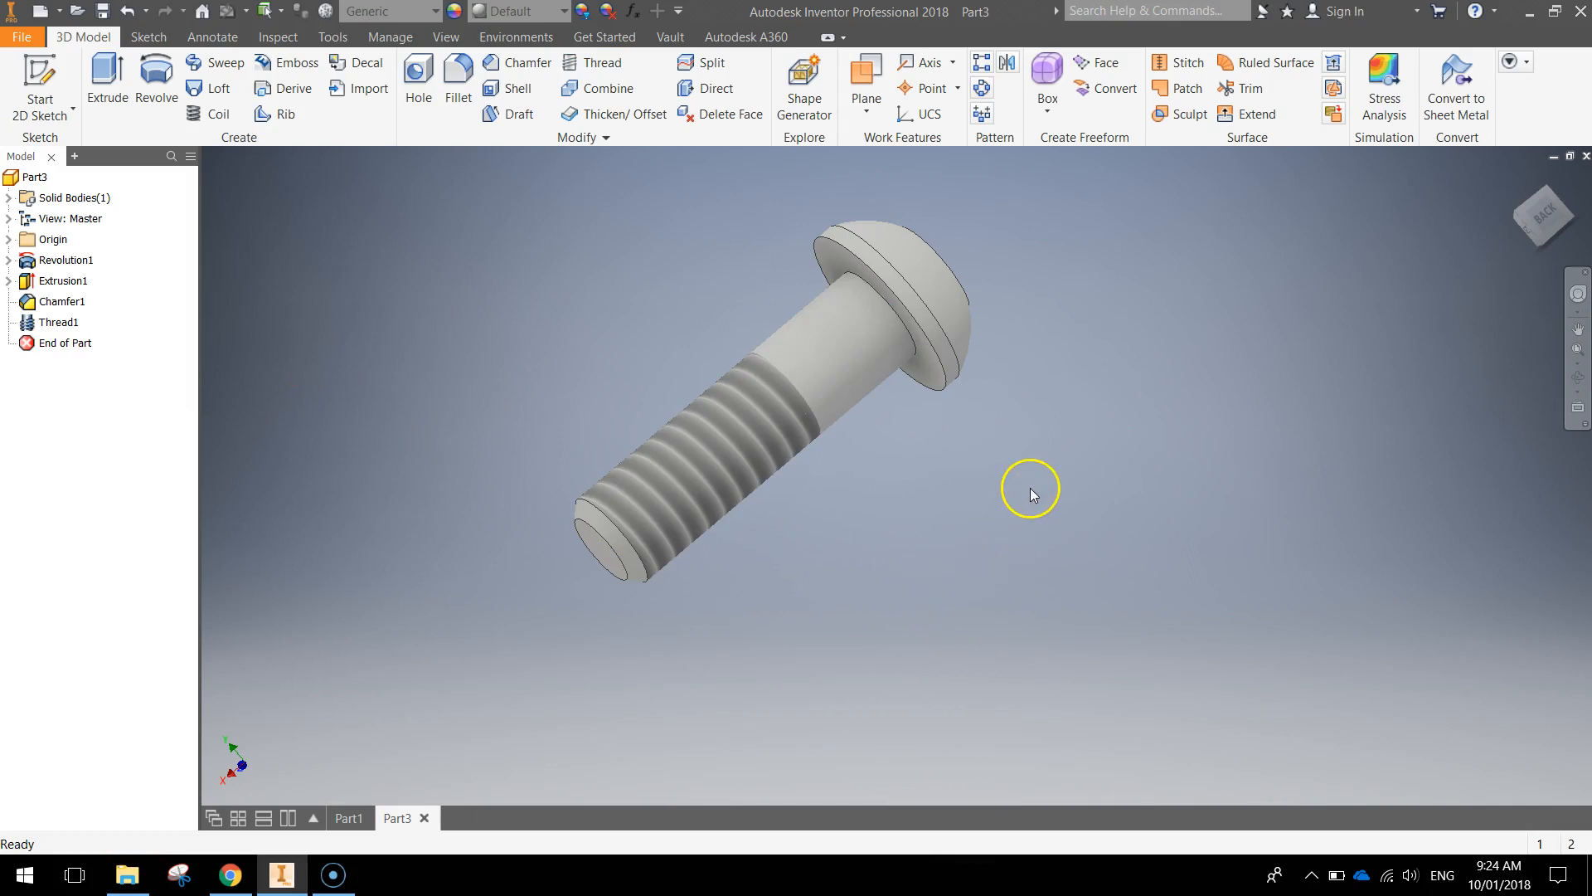
pyautogui.moveTo(1030, 488); pyautogui.dragTo(912, 556)
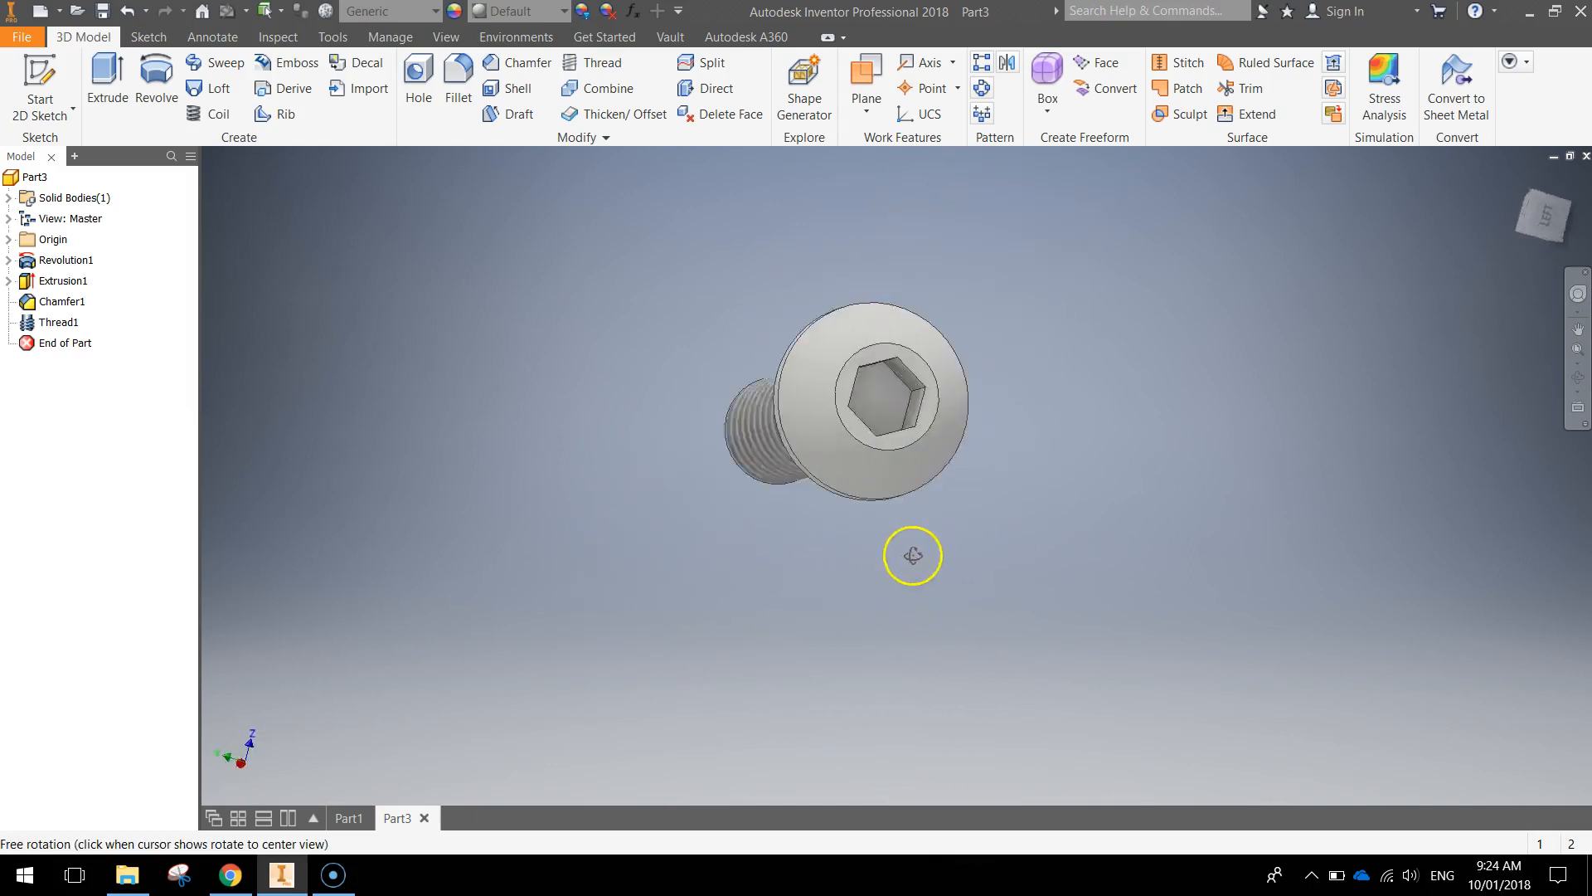
pyautogui.moveTo(912, 556); pyautogui.dragTo(1065, 622)
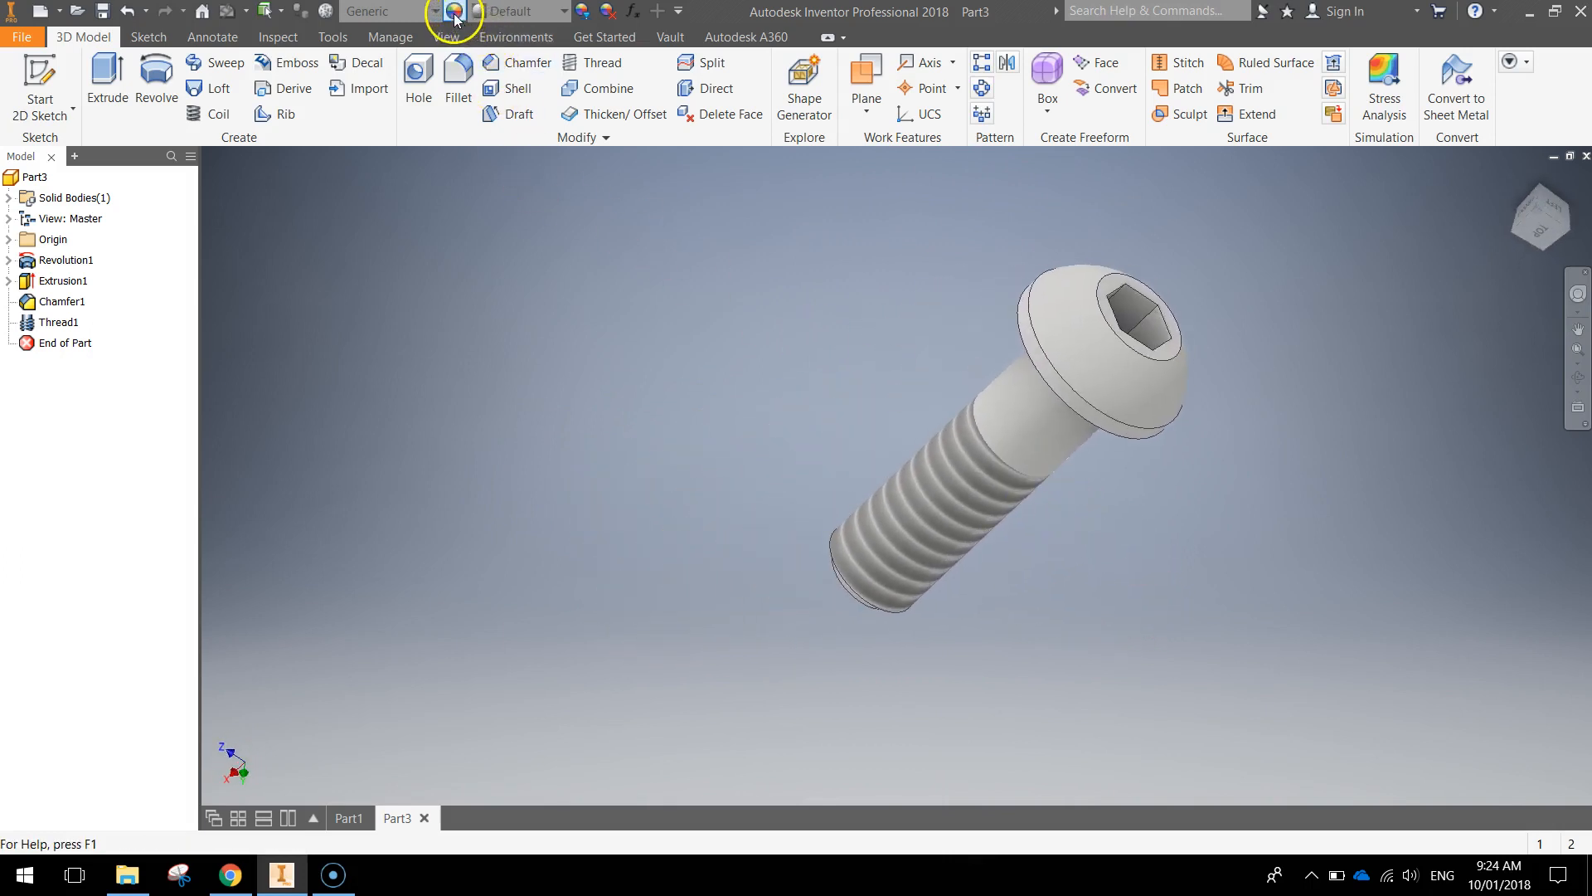
# Step: Search 'GALVAN' in the Appearance Browser and apply Galvanized to the screw, orbiting to check
pyautogui.click(455, 11)
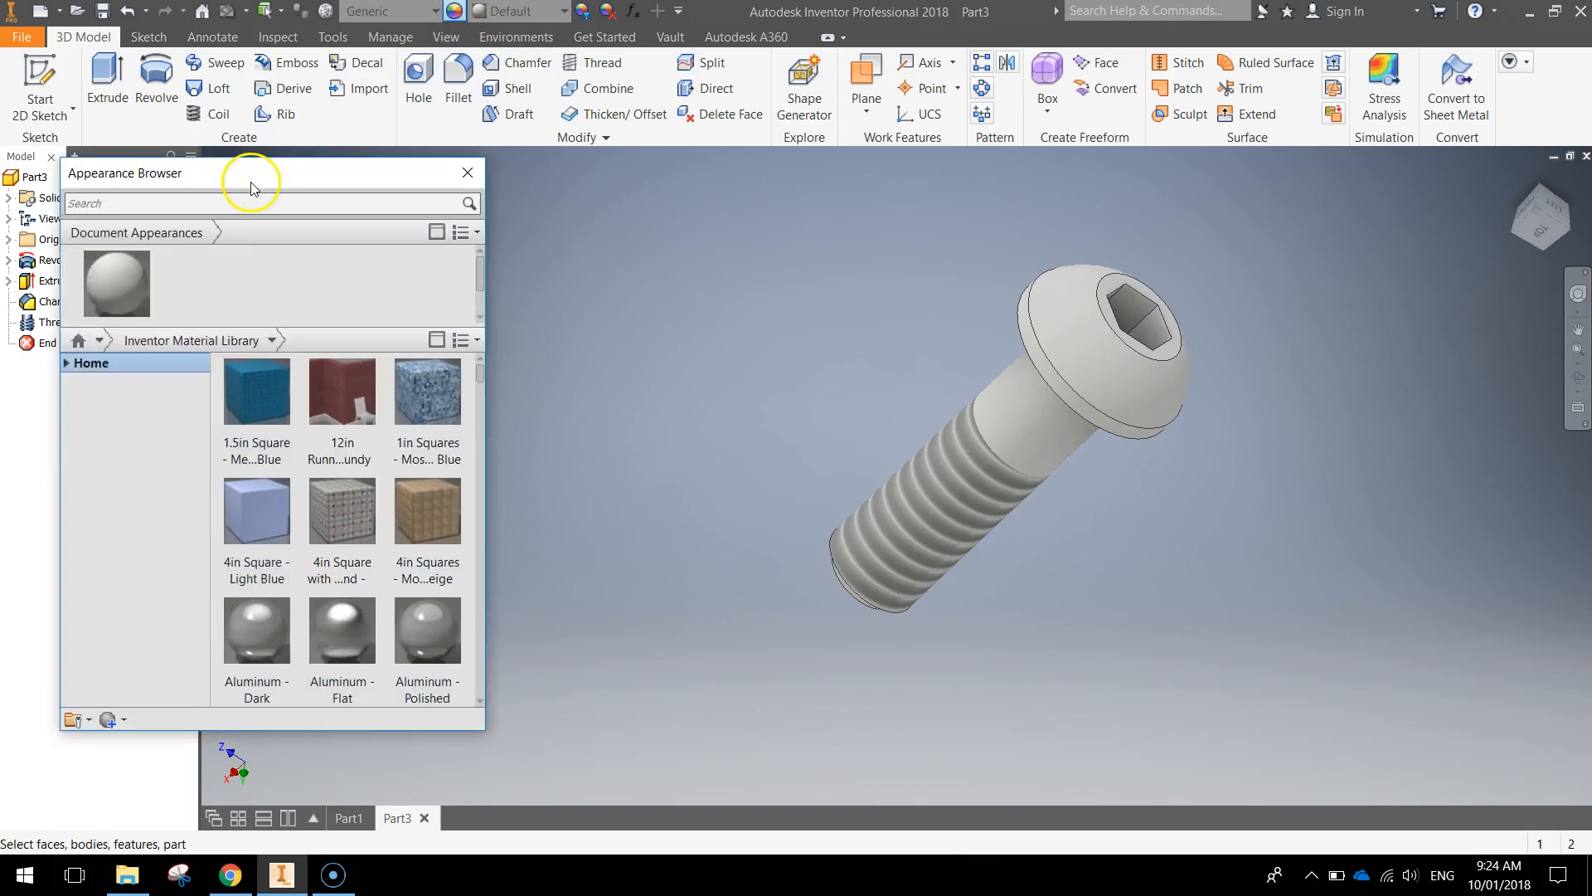
pyautogui.write('G')
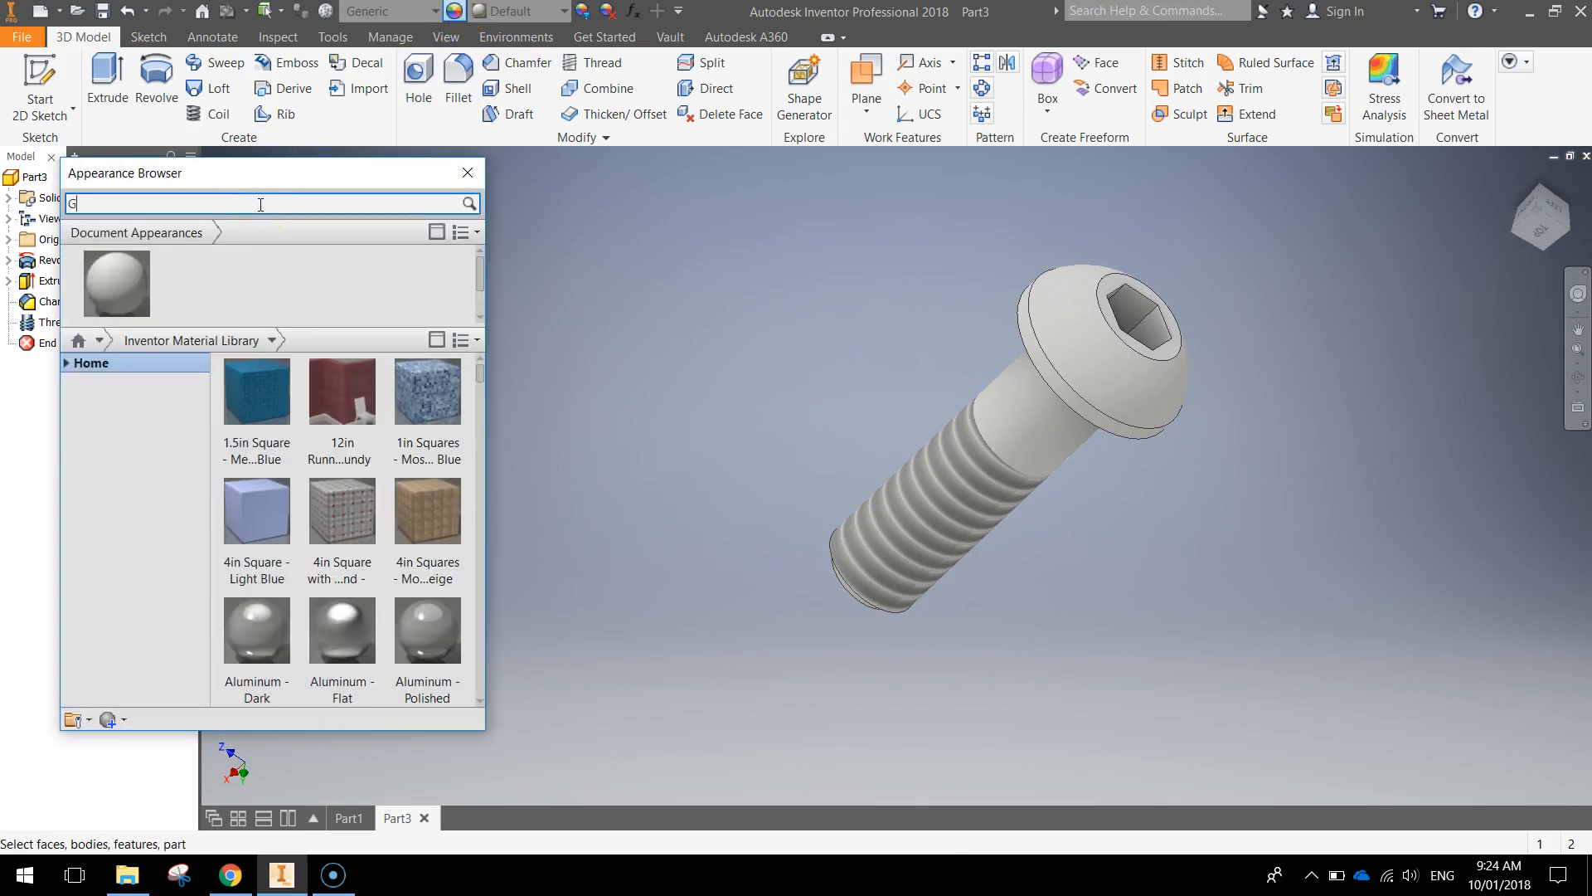
pyautogui.write('ALVAN')
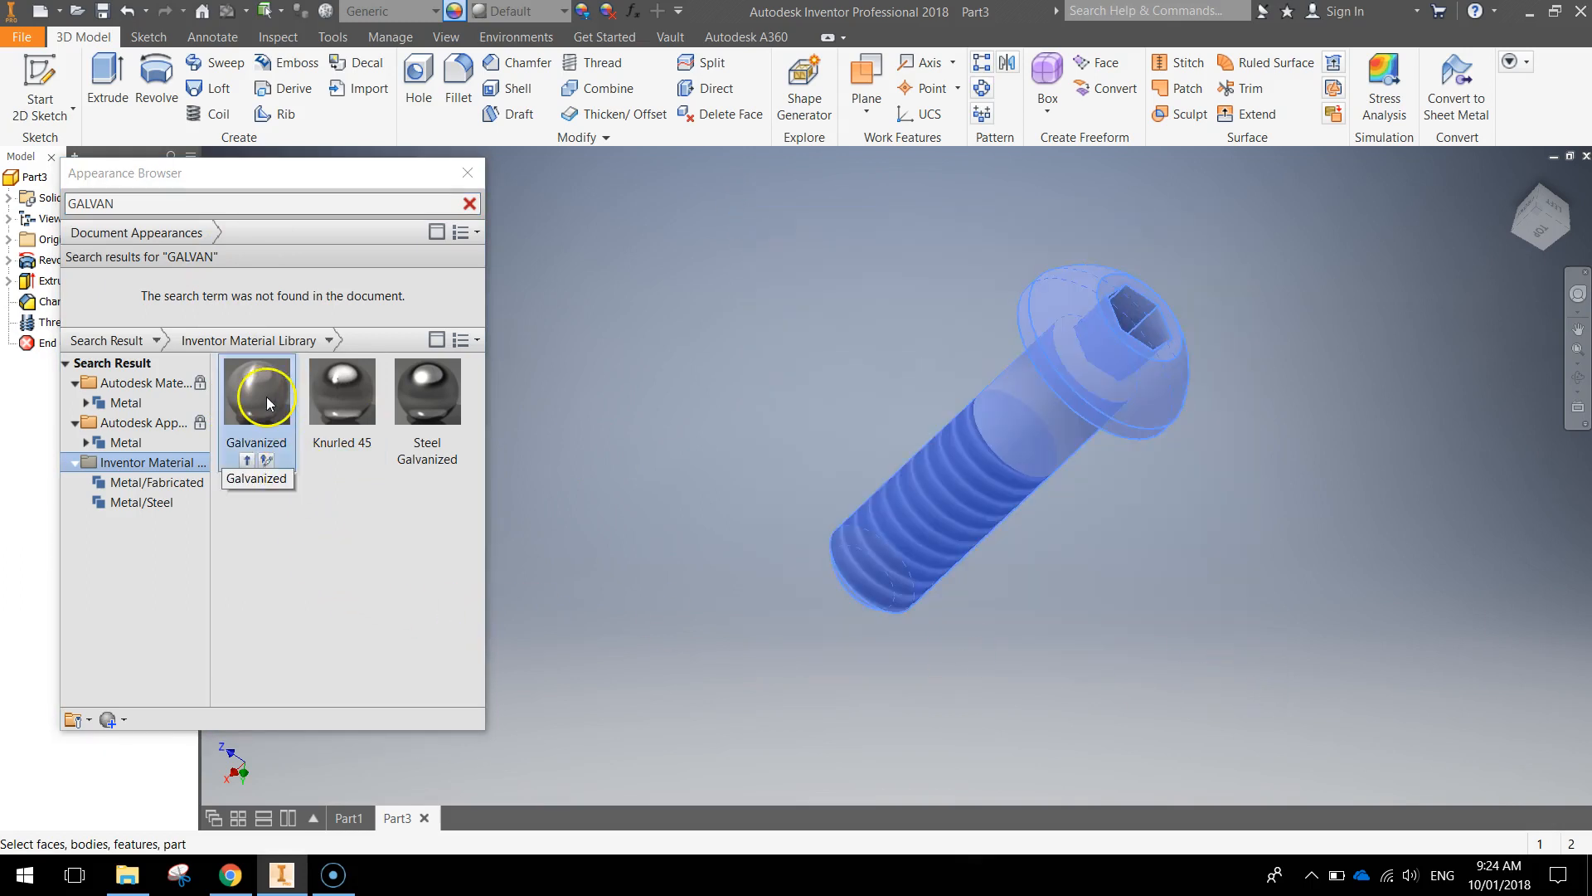
pyautogui.doubleClick(256, 392)
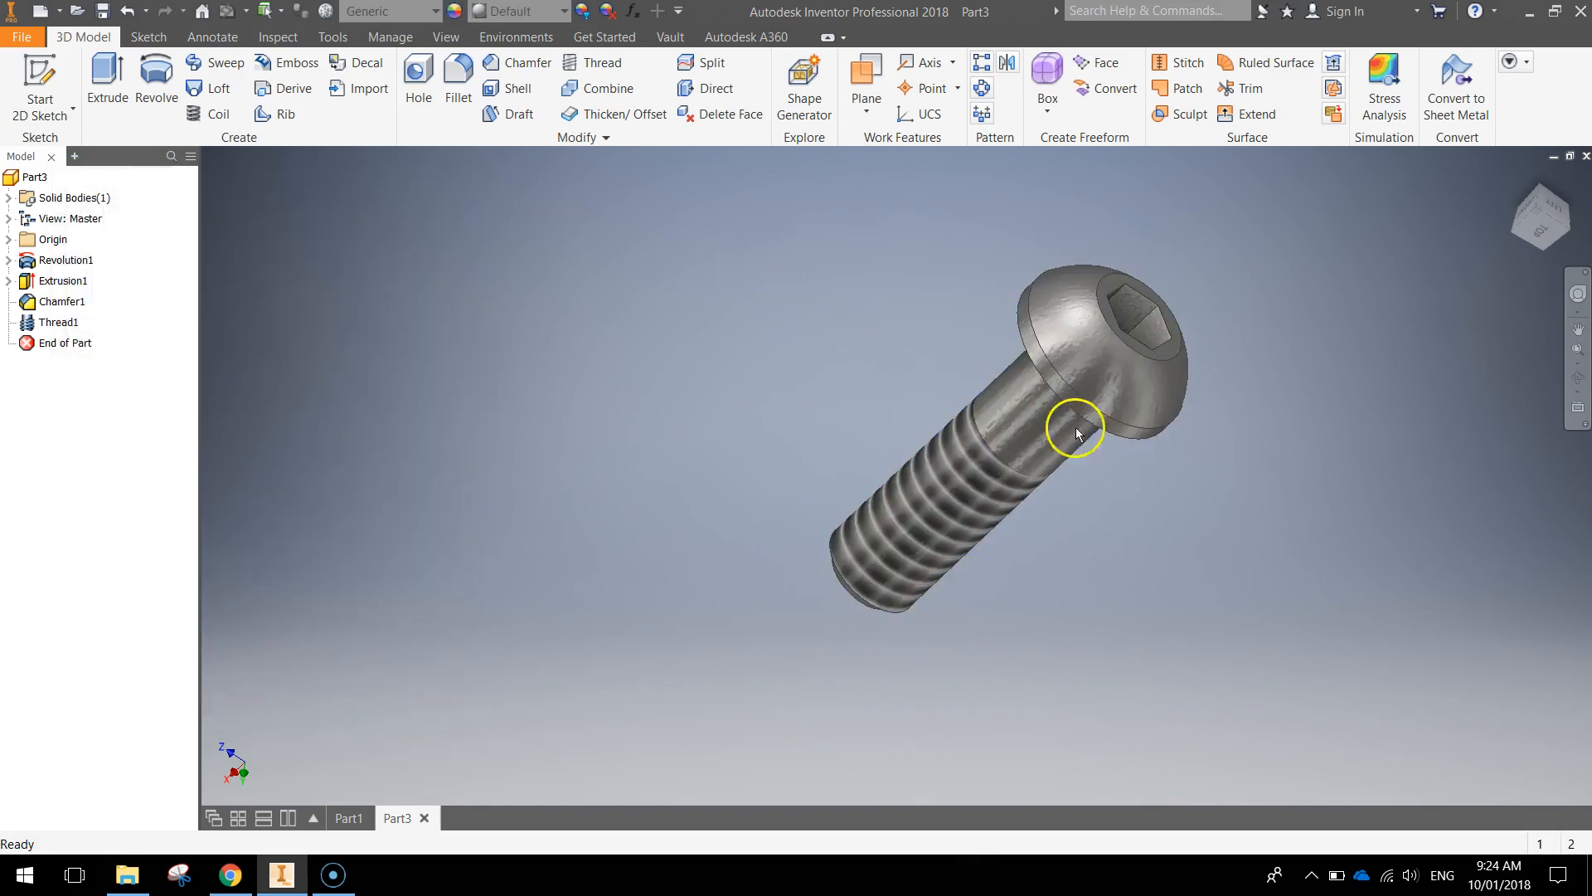
pyautogui.moveTo(1077, 431); pyautogui.dragTo(1047, 412)
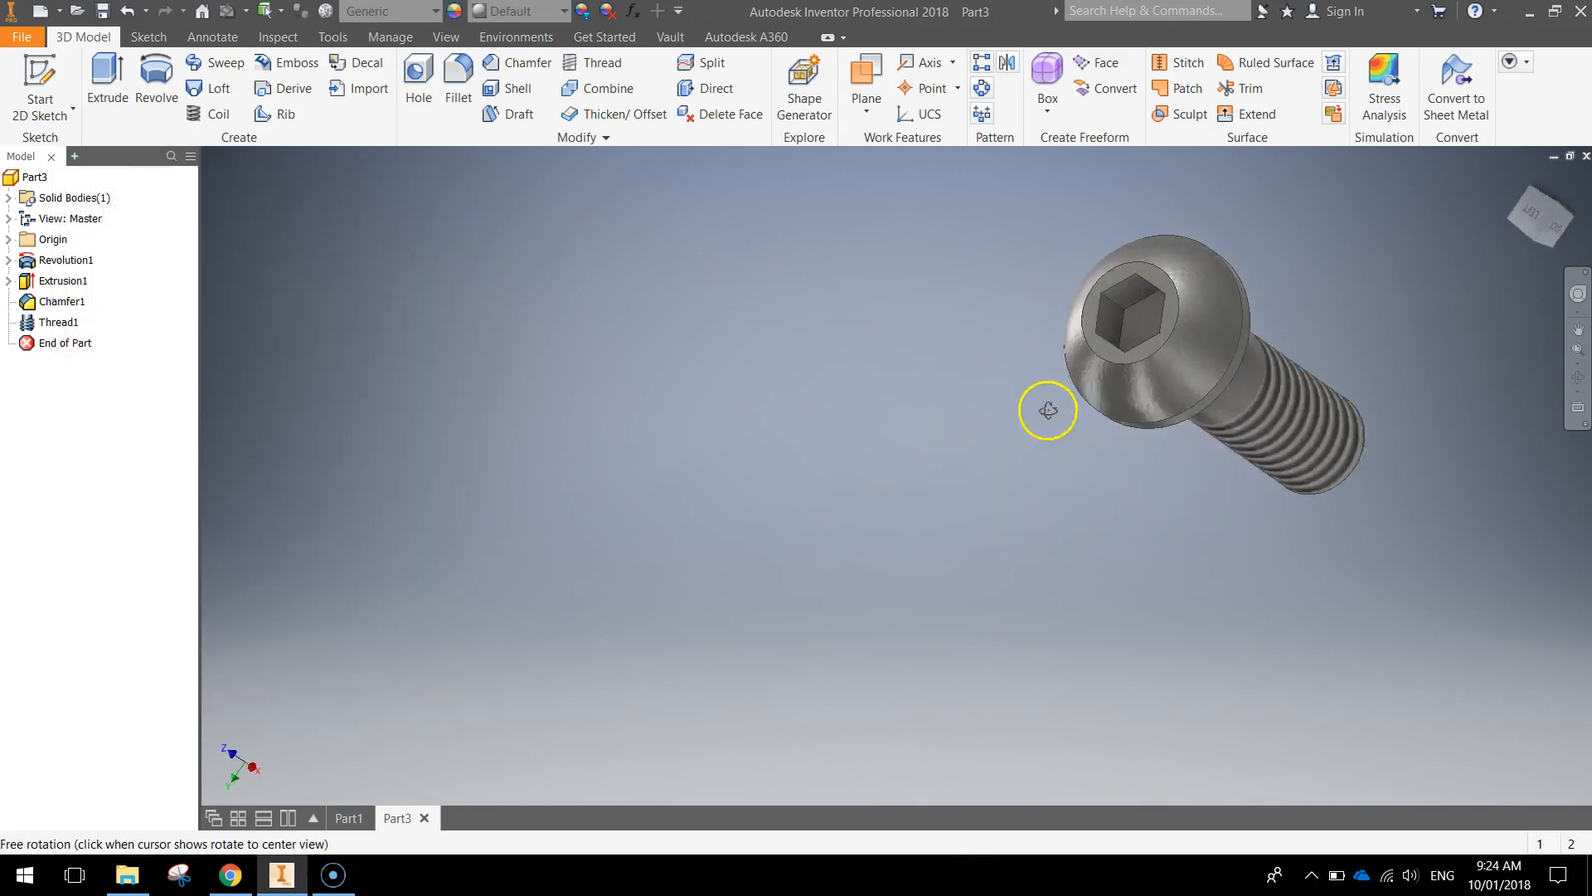
pyautogui.moveTo(1047, 410); pyautogui.dragTo(1313, 355)
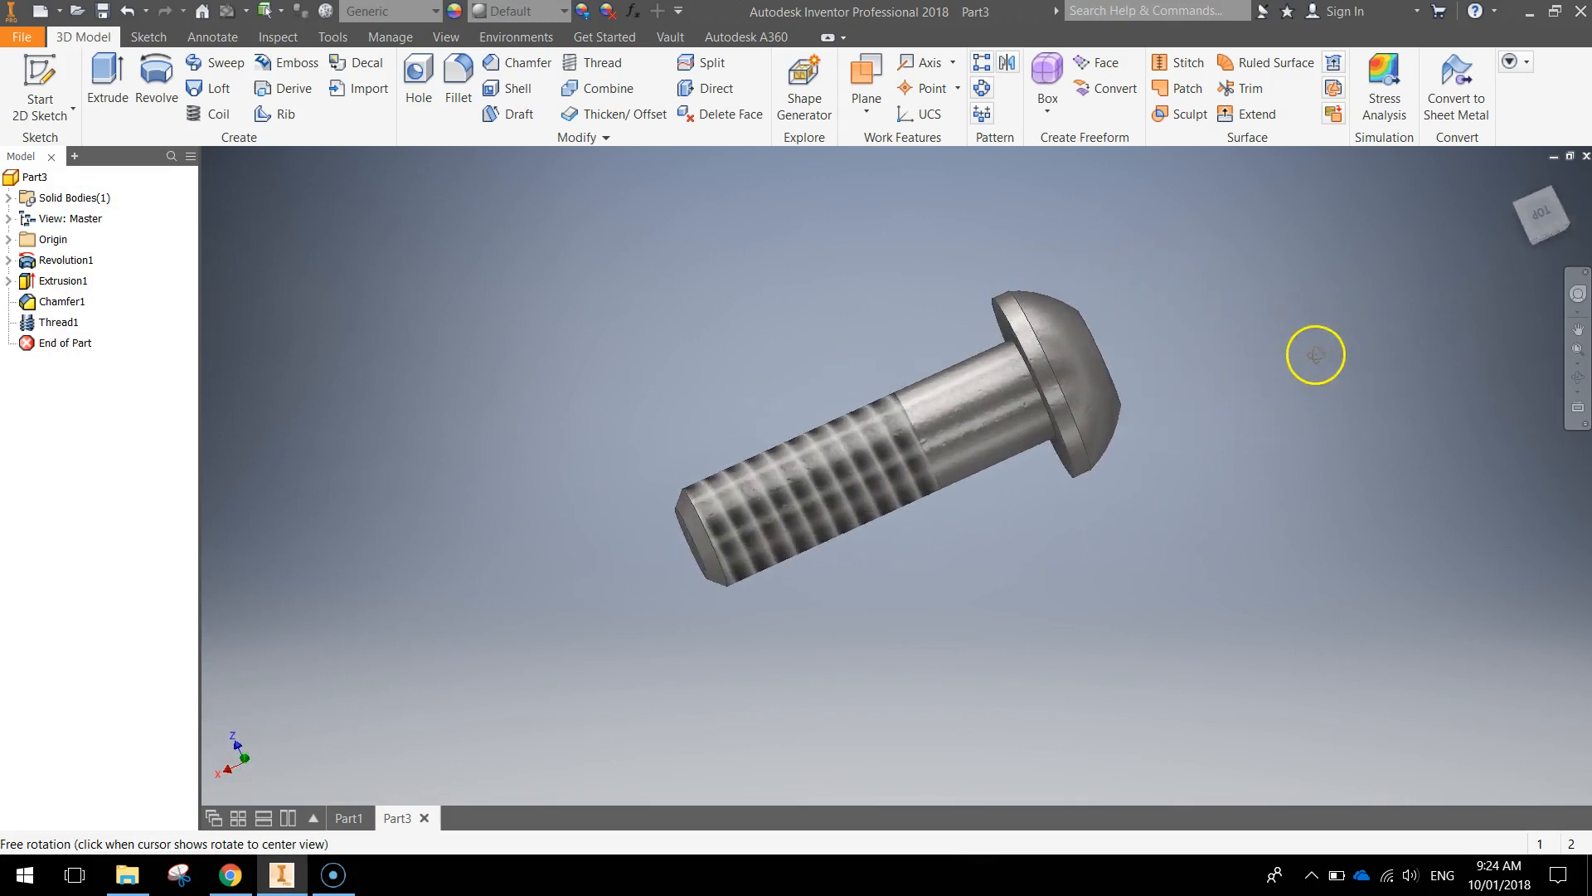